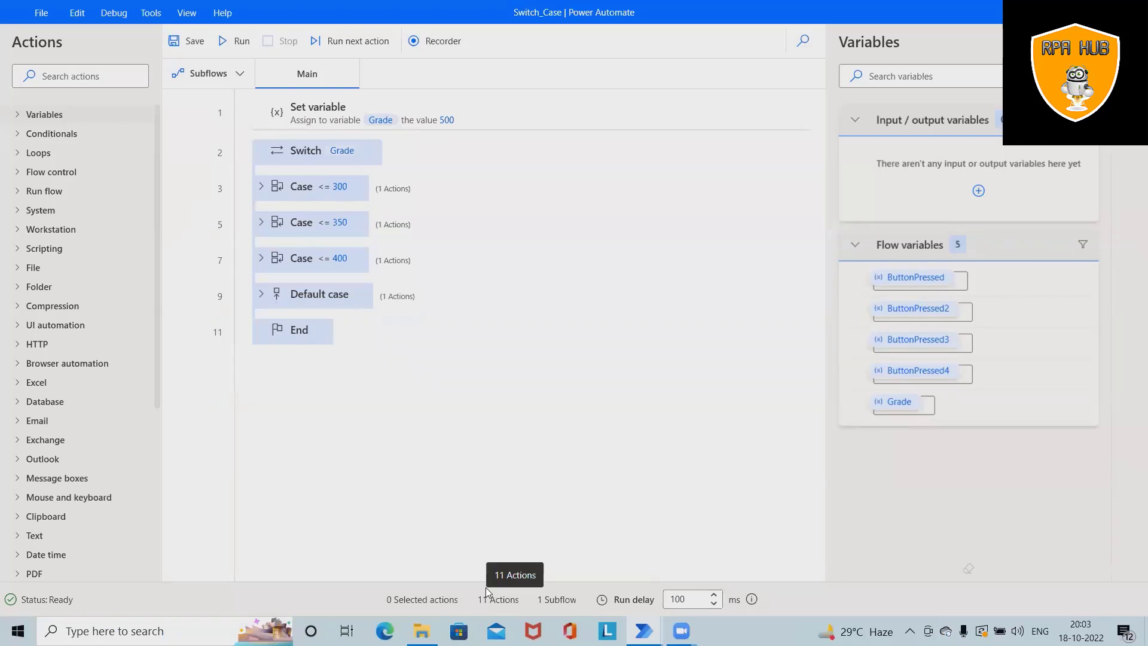
pyautogui.moveTo(486, 592)
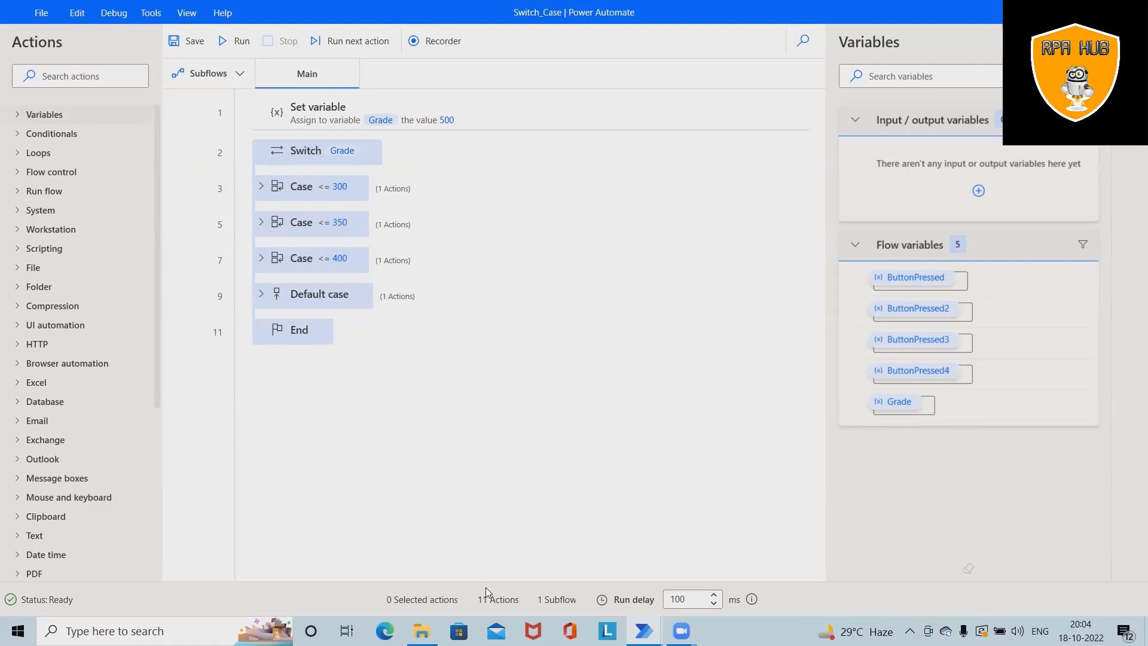
# Step: Run the Switch_Case flow with Grade 500 to show the 'Congratulation!!' message
pyautogui.click(241, 40)
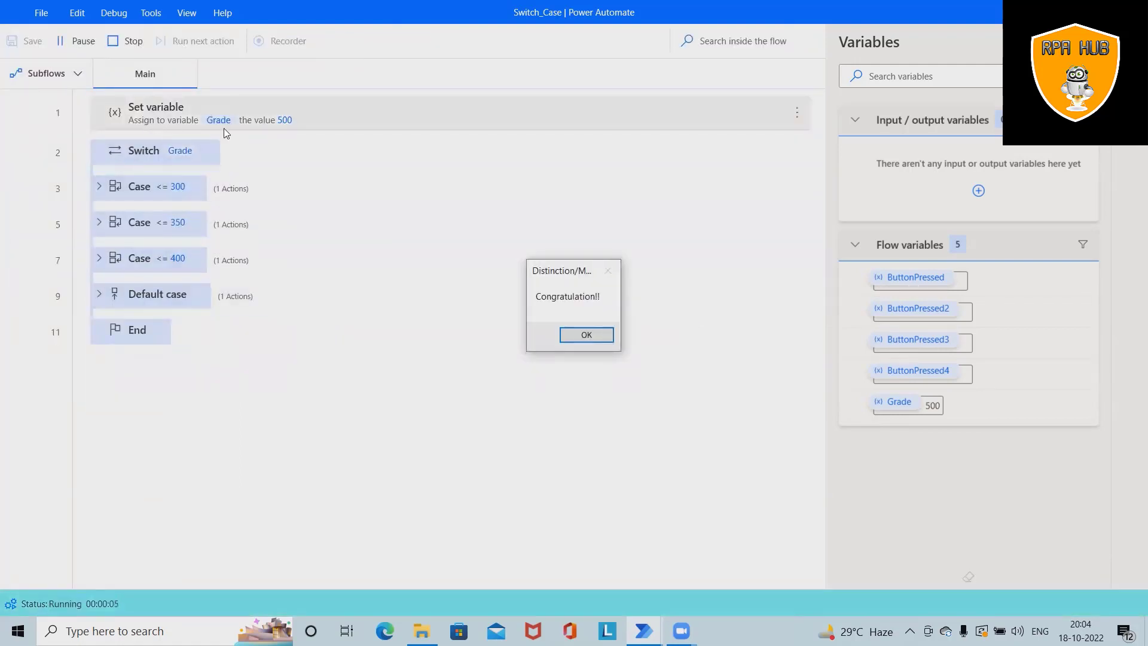
pyautogui.moveTo(291, 149)
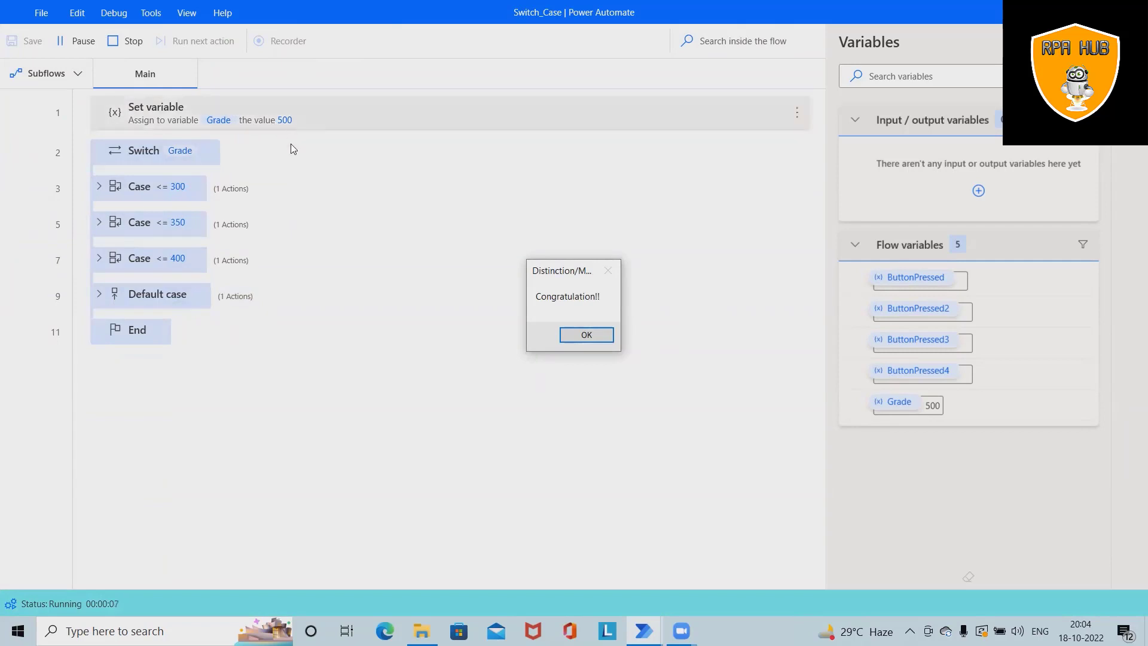
pyautogui.moveTo(217, 133)
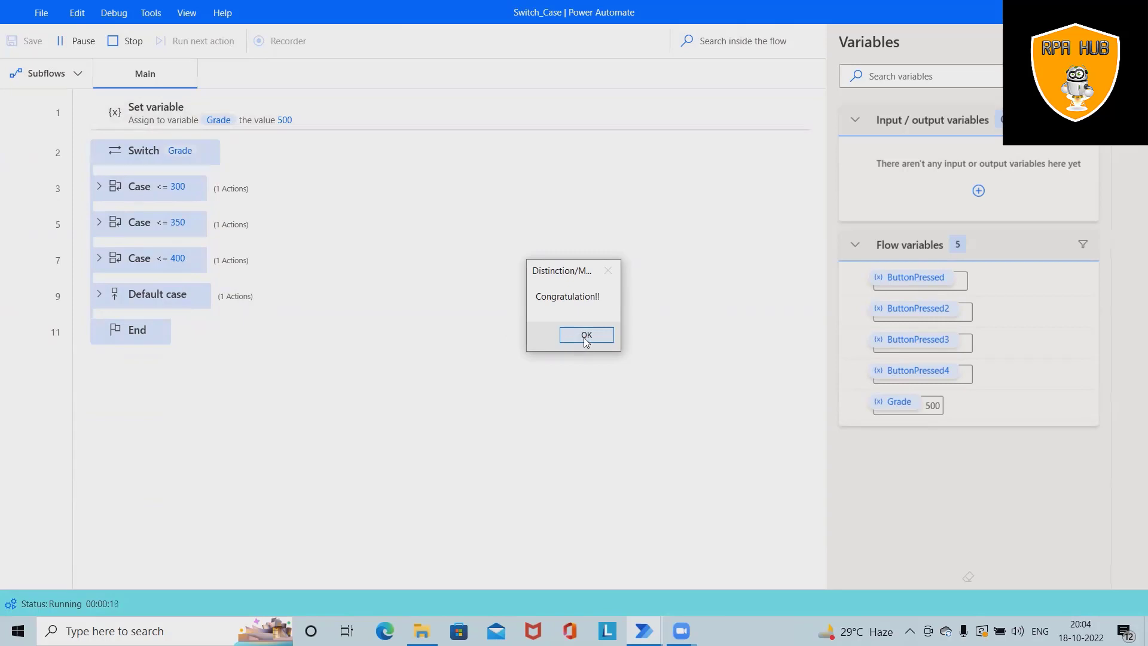
pyautogui.moveTo(692, 322)
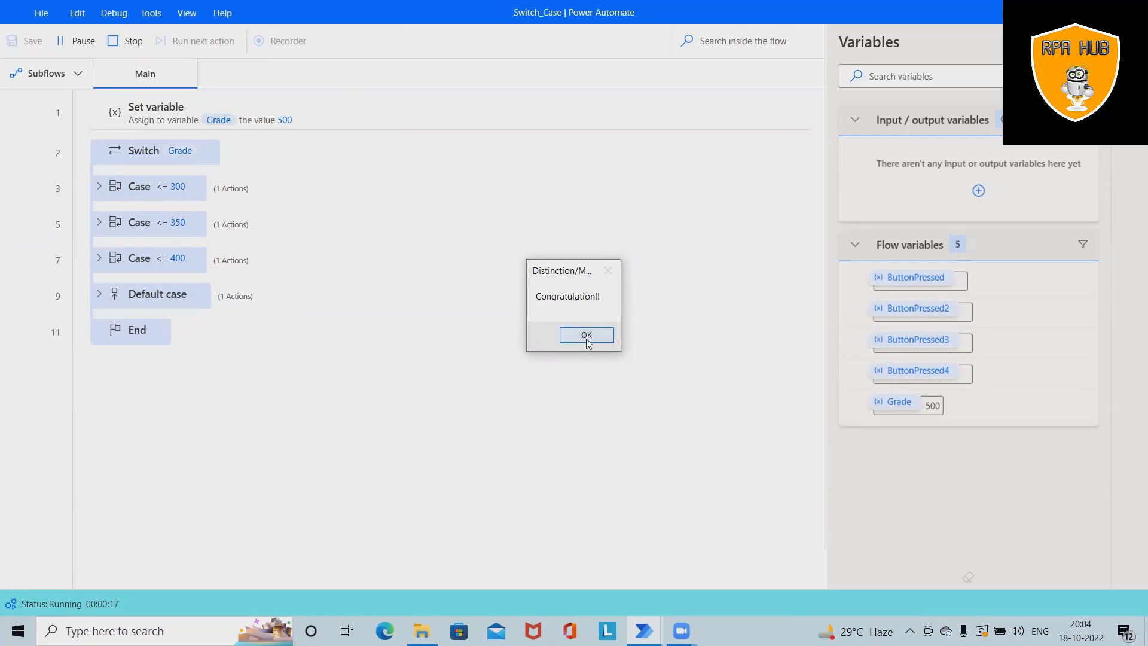
# Step: Dismiss the message, set Grade to 350, save, and rerun the flow
pyautogui.click(586, 335)
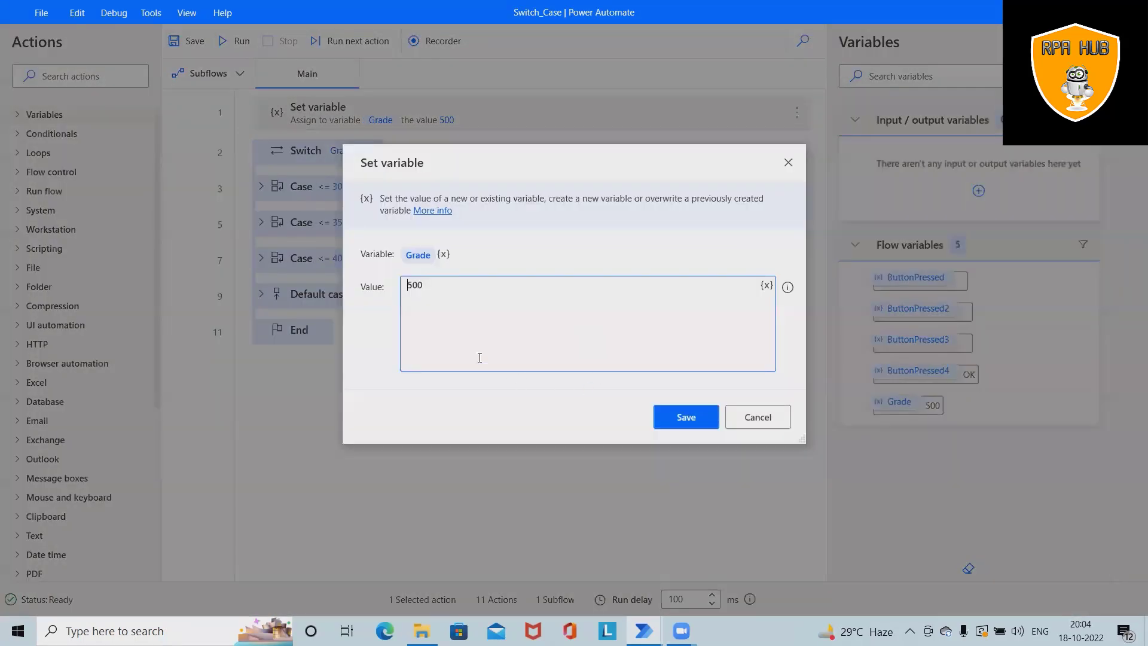
pyautogui.press('ctrl+a')
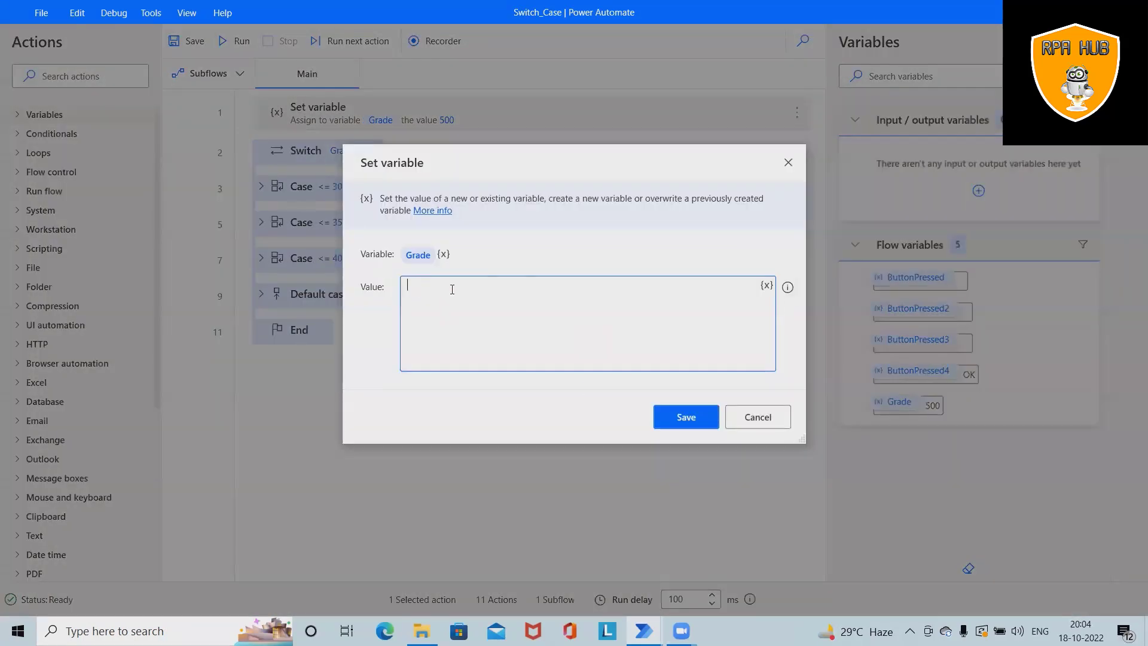
pyautogui.click(684, 417)
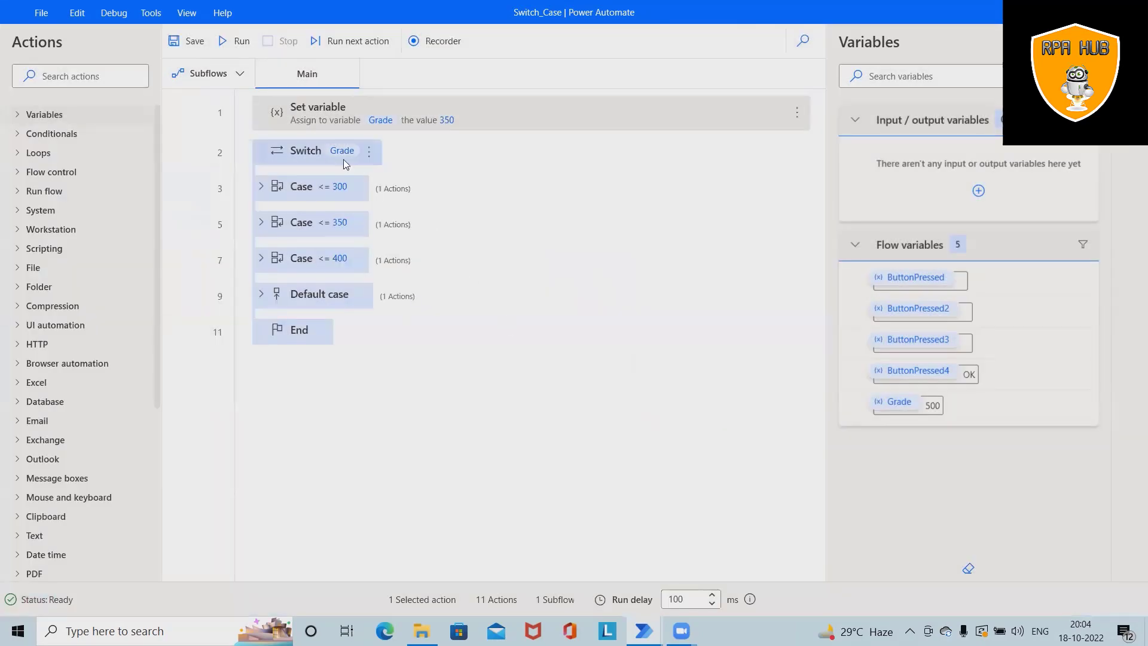
pyautogui.click(241, 40)
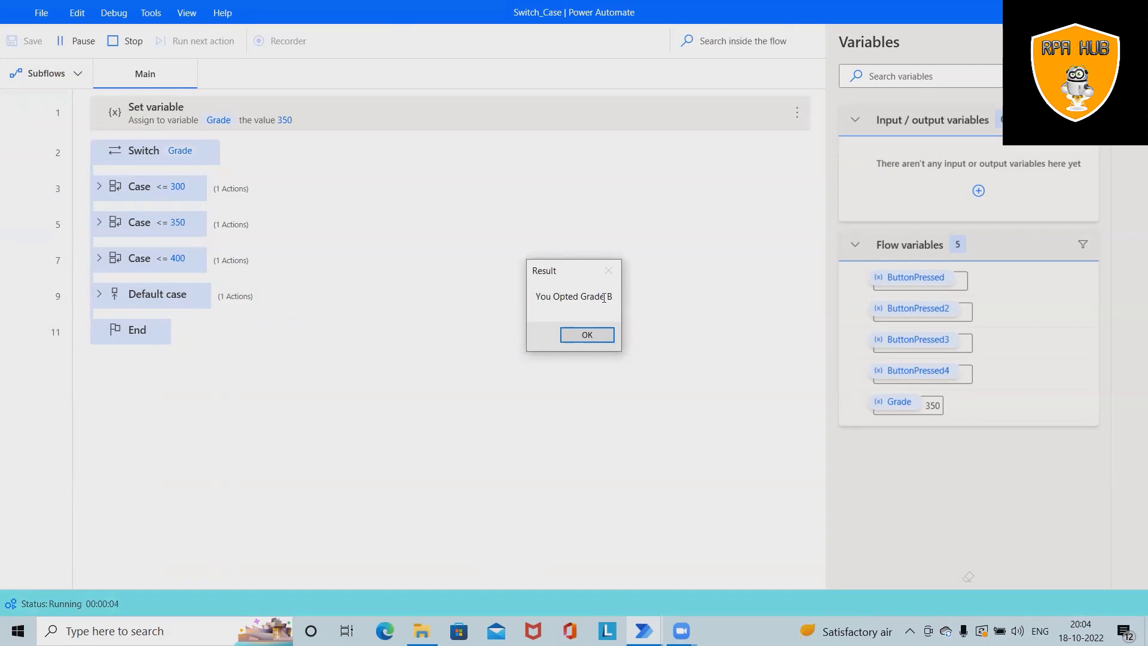
pyautogui.moveTo(143, 198)
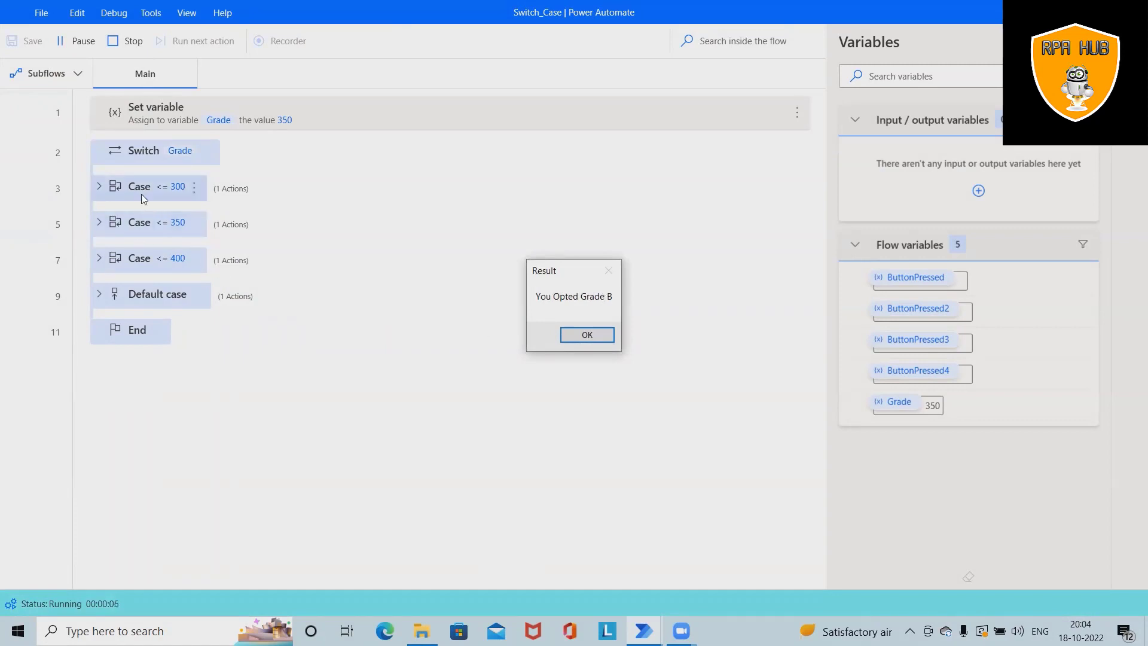
pyautogui.moveTo(167, 234)
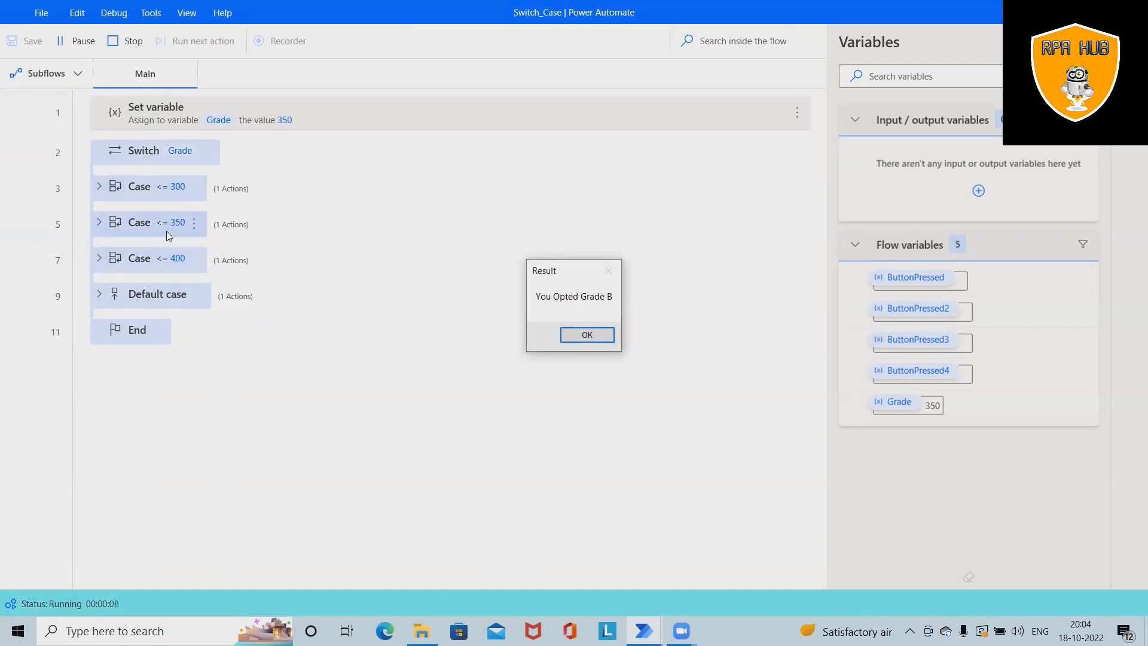
pyautogui.moveTo(551, 322)
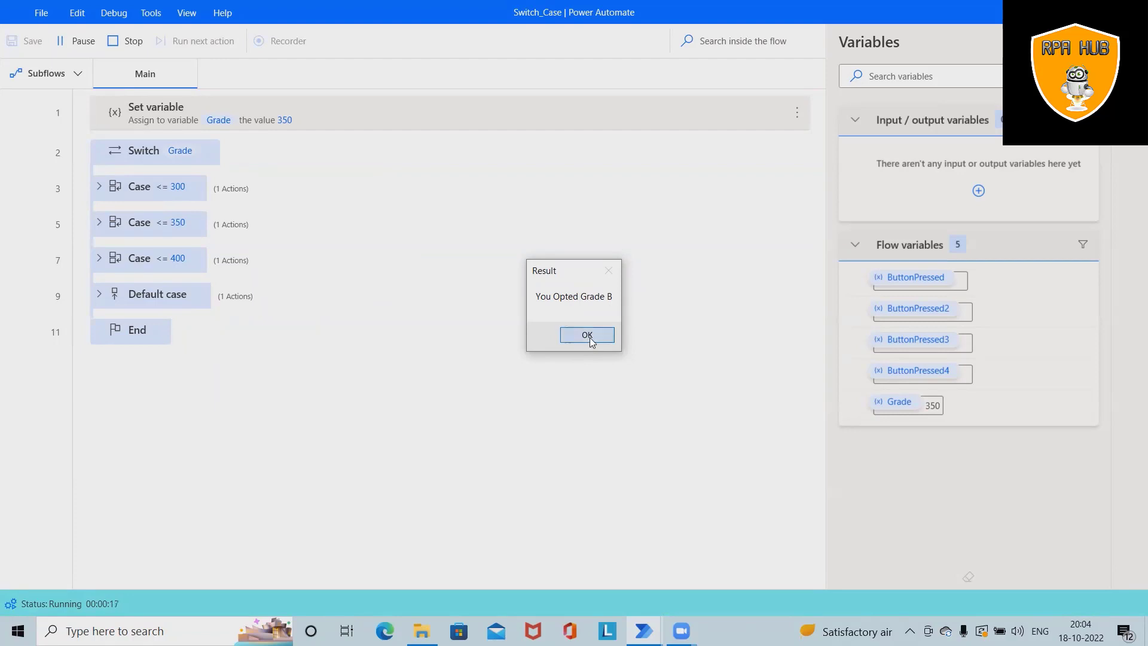
# Step: Dismiss the Grade B message and add a Set variable action assigning Grade 500
pyautogui.click(587, 335)
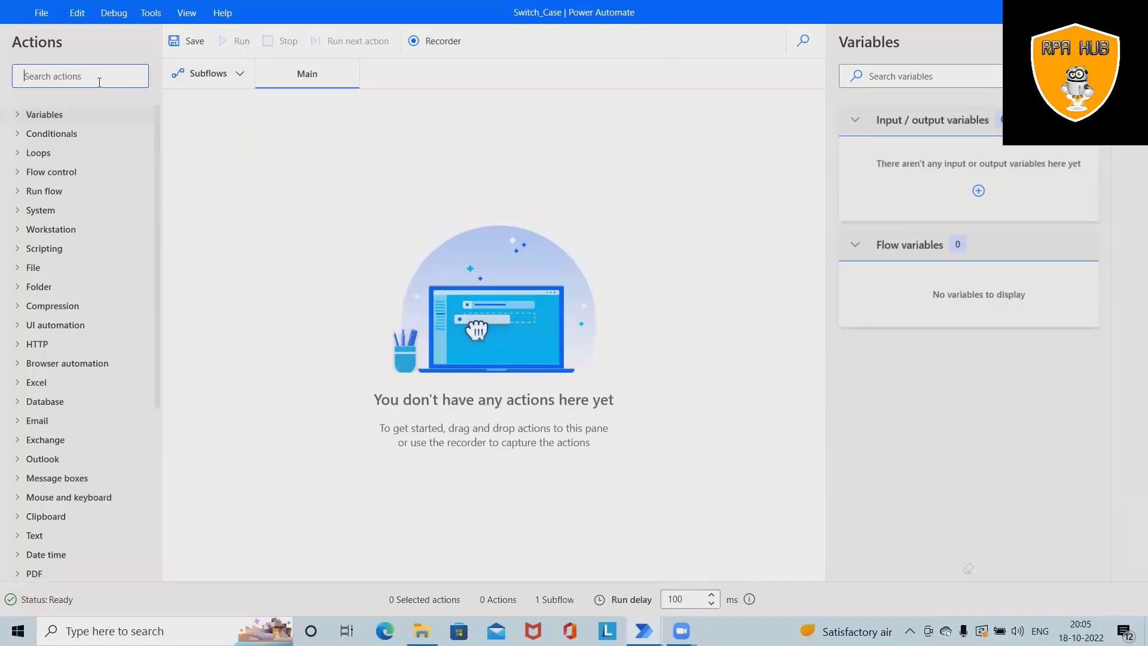
pyautogui.write('set variable')
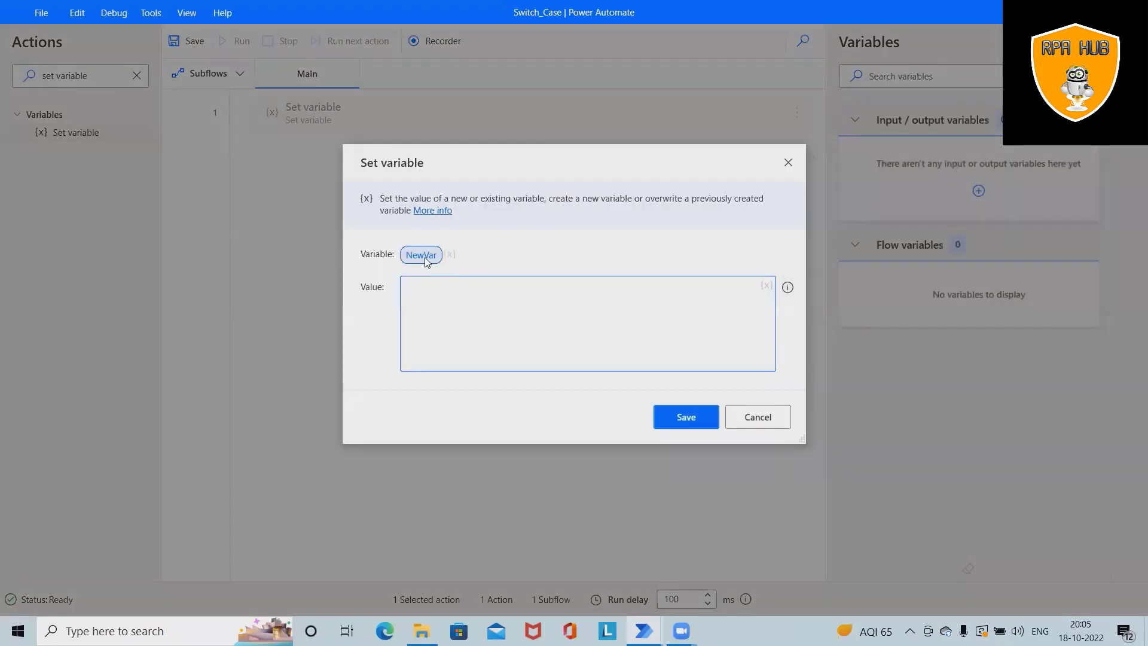
pyautogui.click(428, 254)
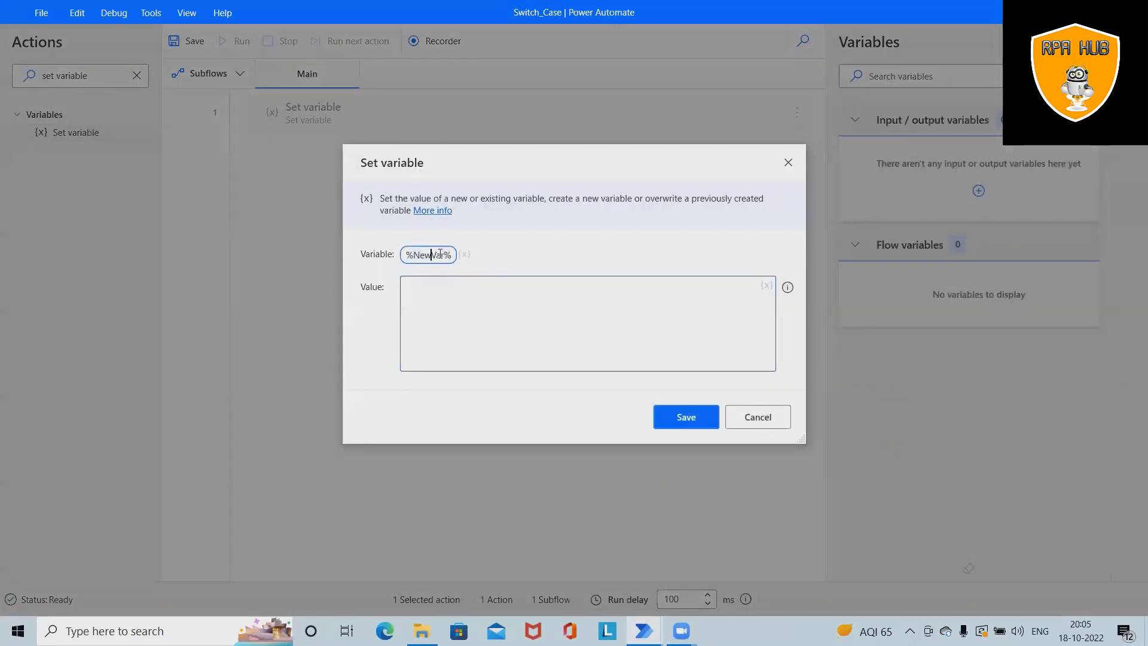
pyautogui.write('Grade')
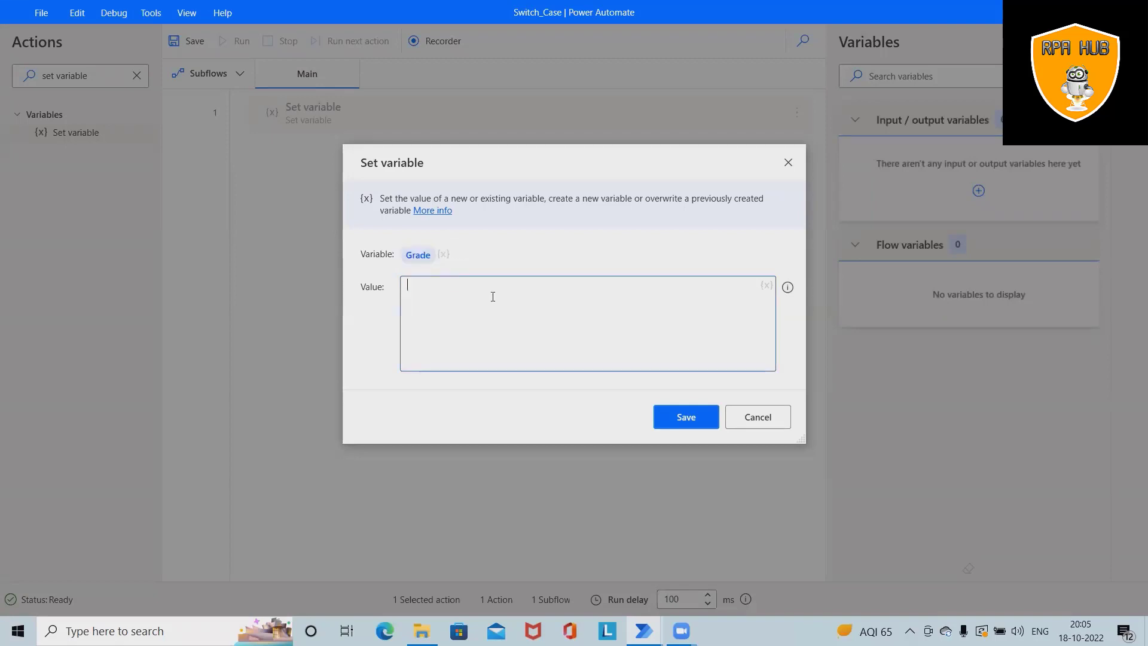
pyautogui.moveTo(426, 270)
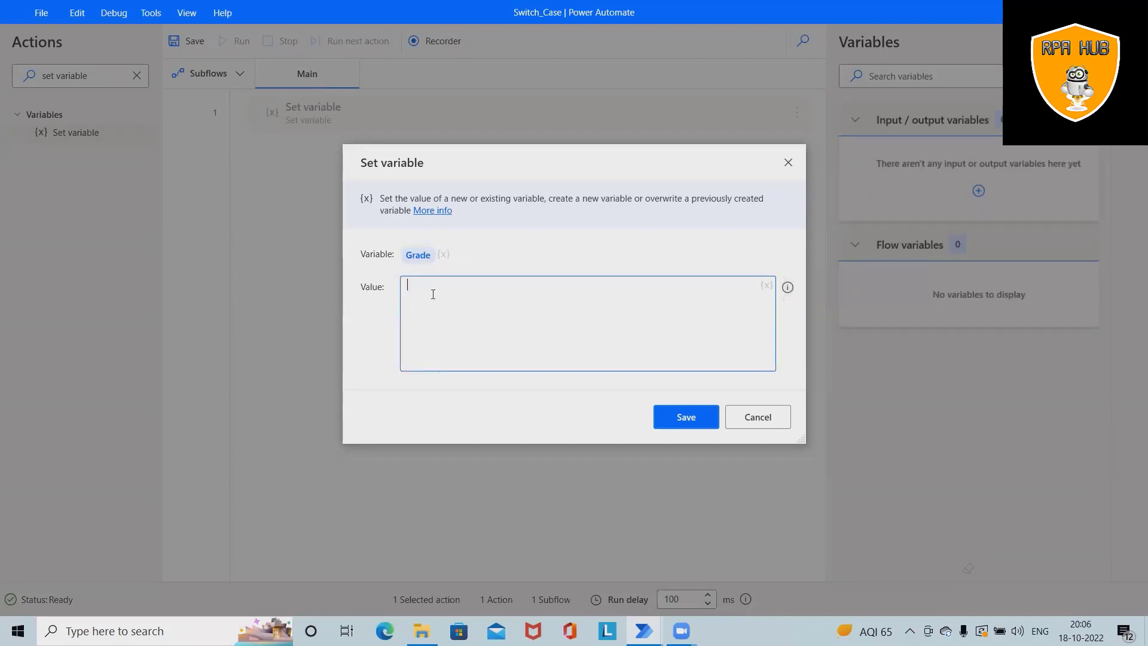
pyautogui.write('500')
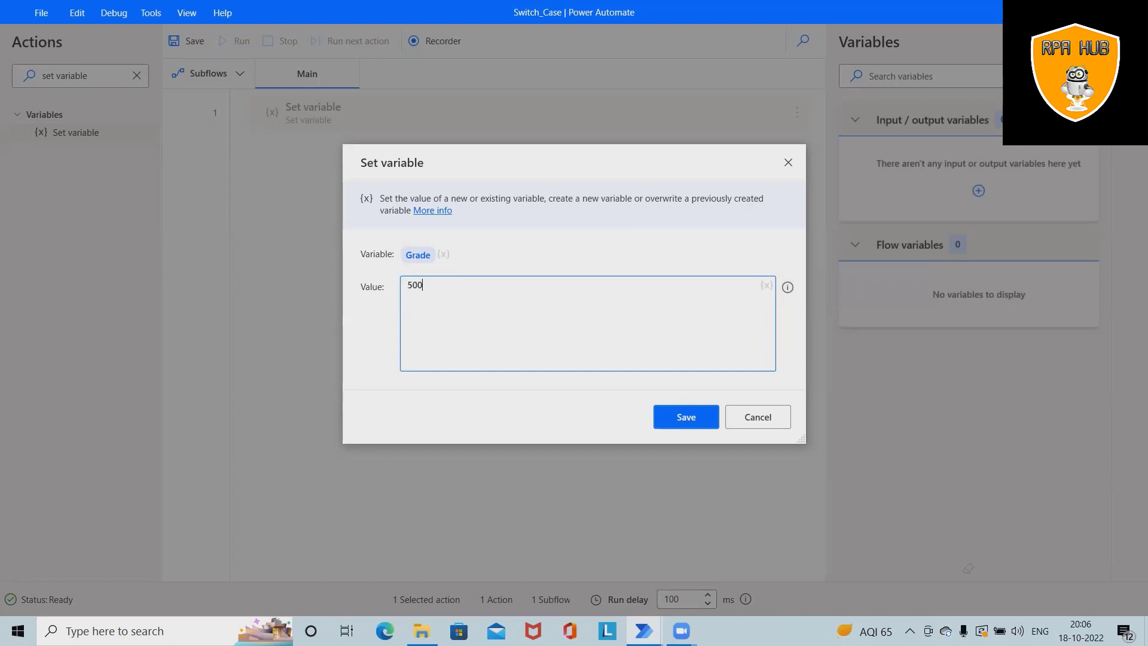
pyautogui.click(685, 416)
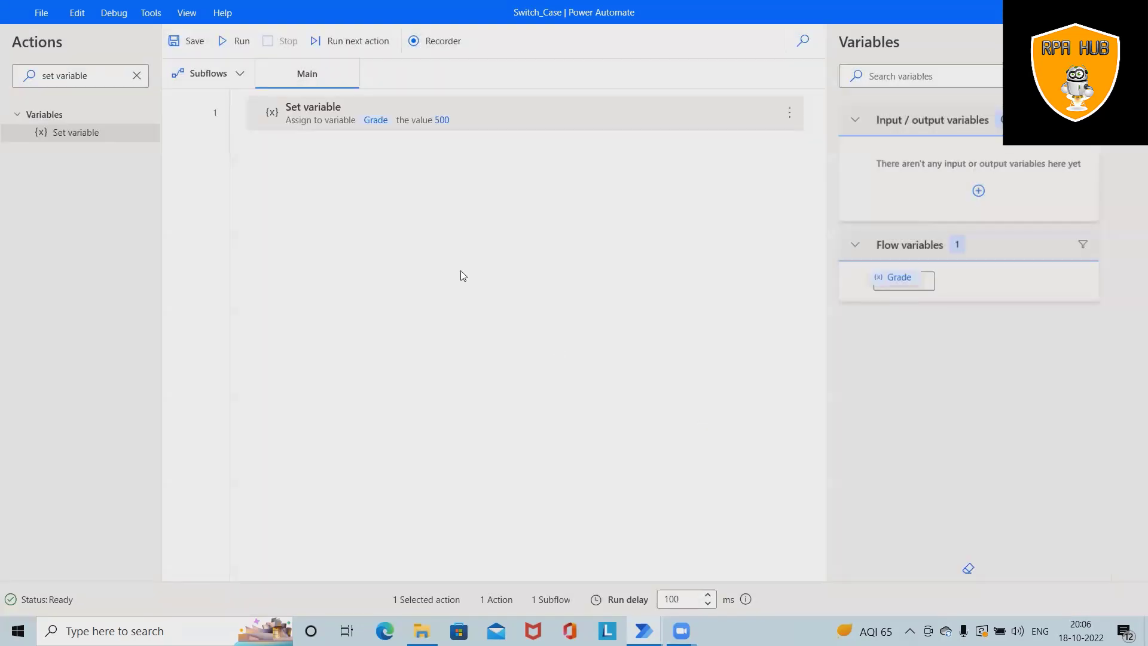
pyautogui.moveTo(234, 179)
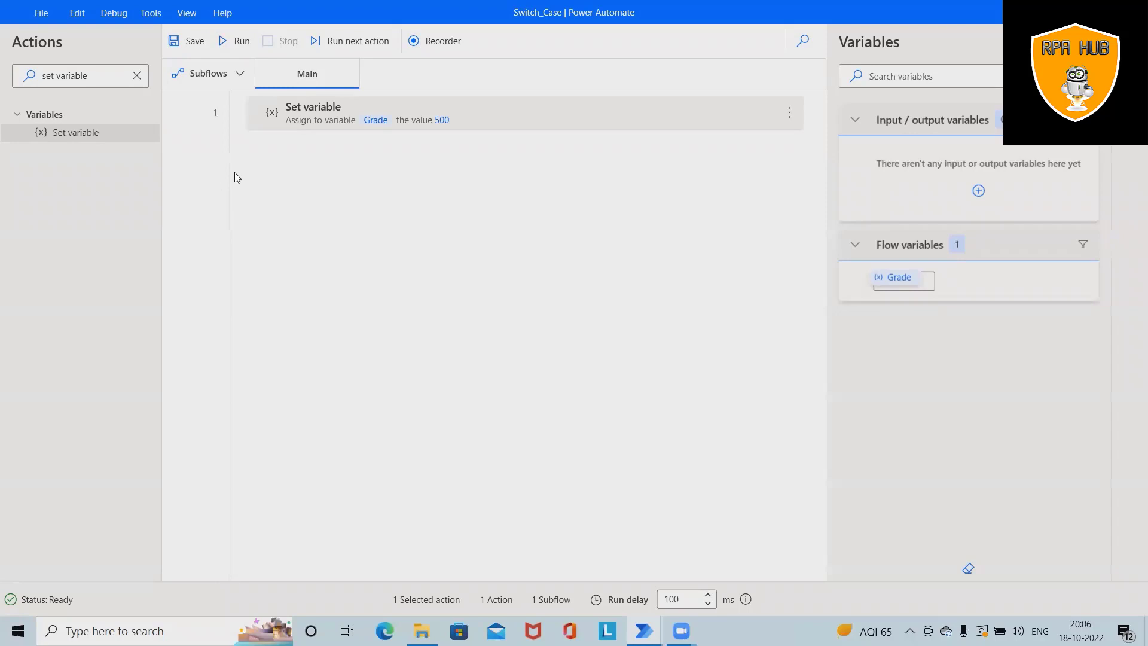
pyautogui.click(136, 76)
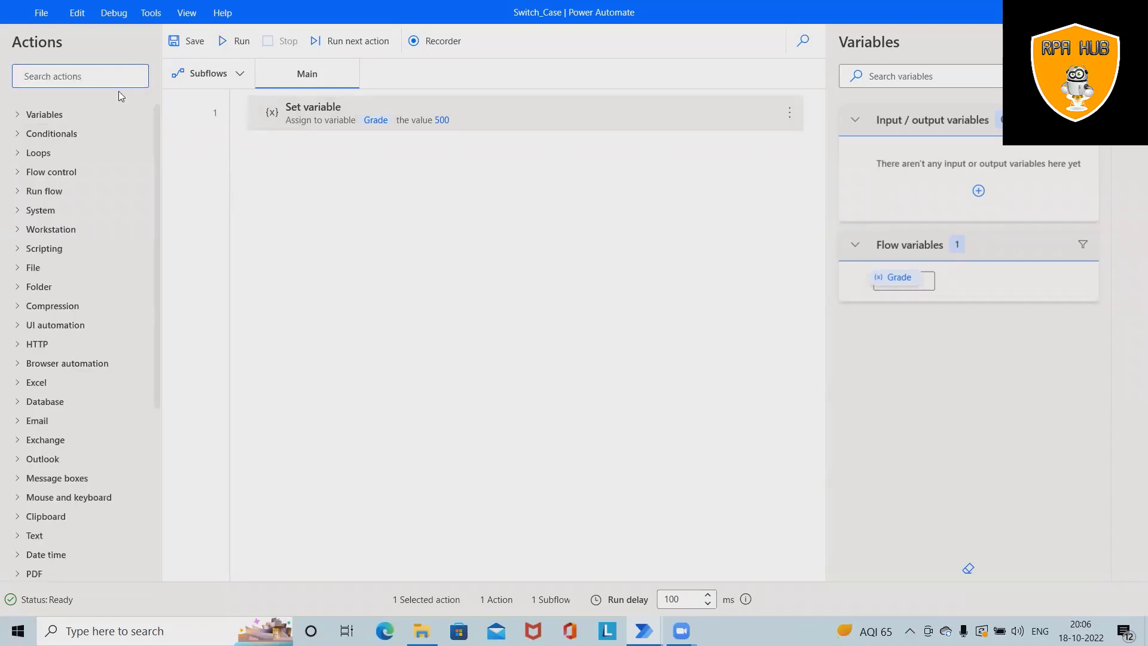
# Step: Add a Switch action with Grade as the value to check
pyautogui.write('swit')
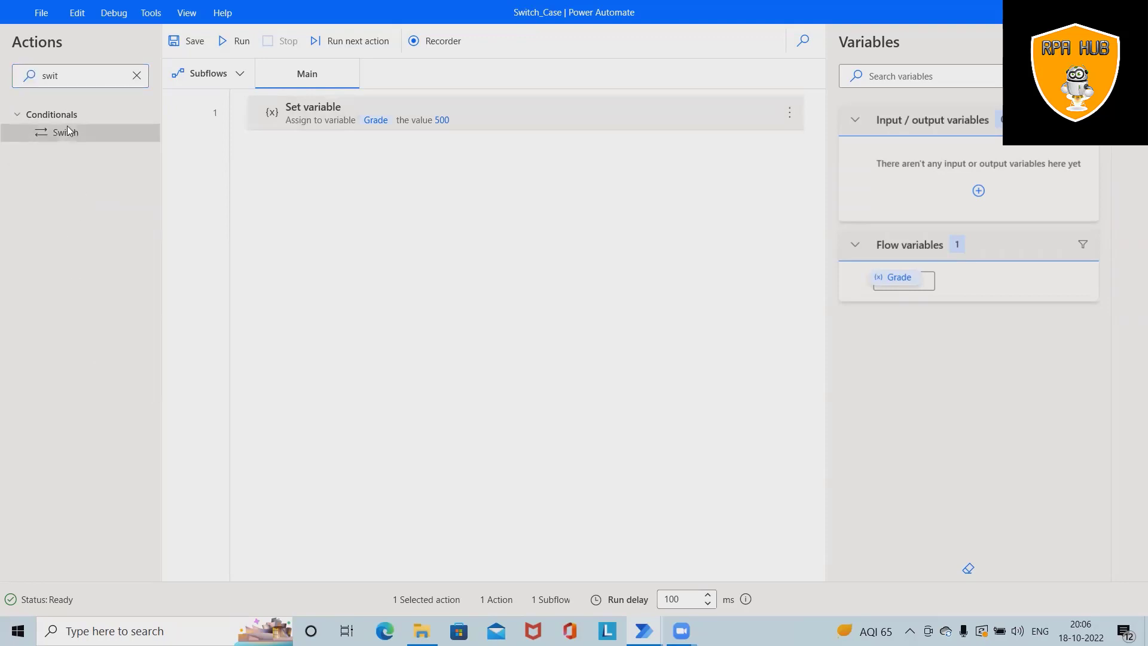
pyautogui.doubleClick(66, 133)
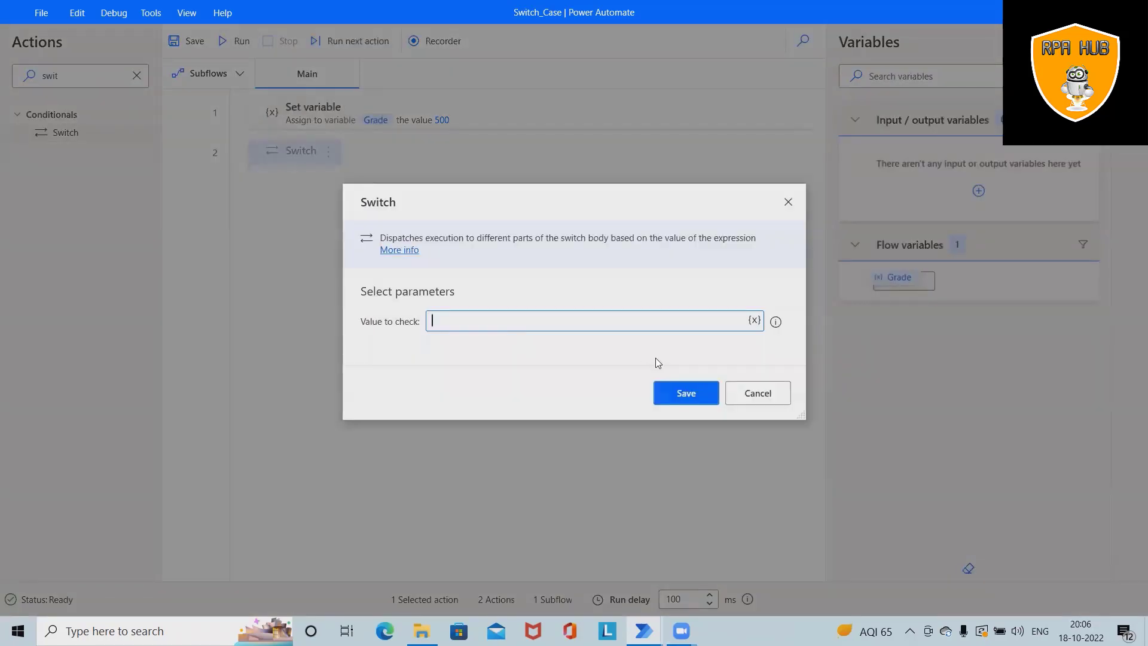
pyautogui.moveTo(622, 387)
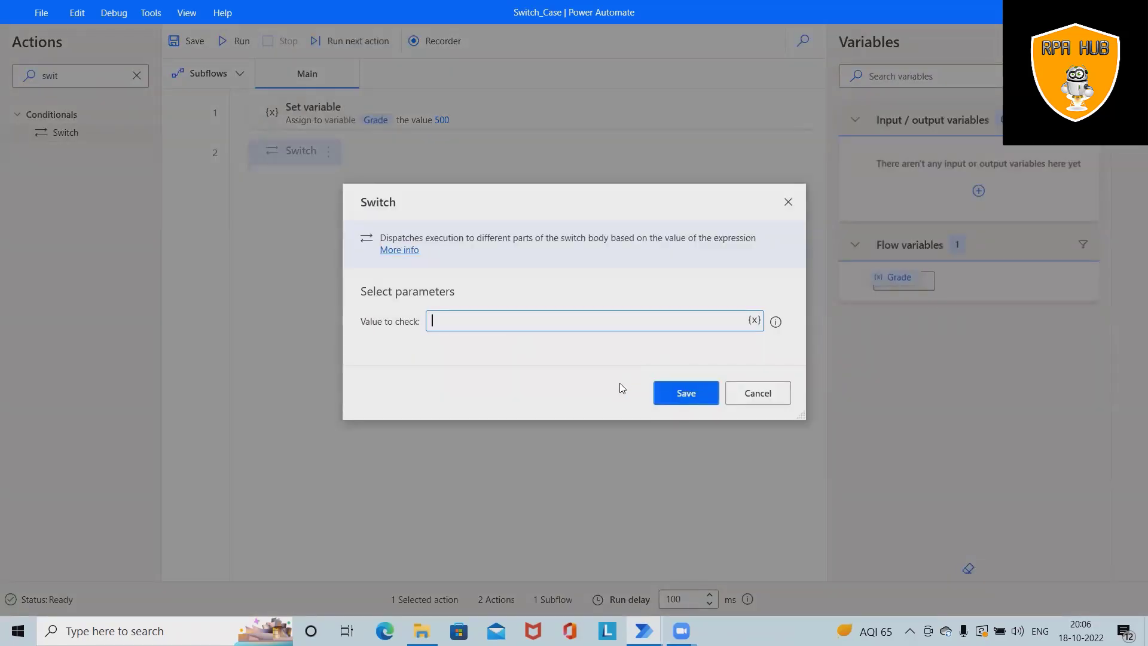
pyautogui.moveTo(761, 344)
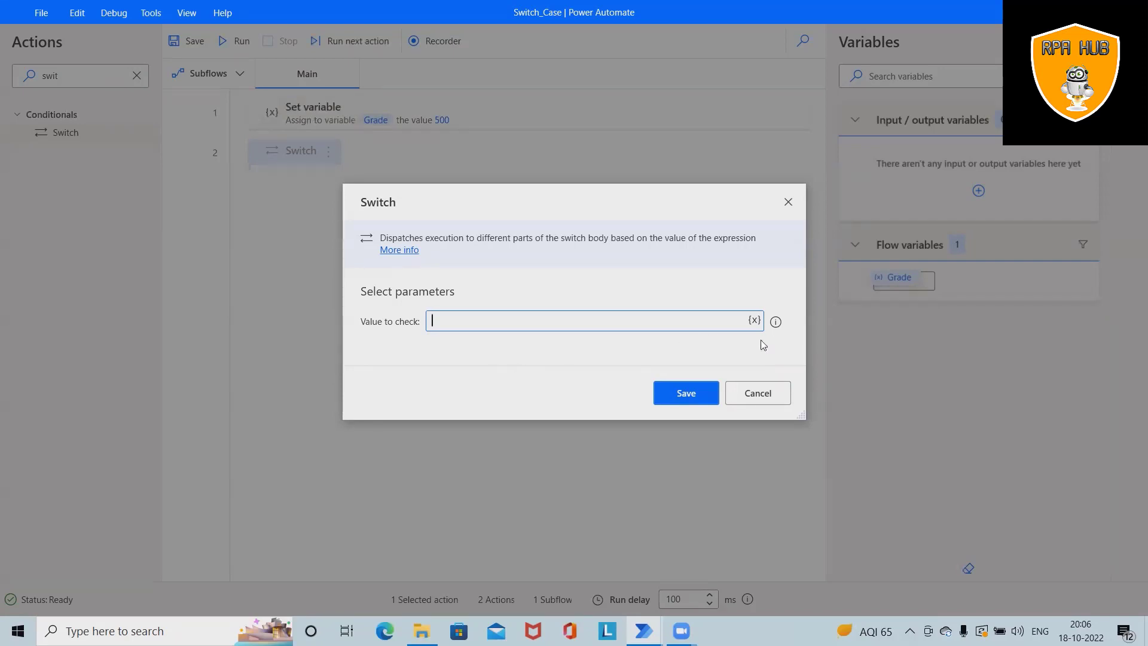
pyautogui.click(754, 320)
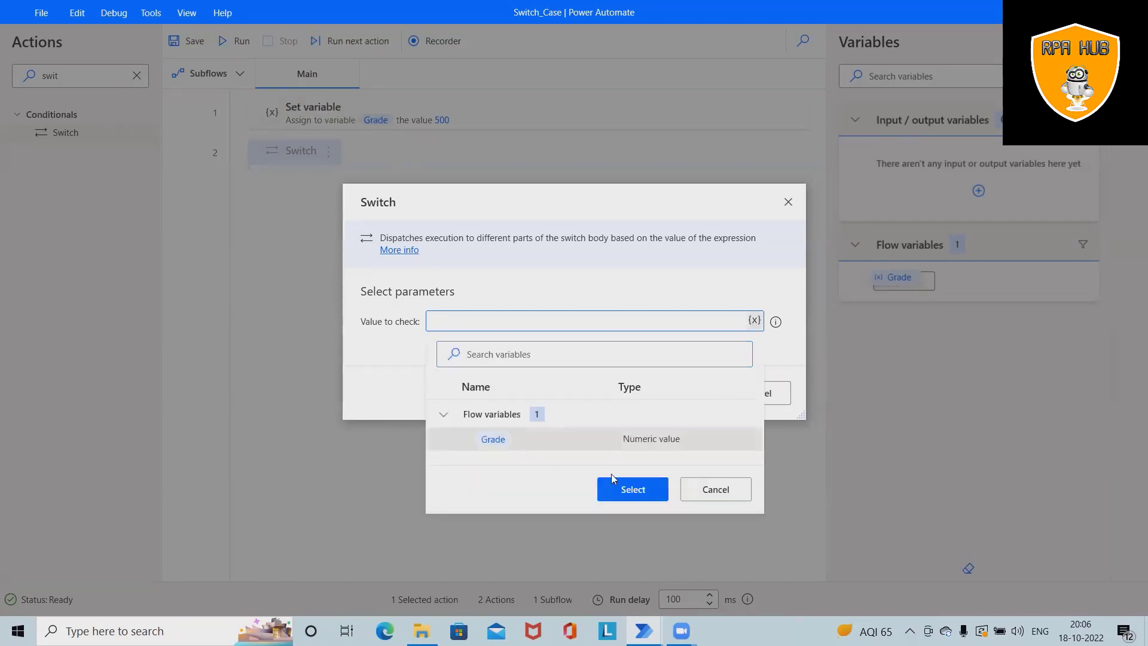
pyautogui.click(632, 489)
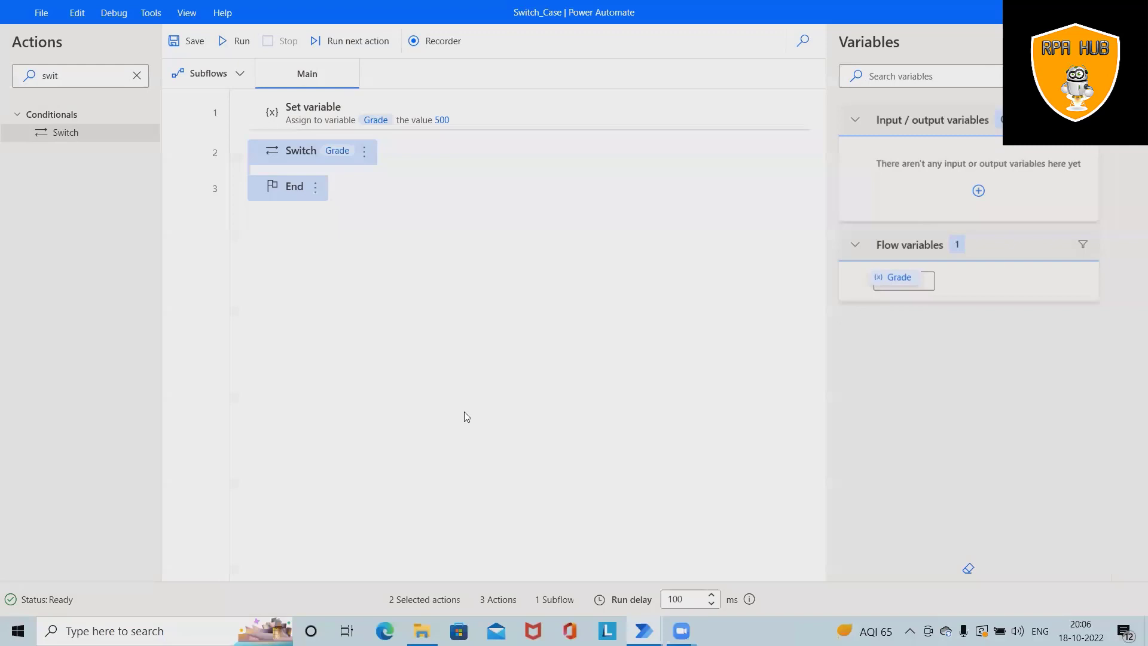
pyautogui.moveTo(440, 284)
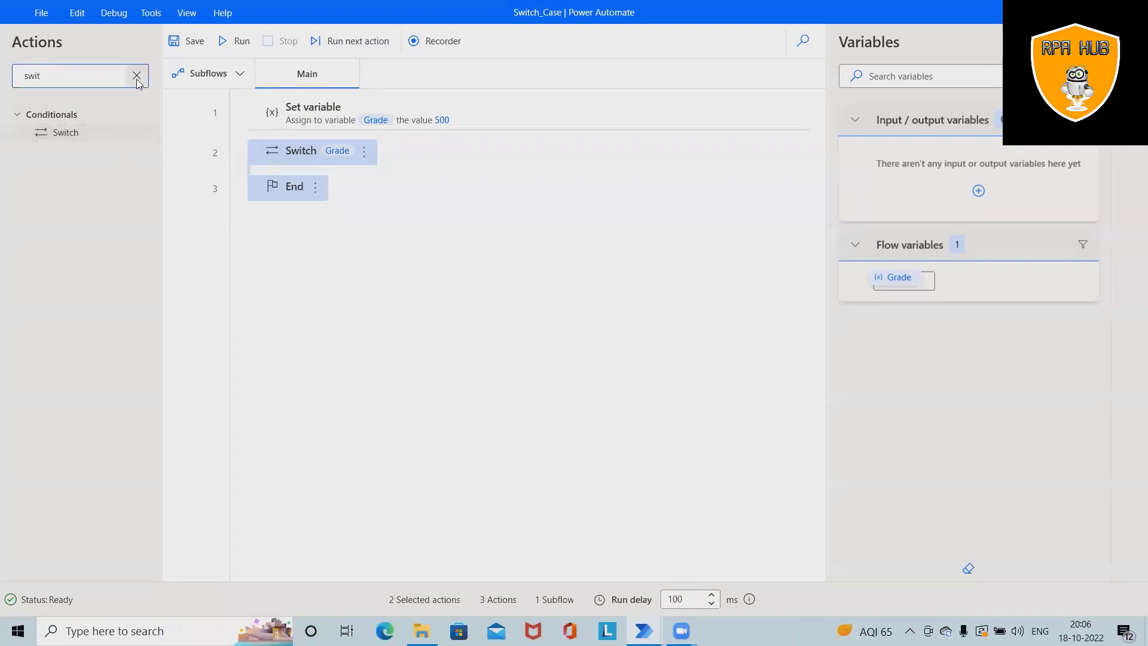
pyautogui.click(136, 75)
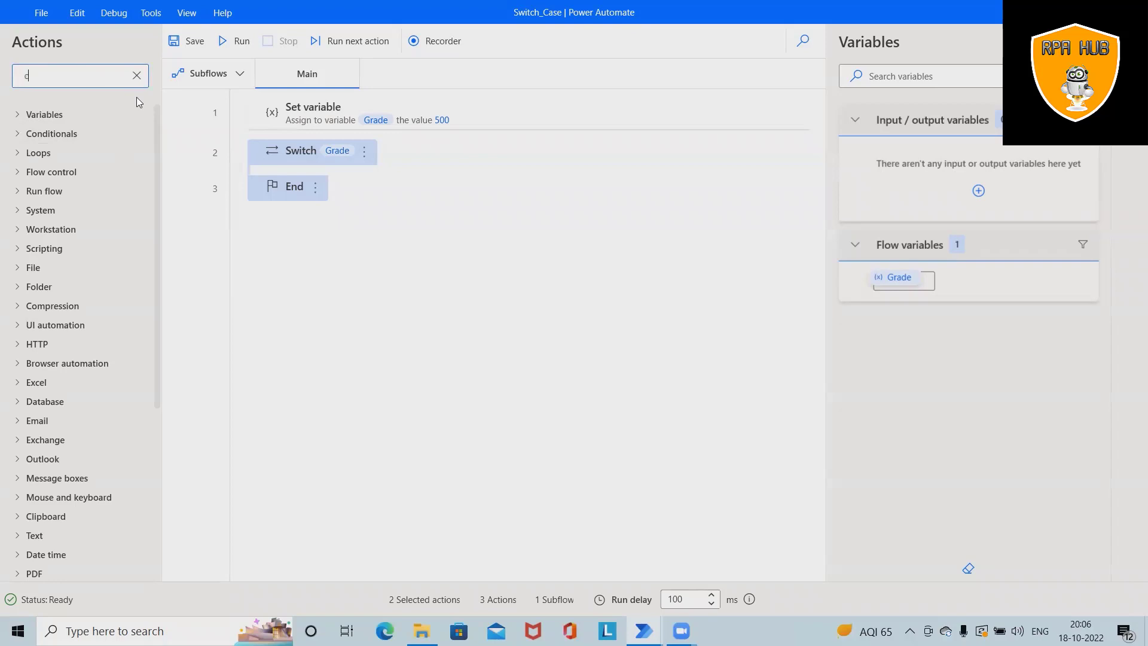
# Step: Add a Case inside the Switch checking Grade less than or equal to 300
pyautogui.write('ase')
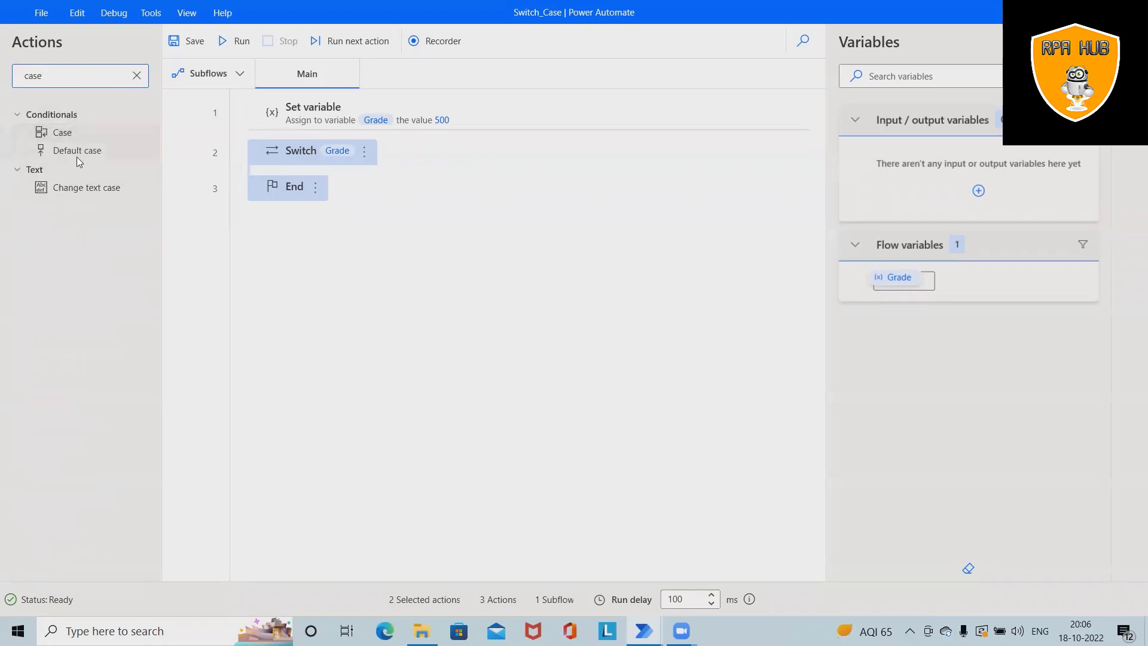
pyautogui.moveTo(62, 132); pyautogui.dragTo(345, 176)
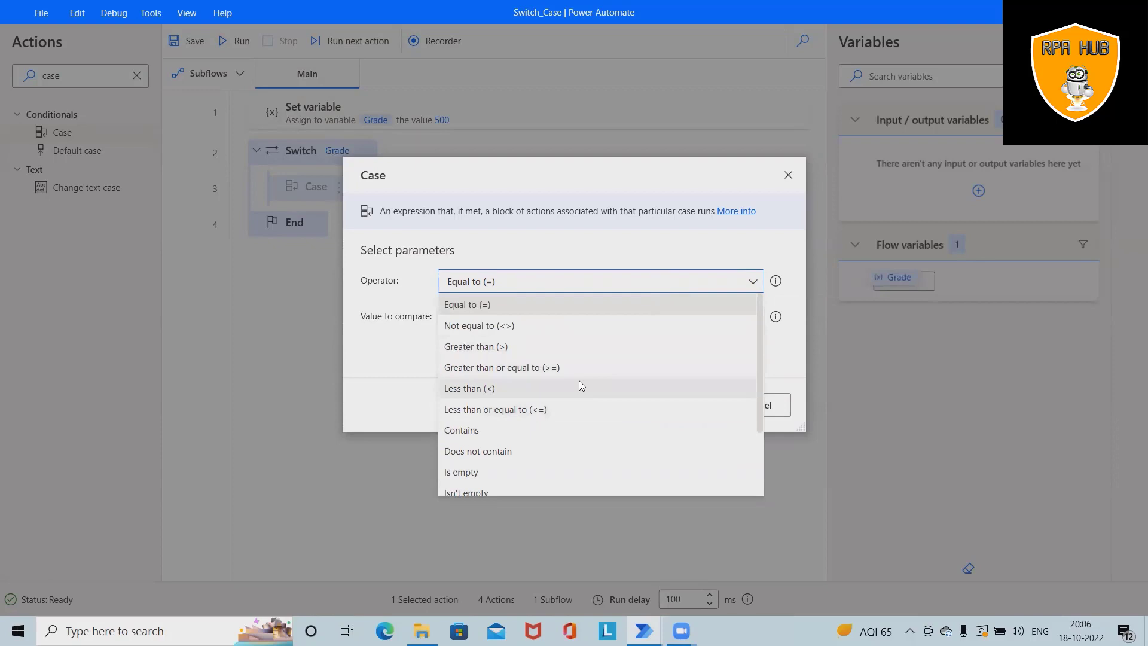
pyautogui.moveTo(574, 368)
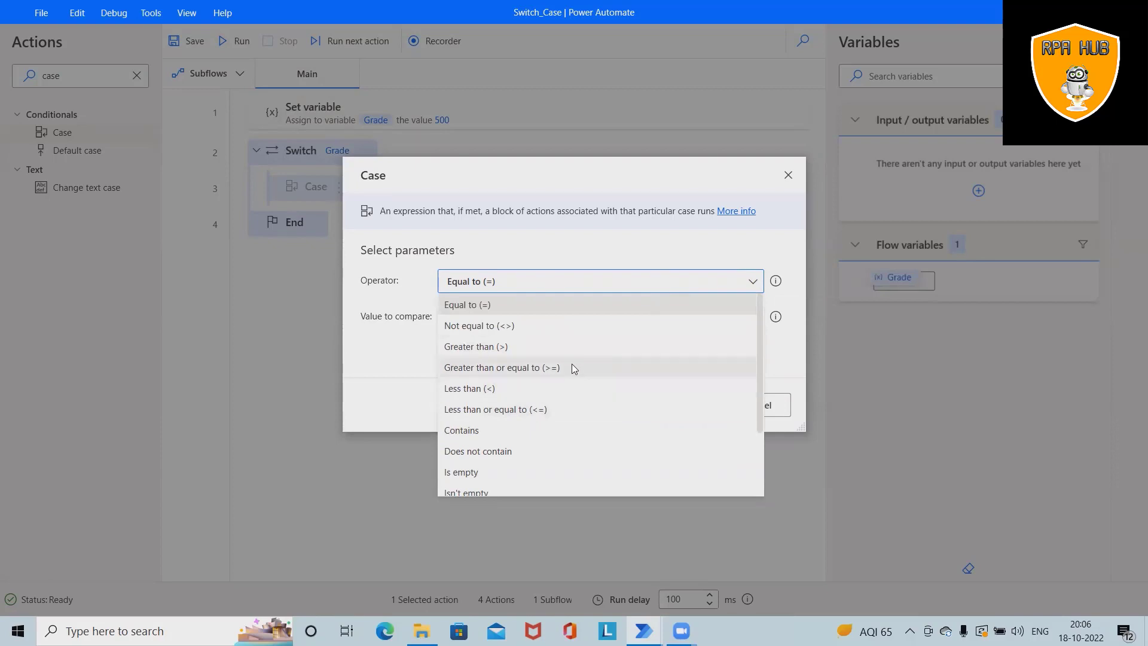
pyautogui.moveTo(487, 417)
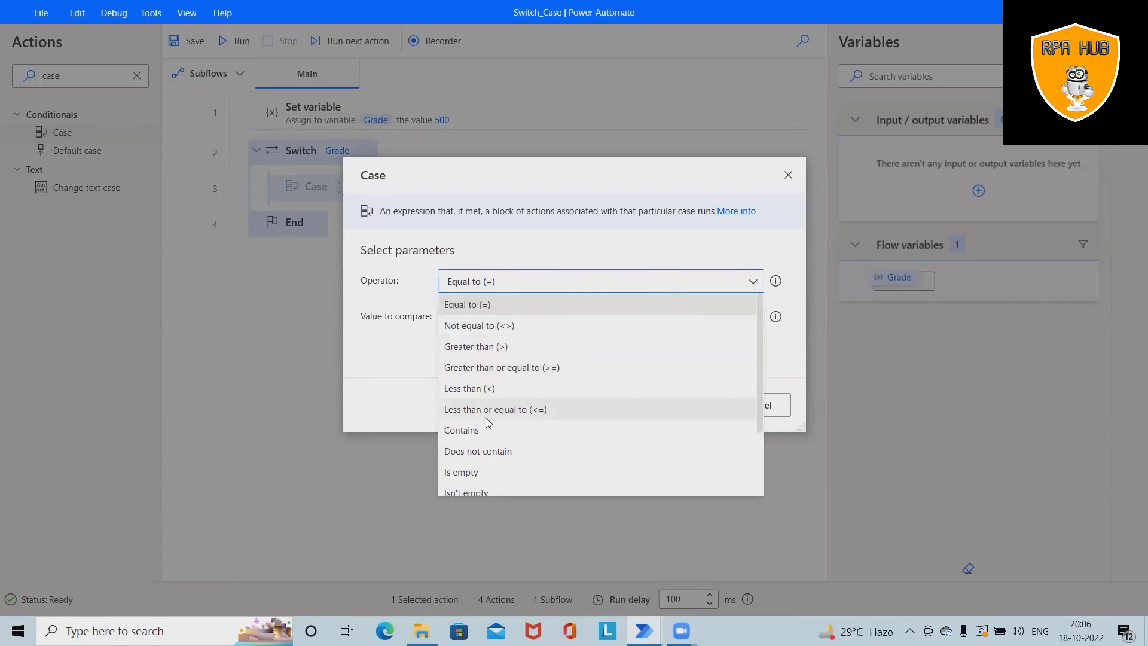
pyautogui.moveTo(532, 417)
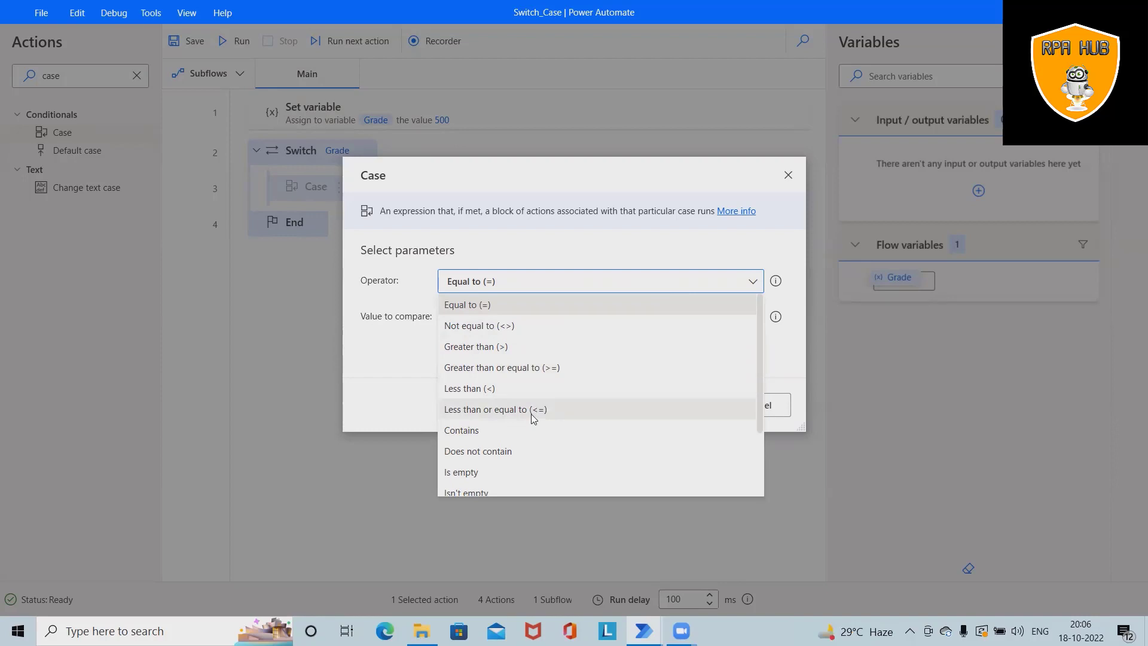
pyautogui.click(495, 409)
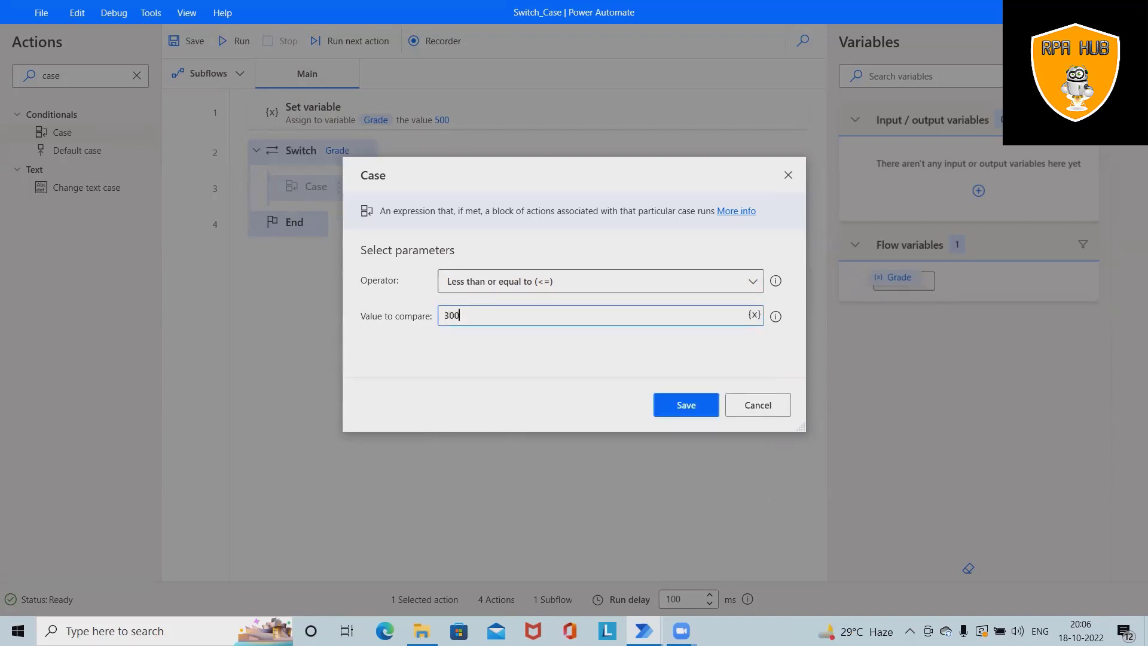
pyautogui.click(684, 405)
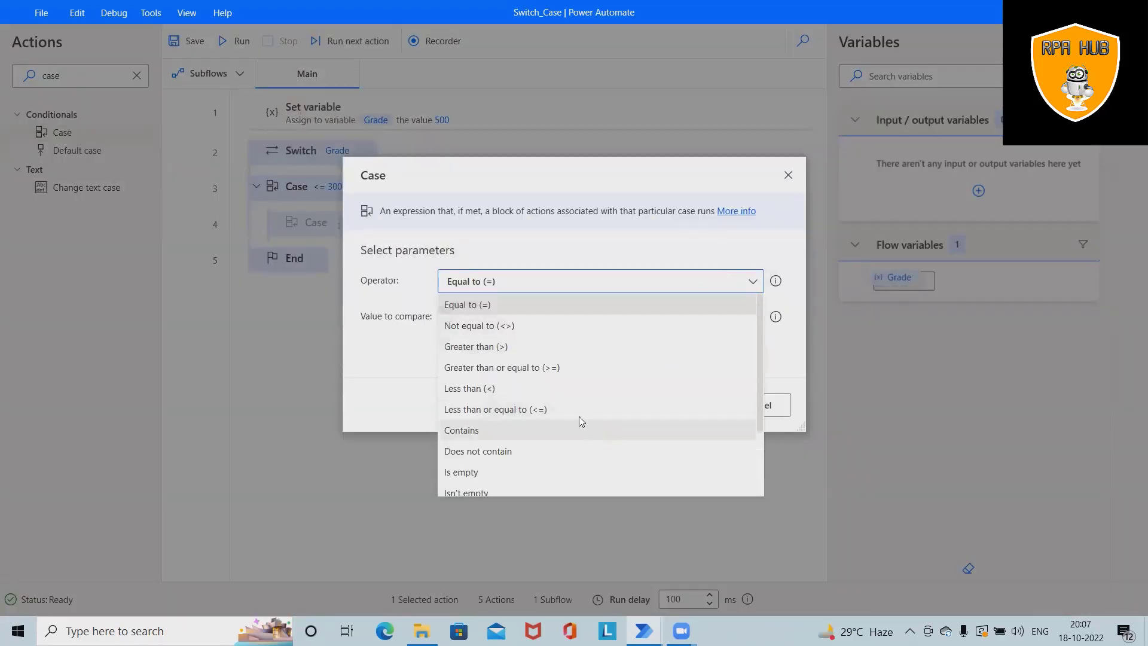
# Step: Add two more less-than-or-equal Case actions, saved without comparison values
pyautogui.click(495, 408)
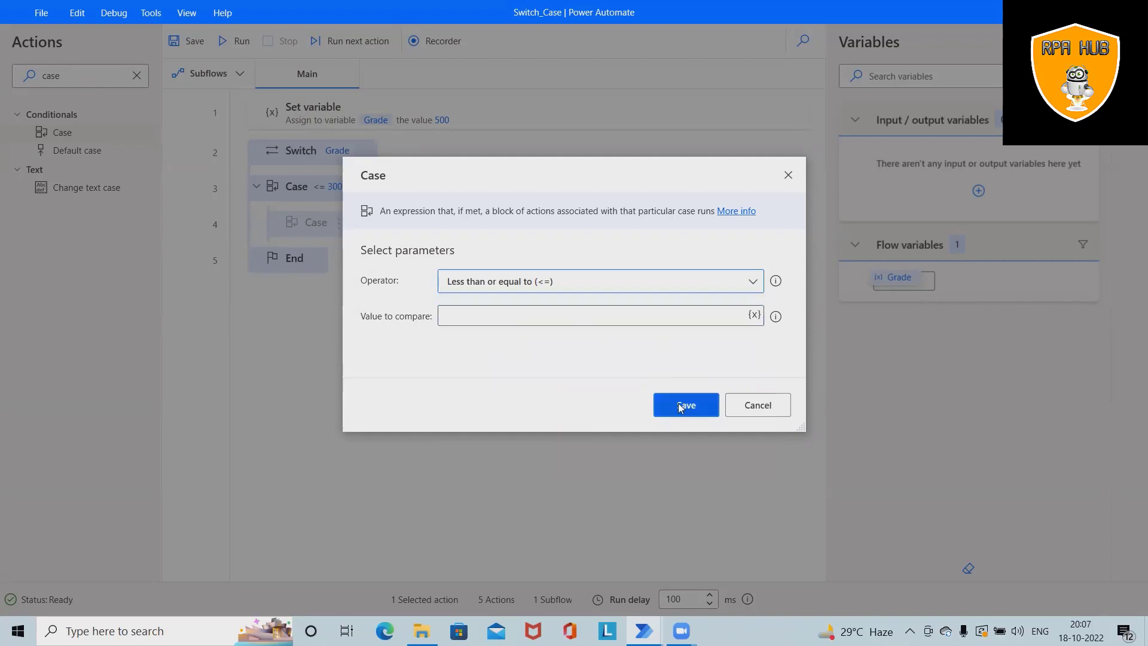
pyautogui.click(684, 405)
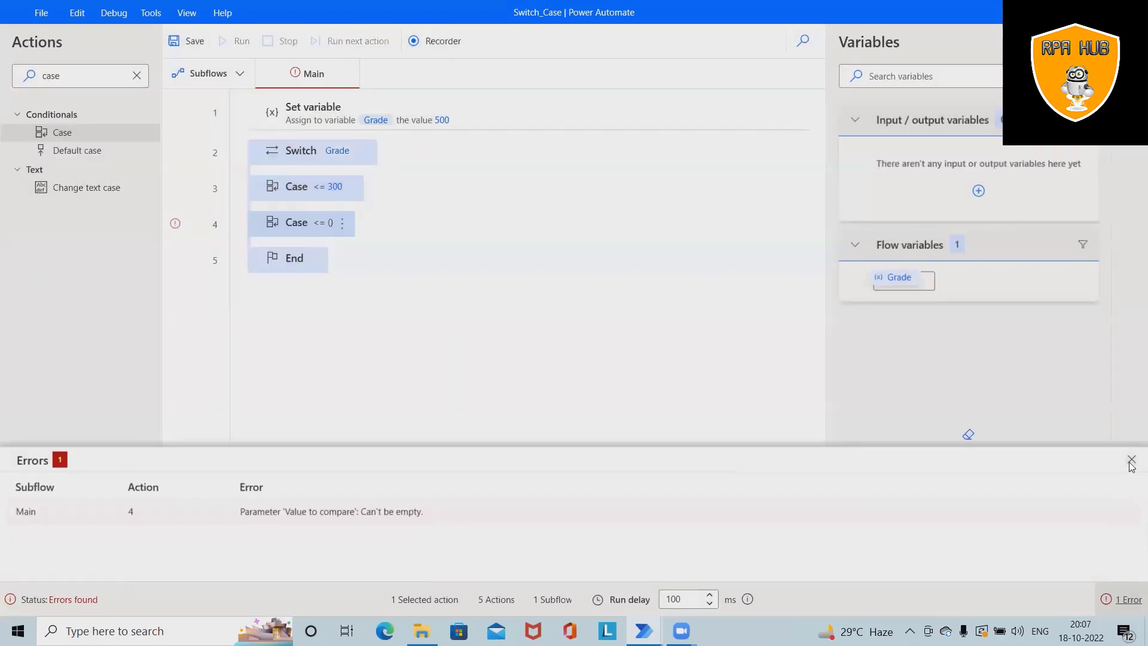
pyautogui.click(1130, 459)
pyautogui.write('display')
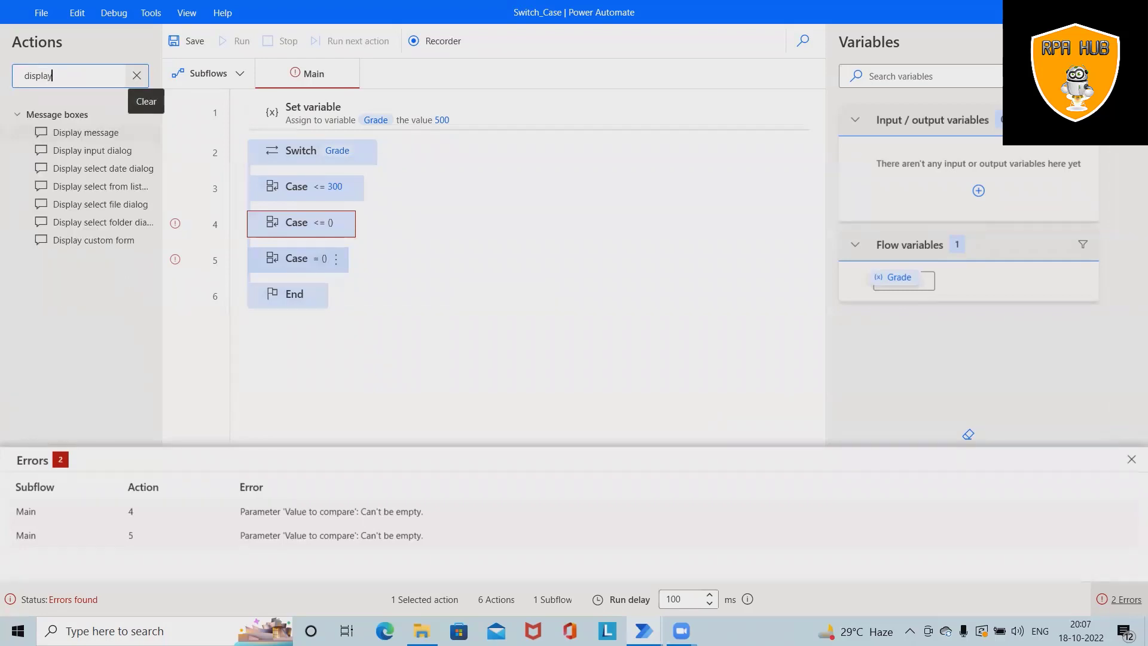
# Step: Place a Display message titled 'Result' saying 'Opted Grade C' in the <= 300 case
pyautogui.moveTo(85, 132); pyautogui.dragTo(333, 205)
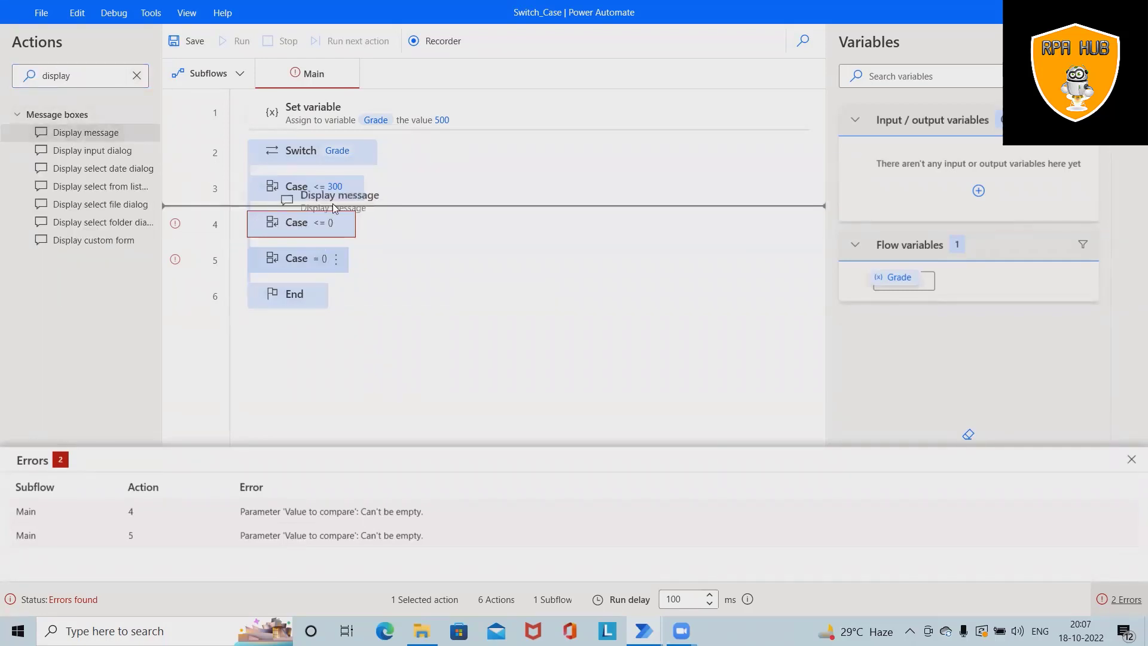
pyautogui.doubleClick(339, 195)
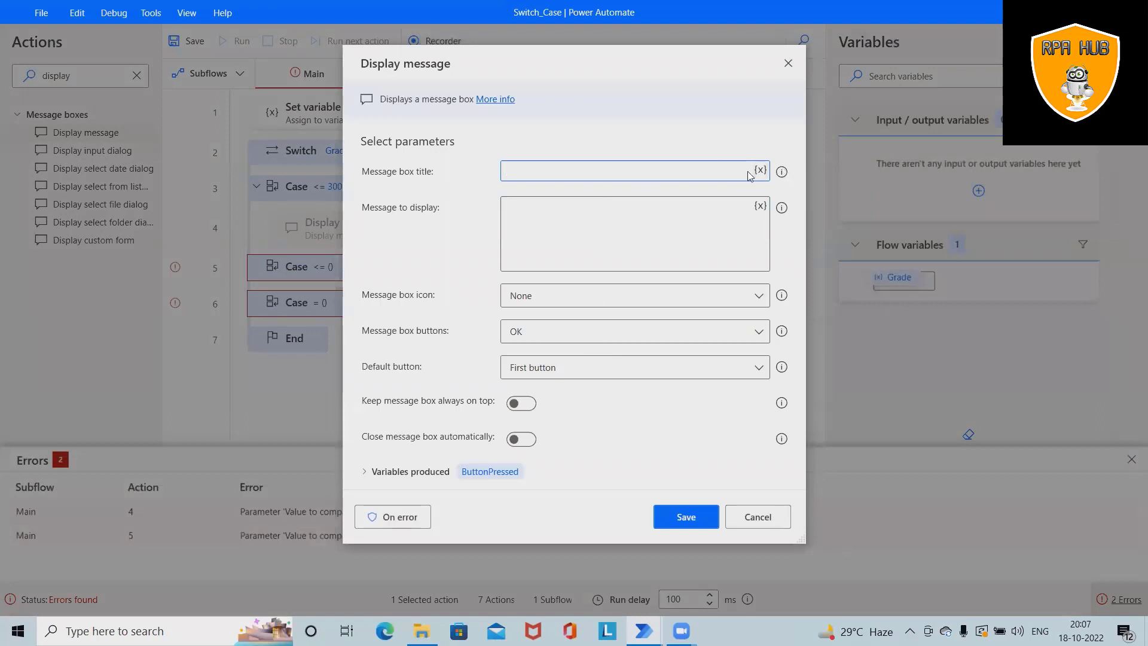
pyautogui.click(630, 171)
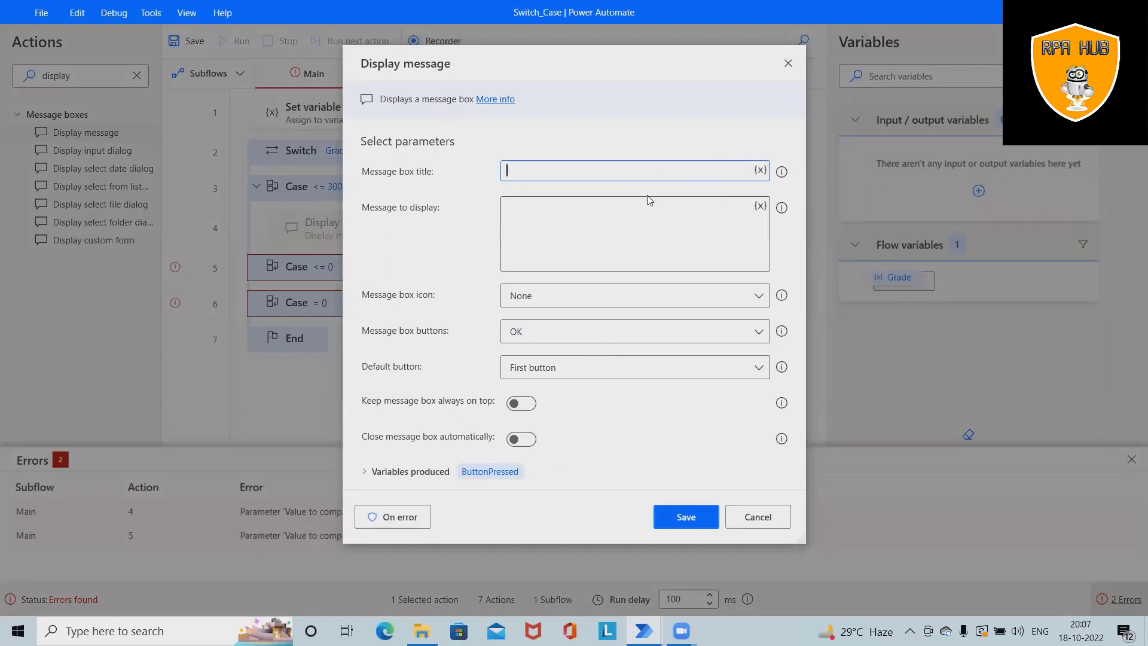
pyautogui.write('Re')
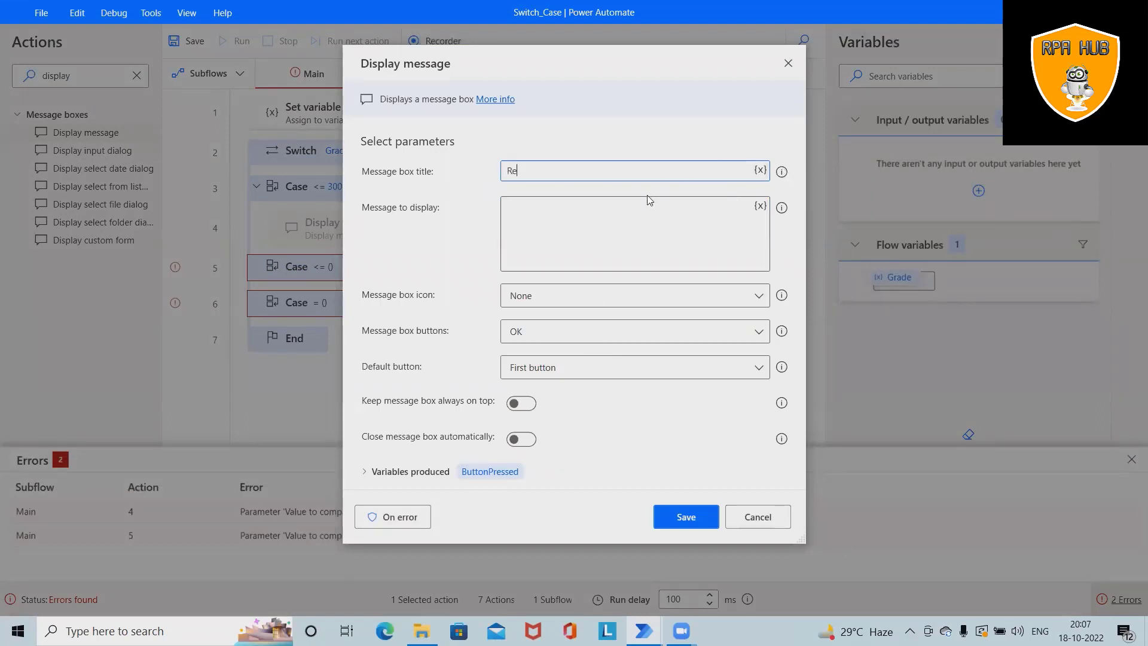
pyautogui.write('sult')
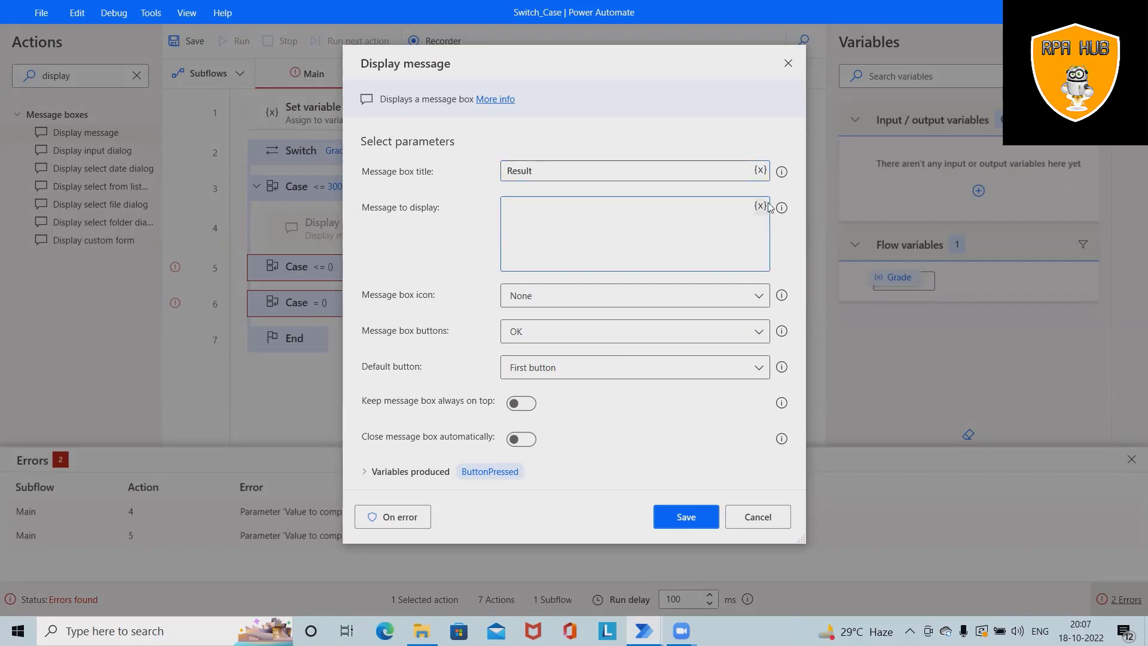
pyautogui.click(633, 234)
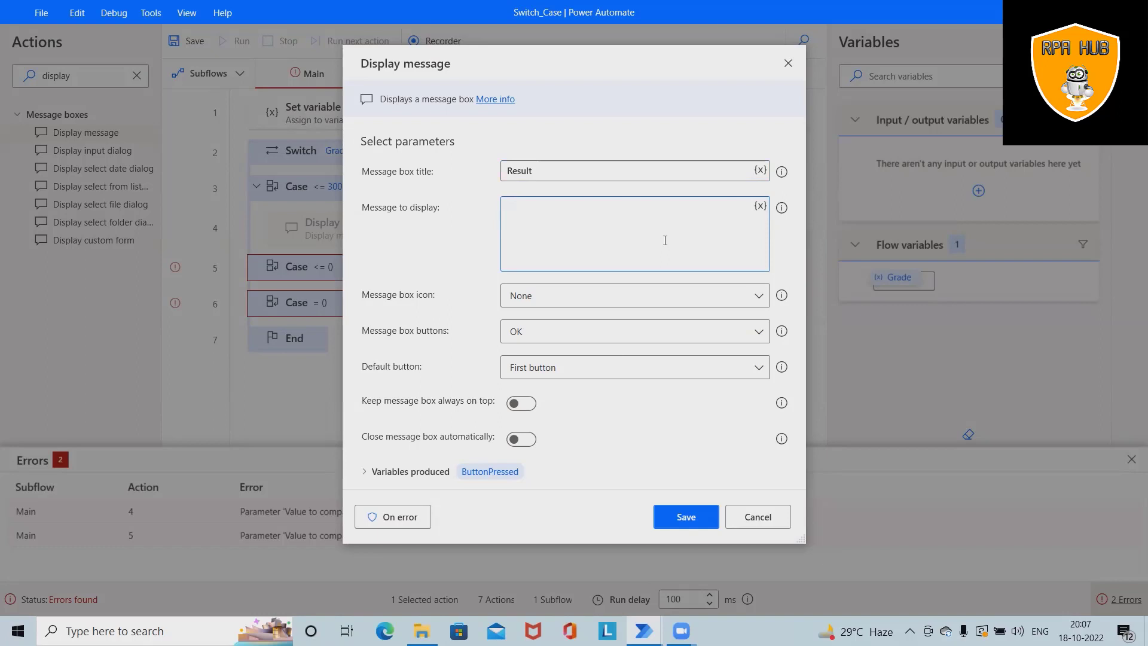
pyautogui.write('Opted')
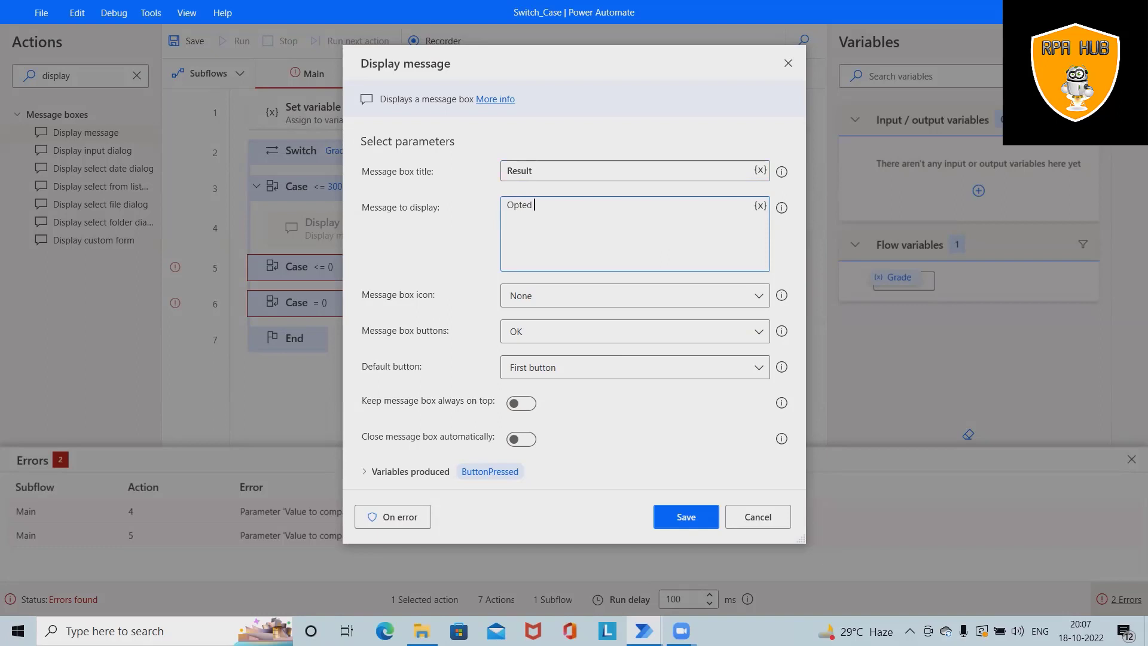
pyautogui.write('Grade')
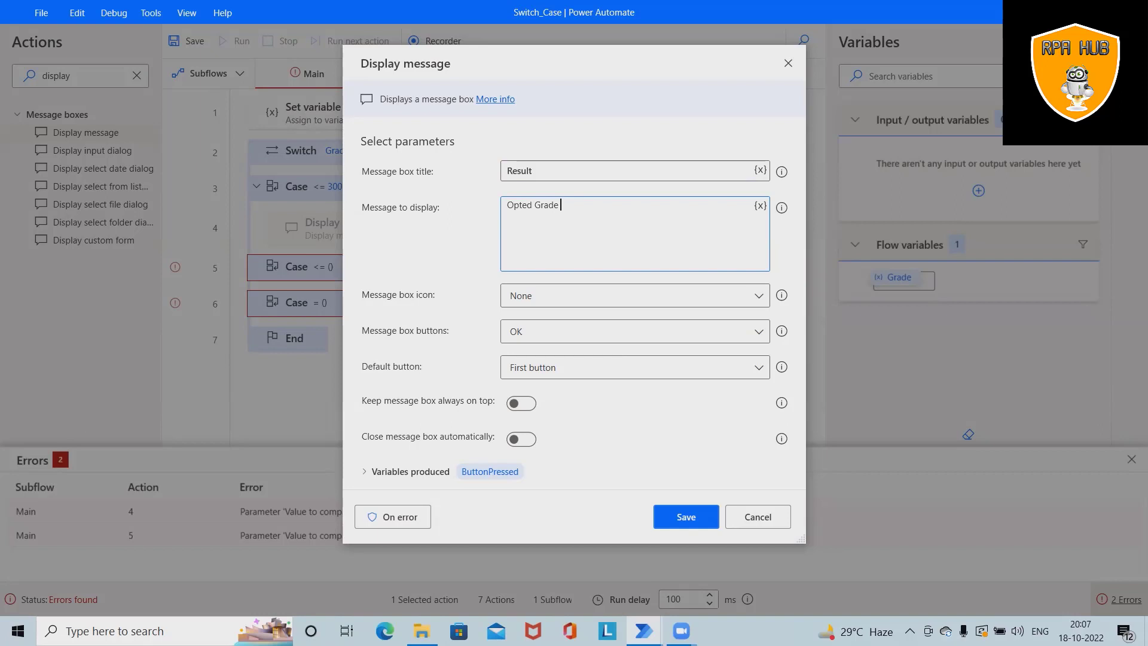
pyautogui.write('C')
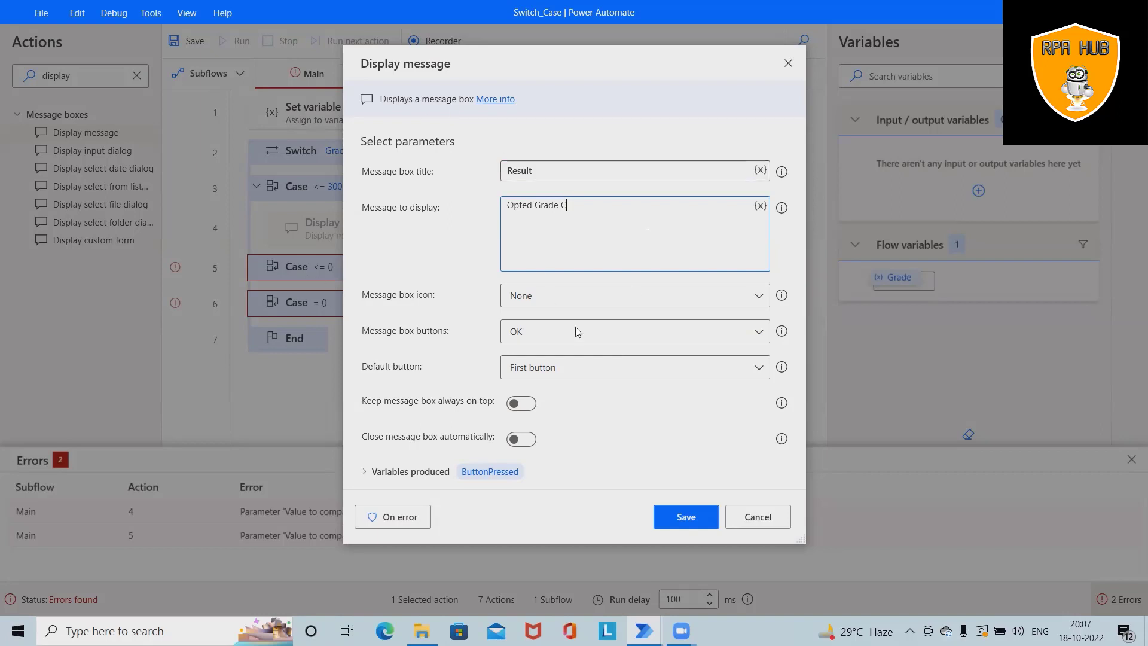
pyautogui.click(684, 516)
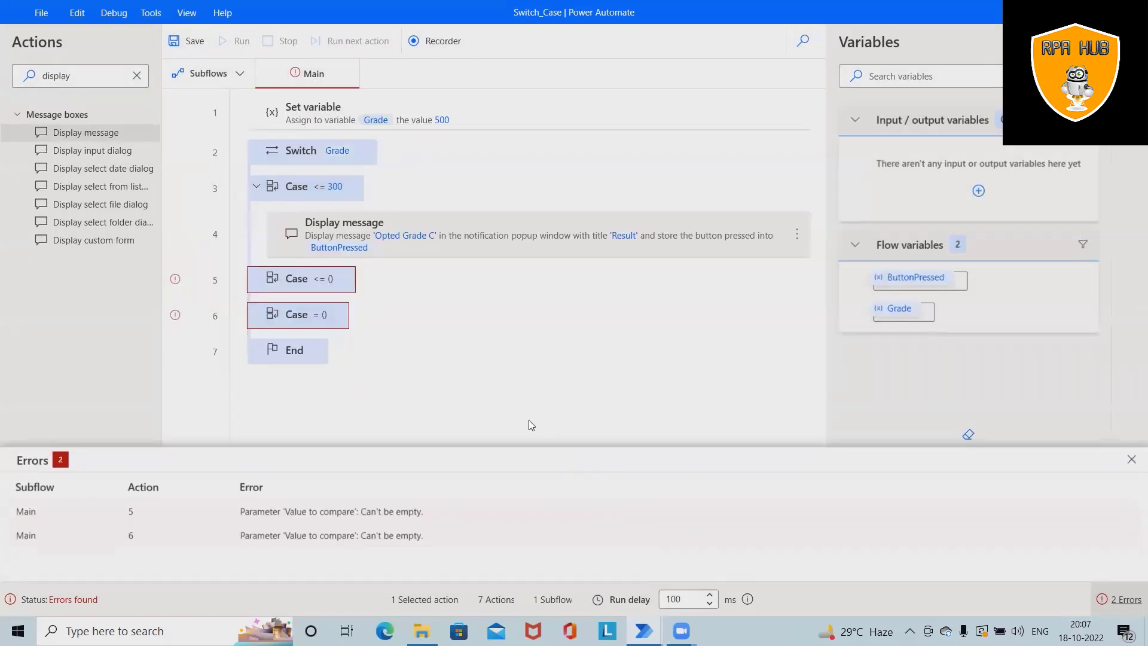
pyautogui.moveTo(535, 282)
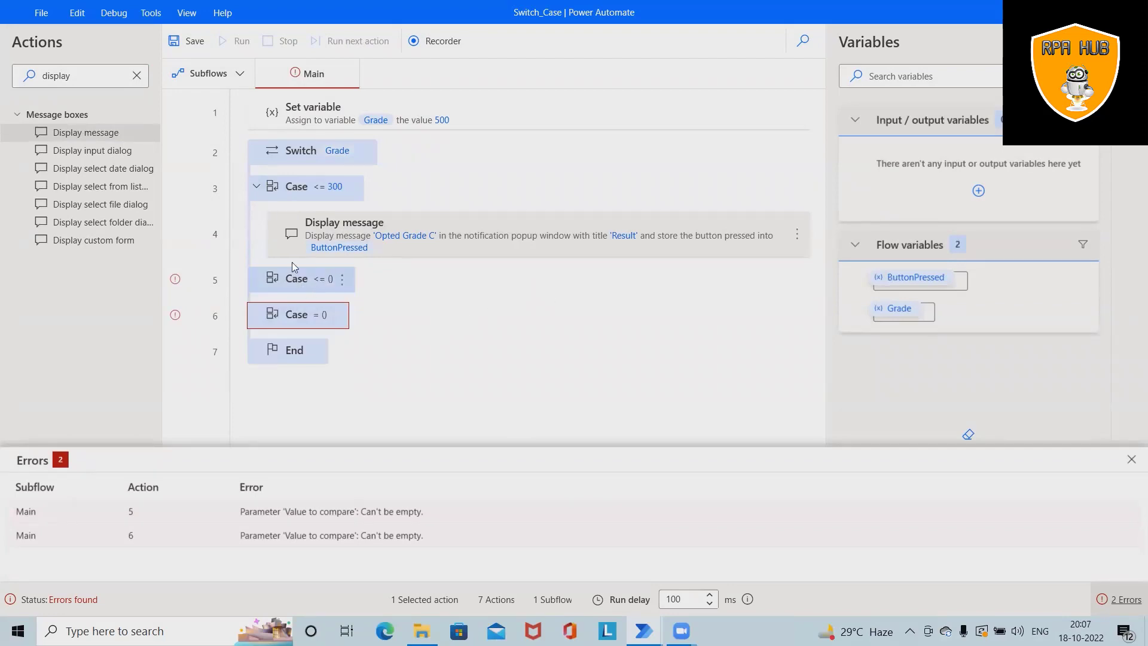
# Step: Set the second case's comparison value to 350
pyautogui.doubleClick(296, 278)
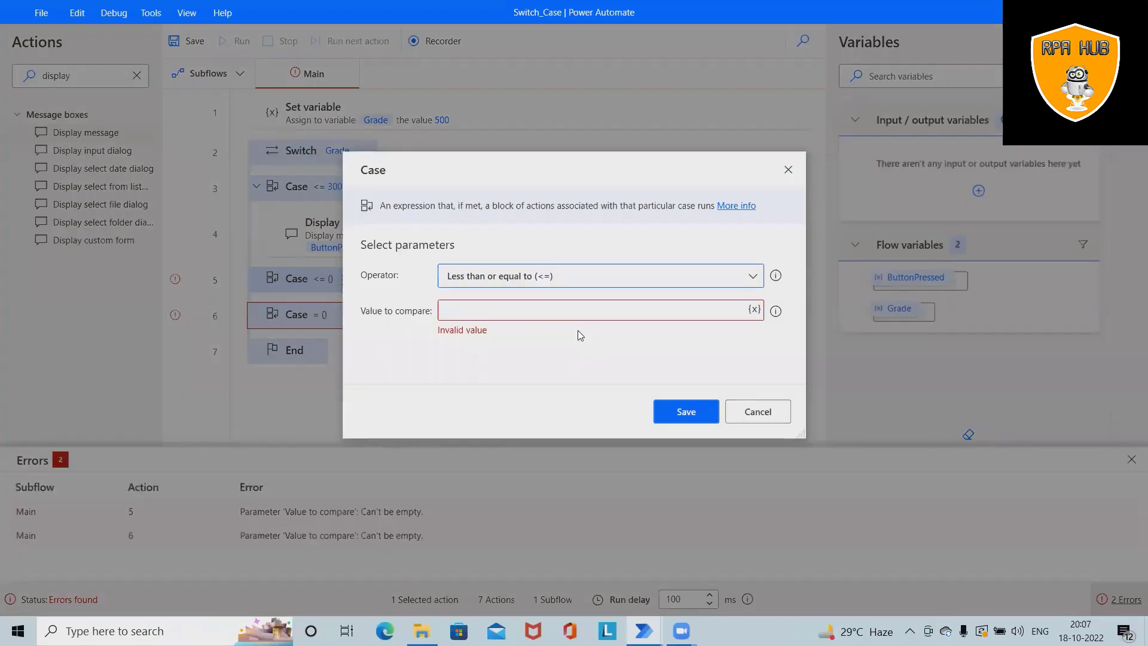
pyautogui.click(552, 310)
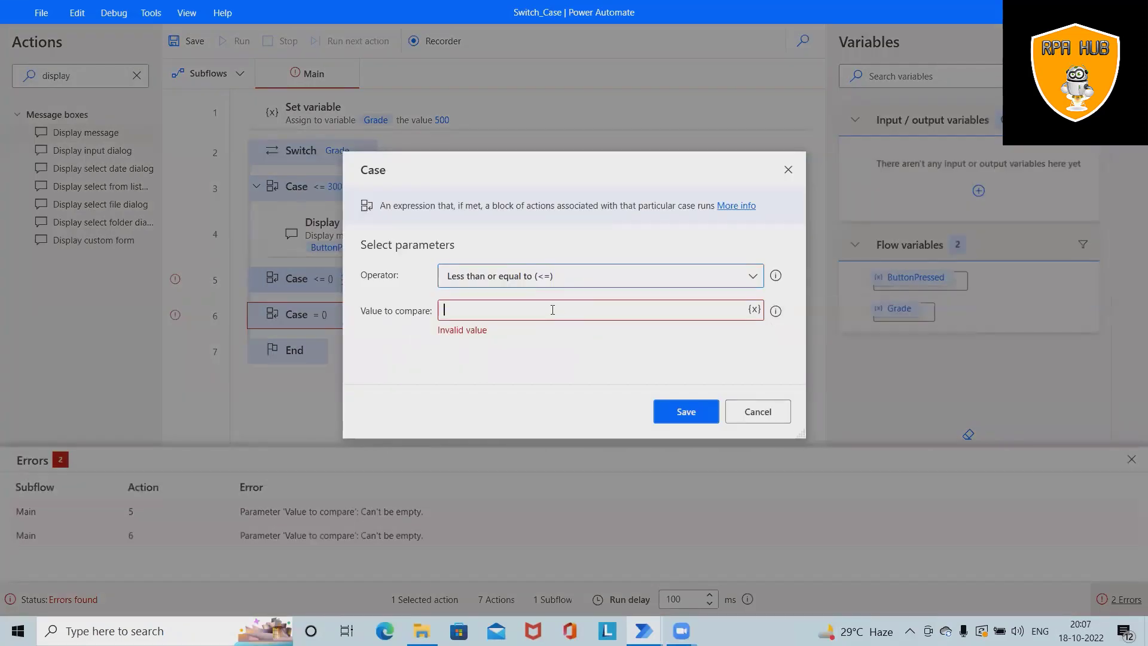
pyautogui.write('350')
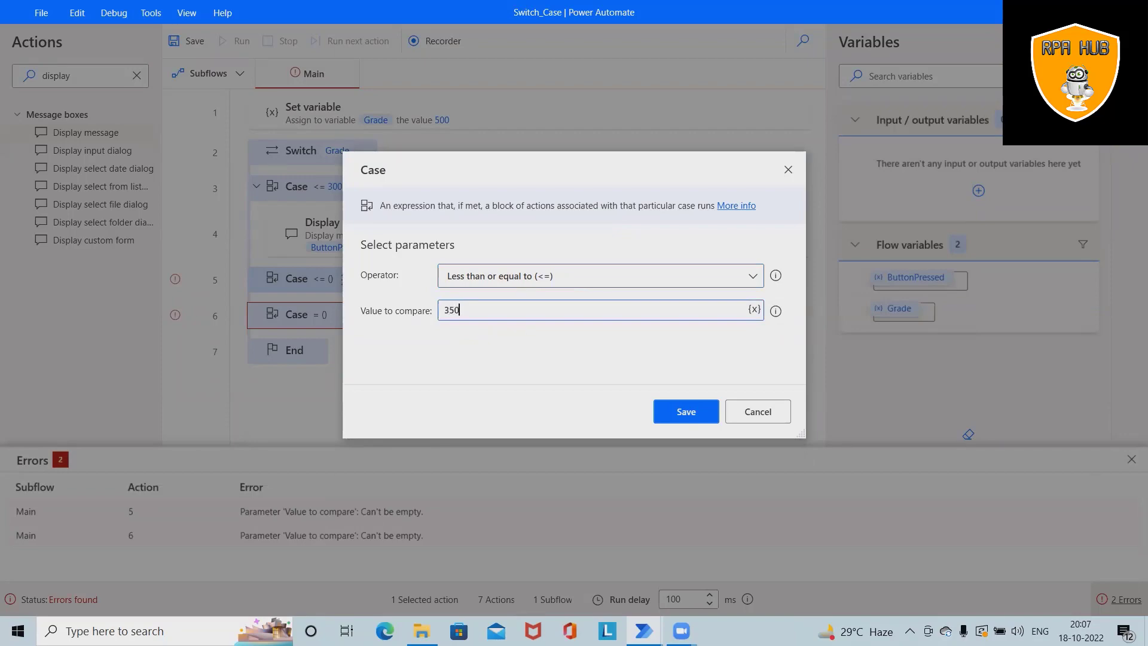
pyautogui.click(684, 411)
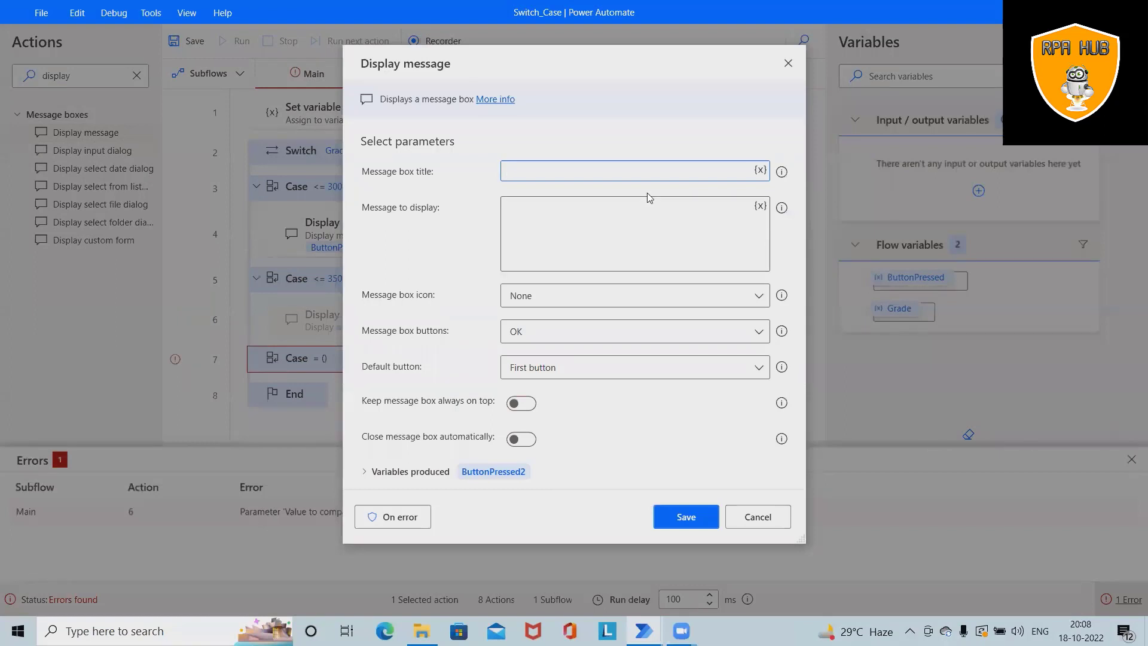
# Step: Add a Display message titled 'Result' saying 'Opted Grade B' under that case
pyautogui.write('Result')
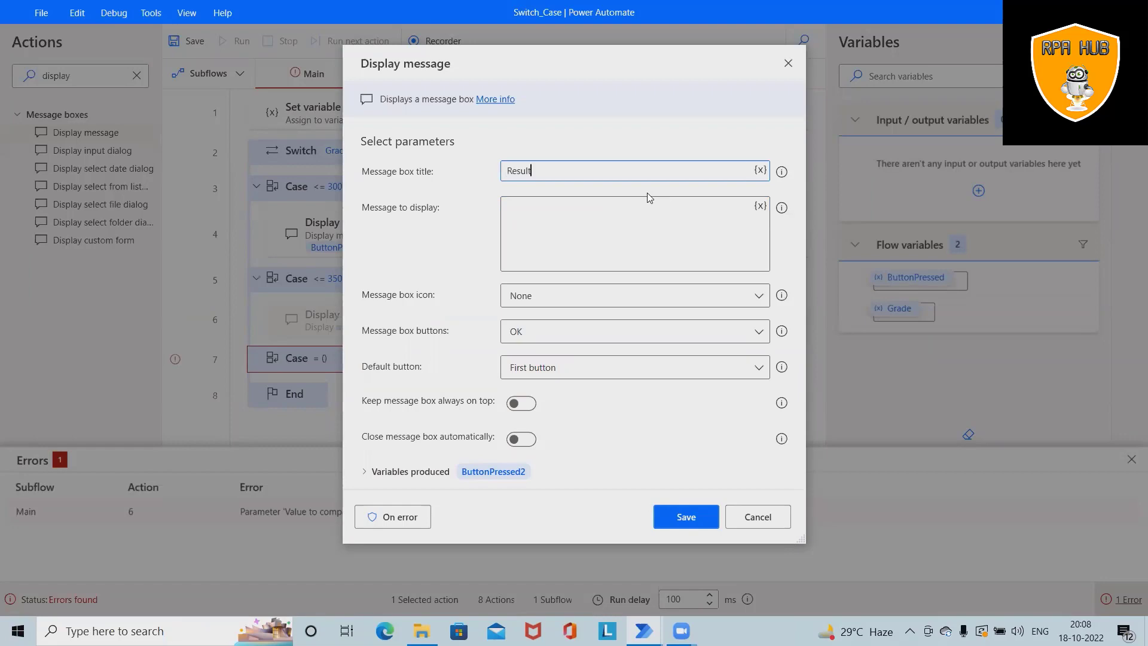
pyautogui.click(633, 234)
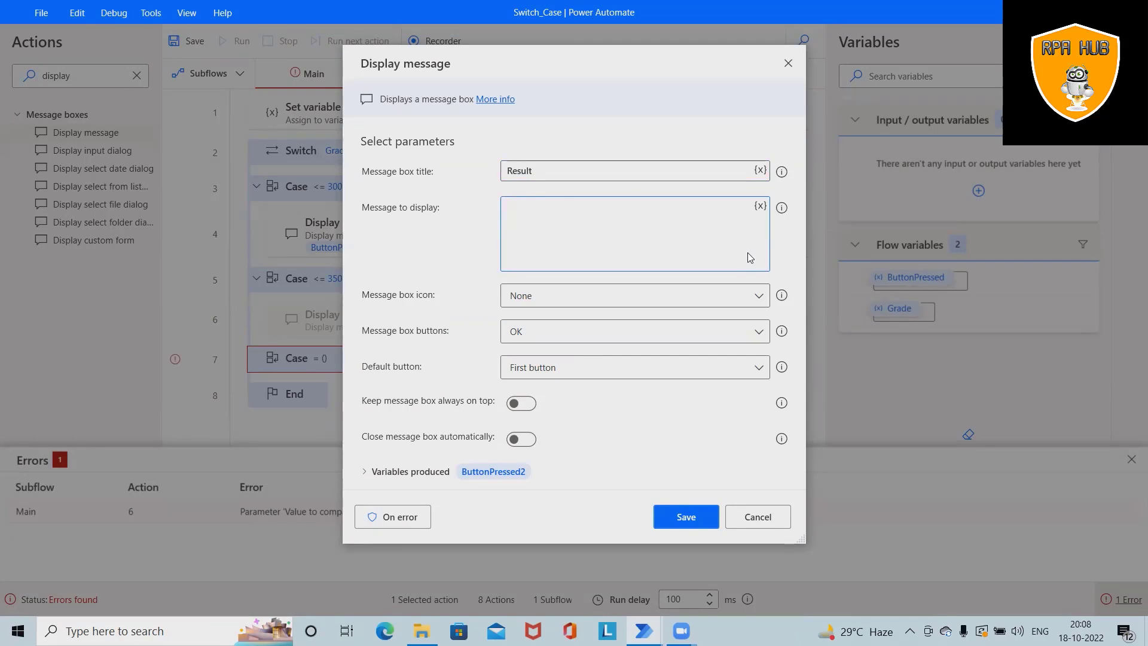
pyautogui.write('Opted')
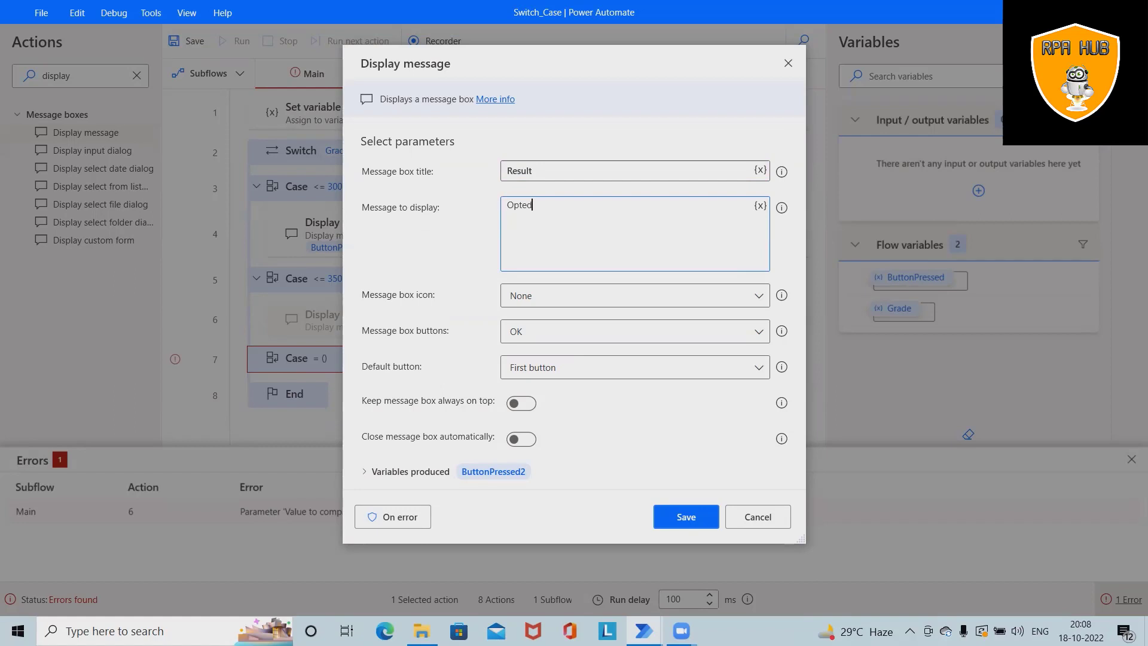
pyautogui.write('G')
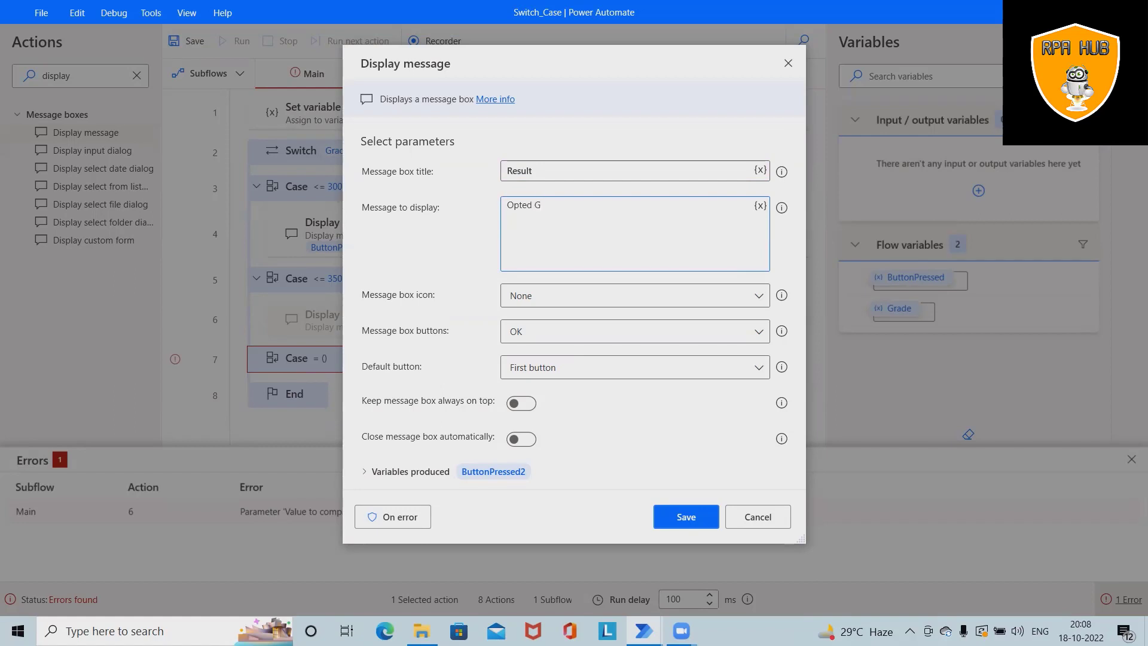
pyautogui.write('rade B')
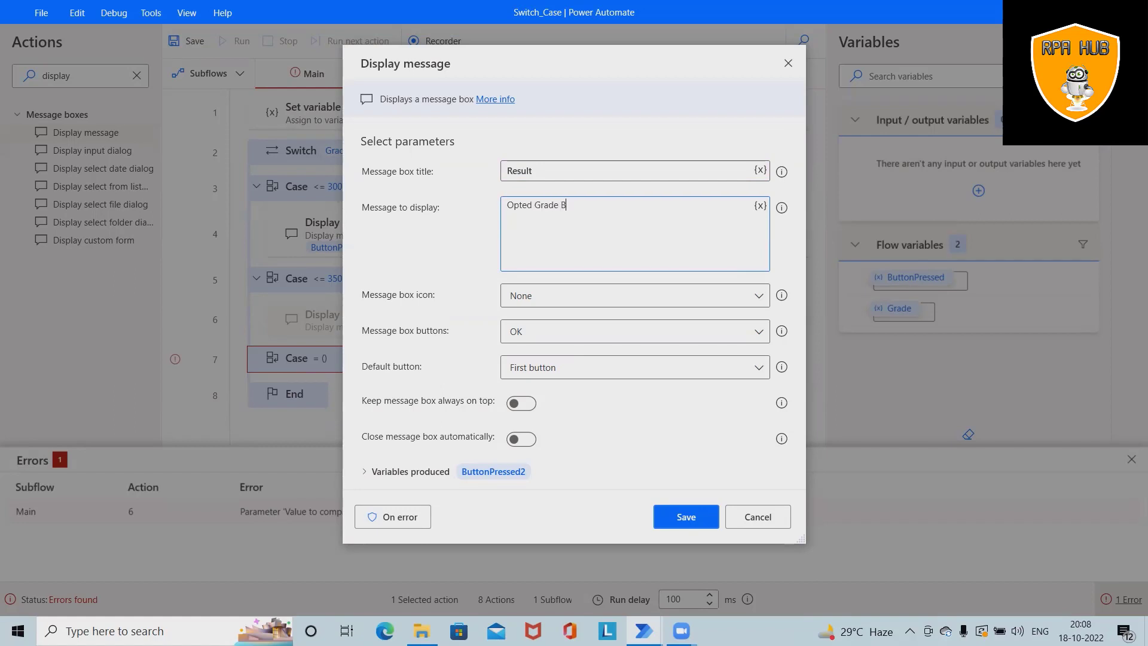
pyautogui.click(684, 516)
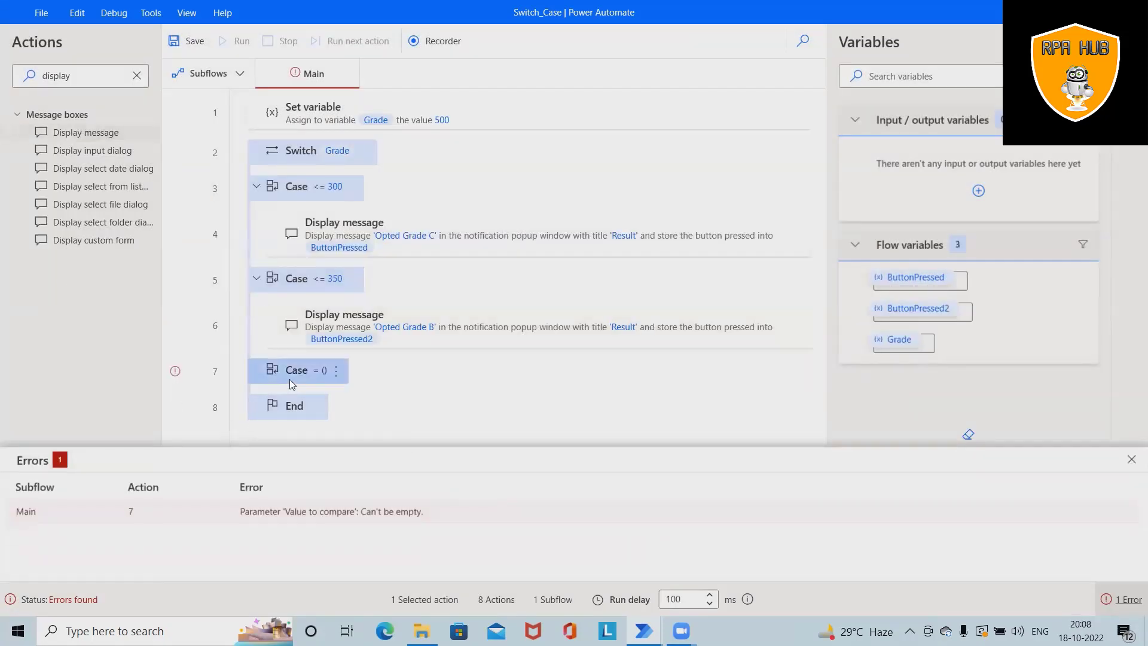
# Step: Set the last case to Grade less than or equal to 400
pyautogui.doubleClick(296, 369)
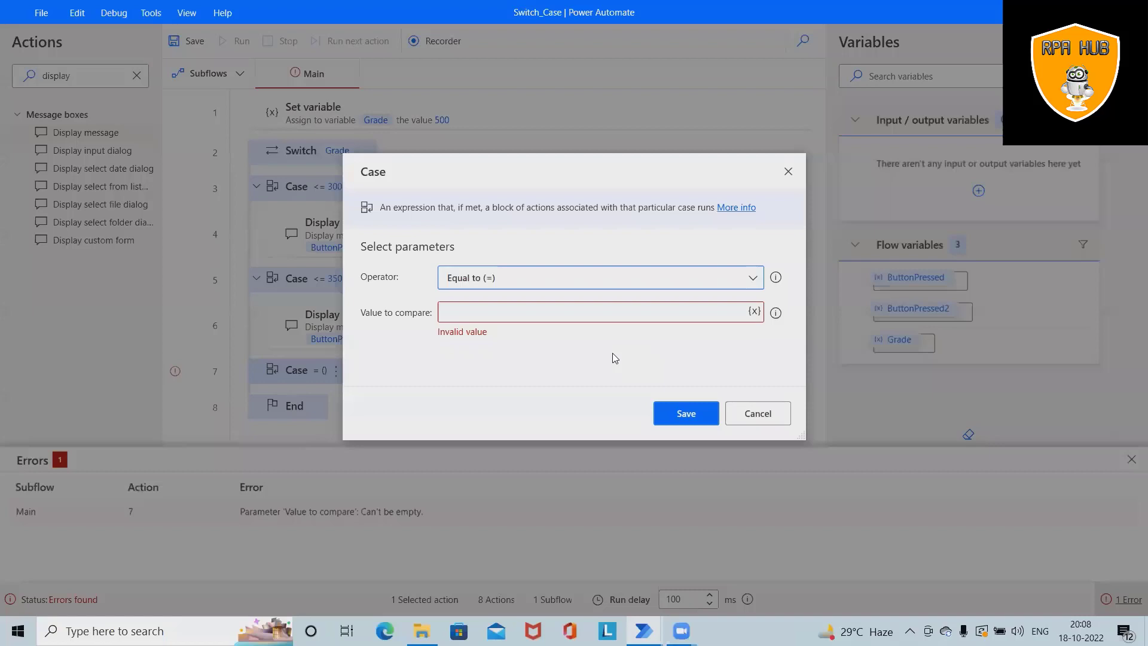
pyautogui.click(599, 277)
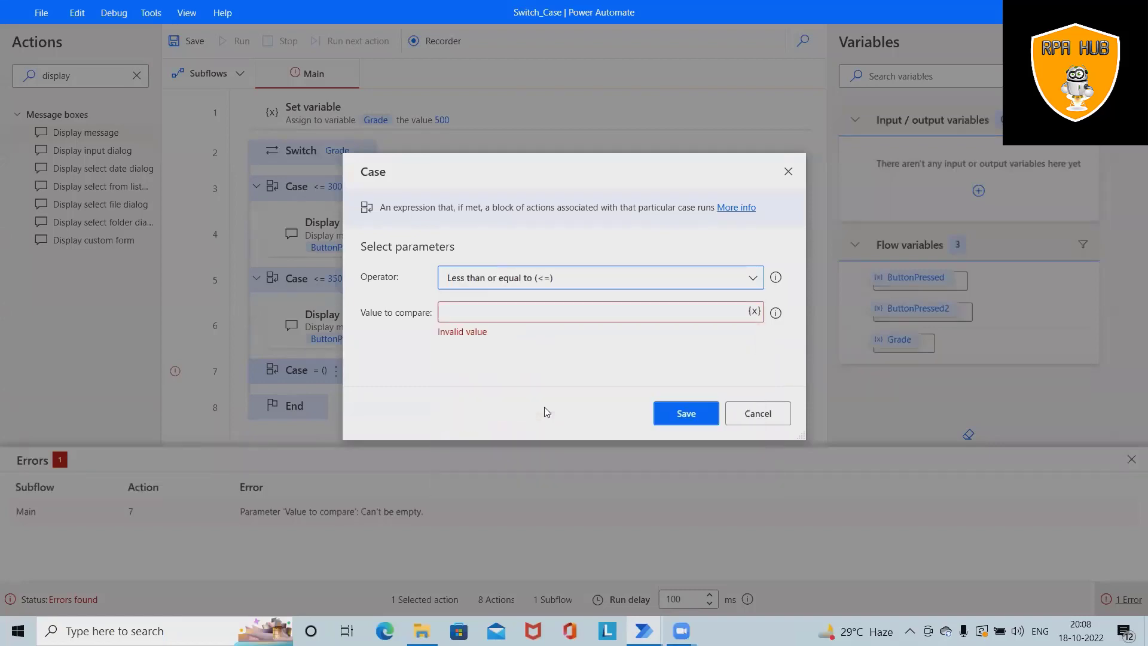
pyautogui.write('400')
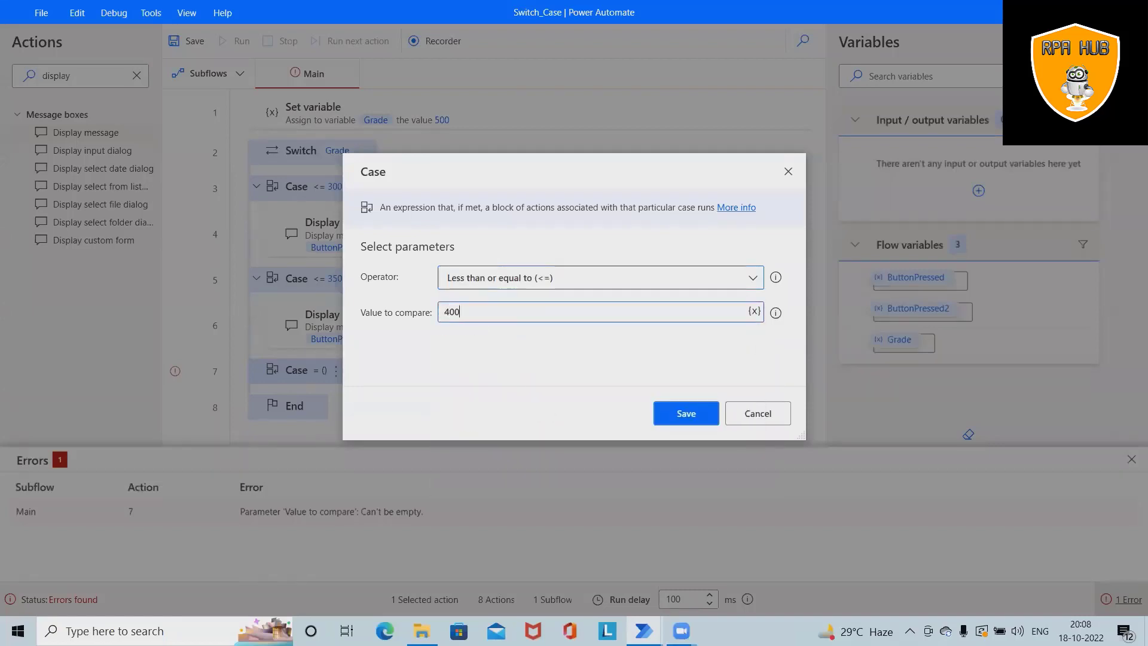
pyautogui.click(683, 413)
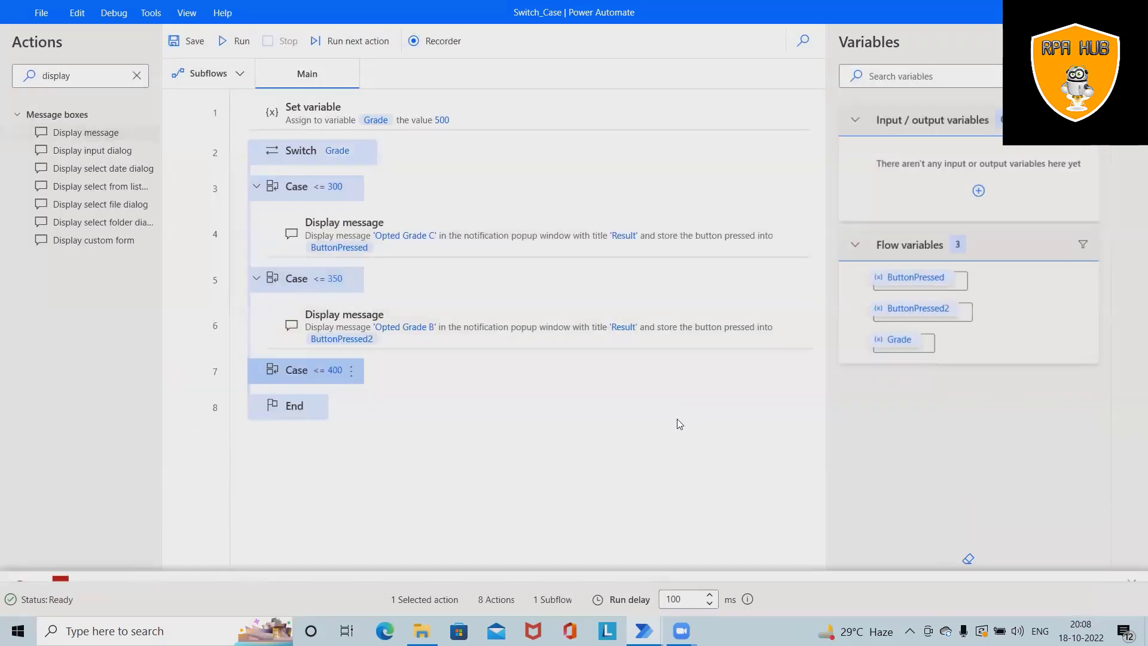
pyautogui.moveTo(600, 451)
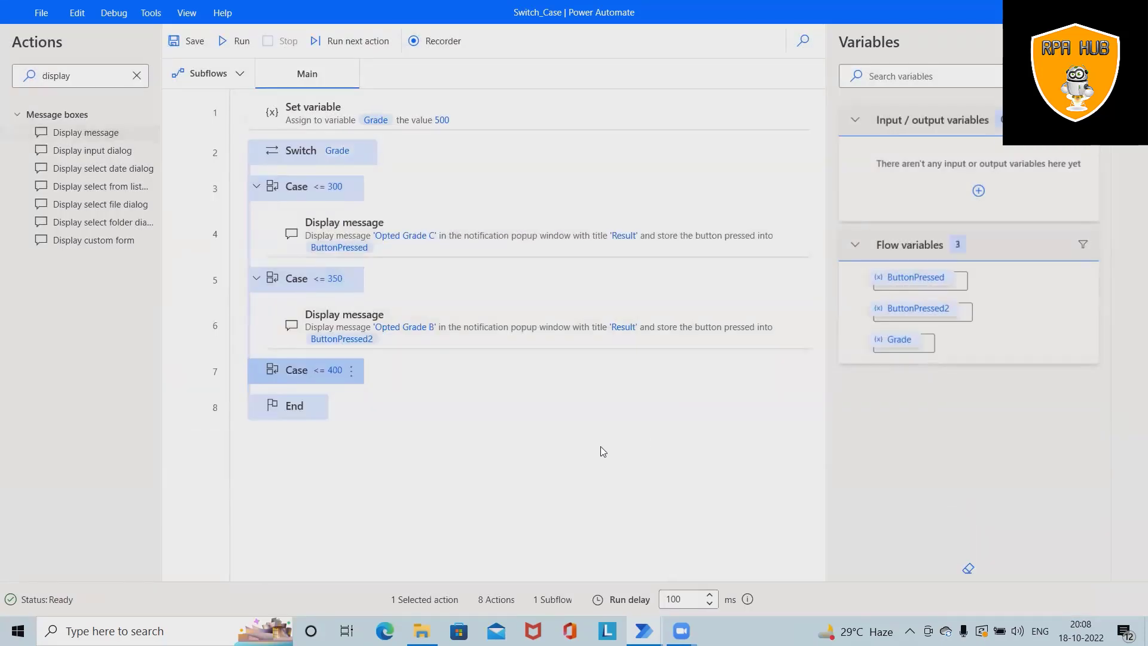
pyautogui.moveTo(433, 437)
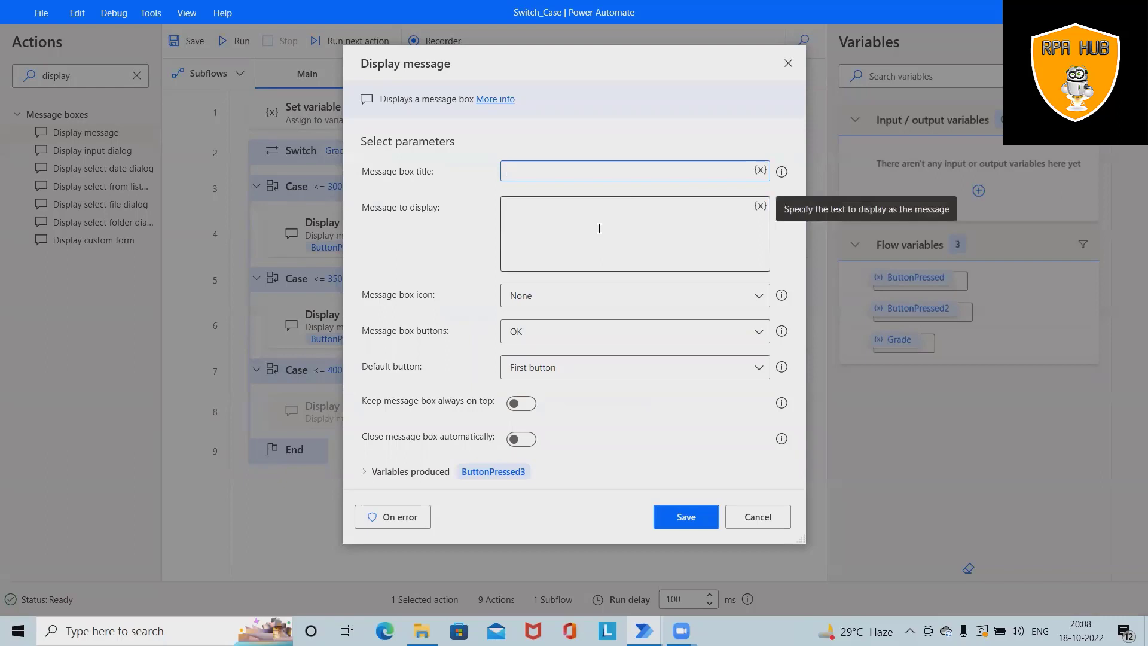
# Step: Add a Display message titled 'Merit List' saying 'Congratulation' under the 400 case
pyautogui.write('Meri')
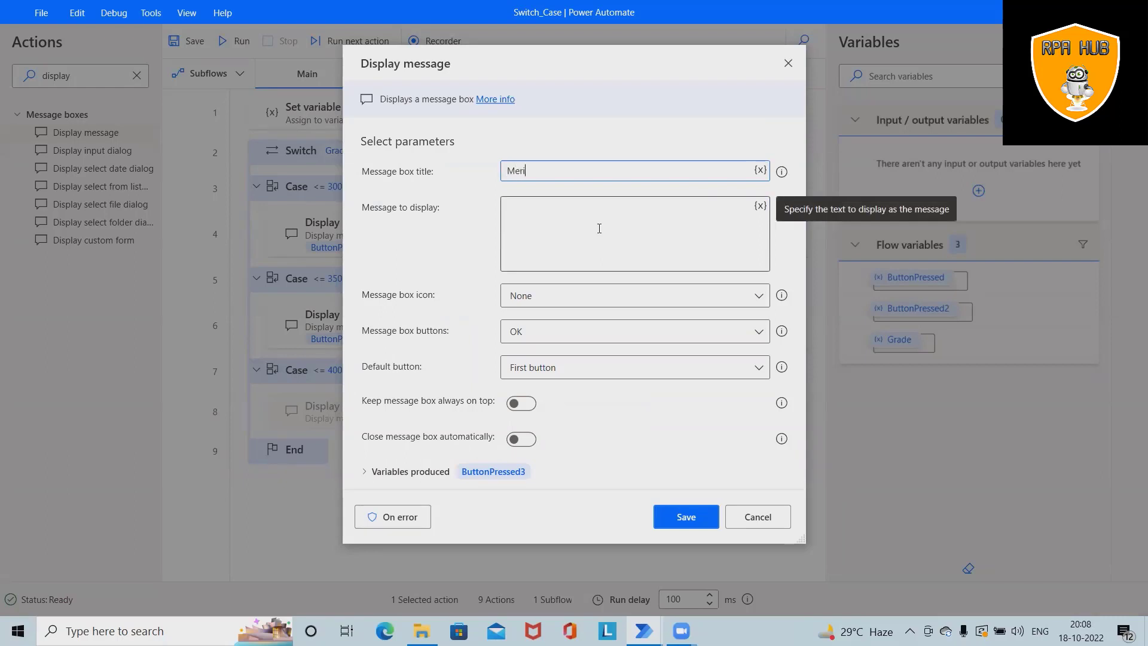
pyautogui.write('t Lis')
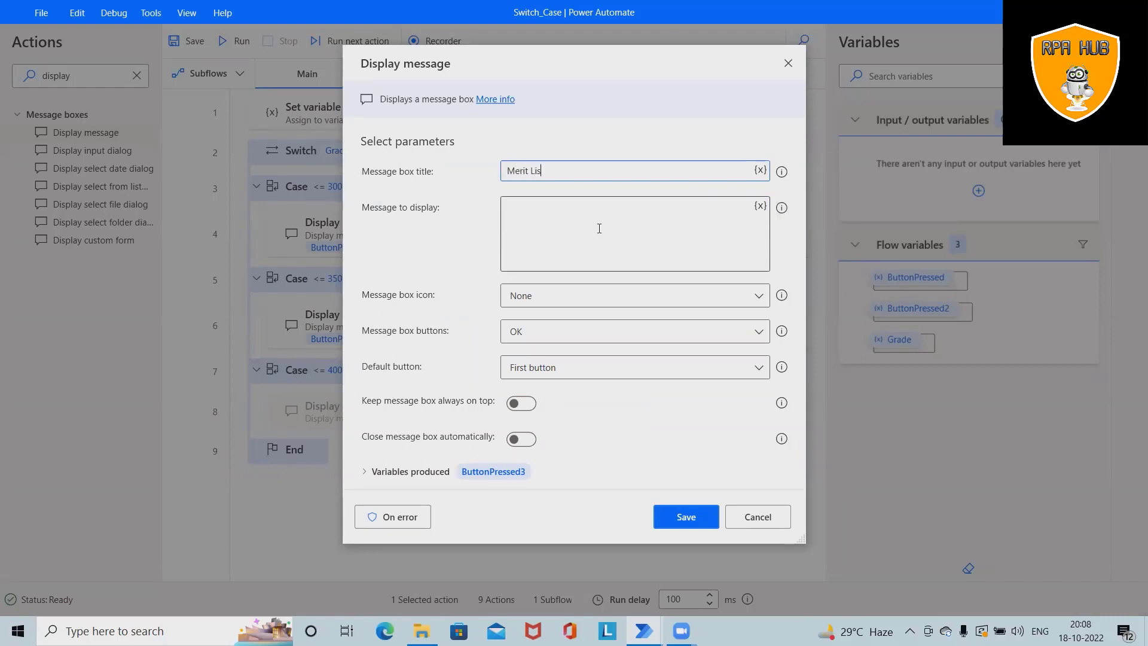
pyautogui.click(600, 235)
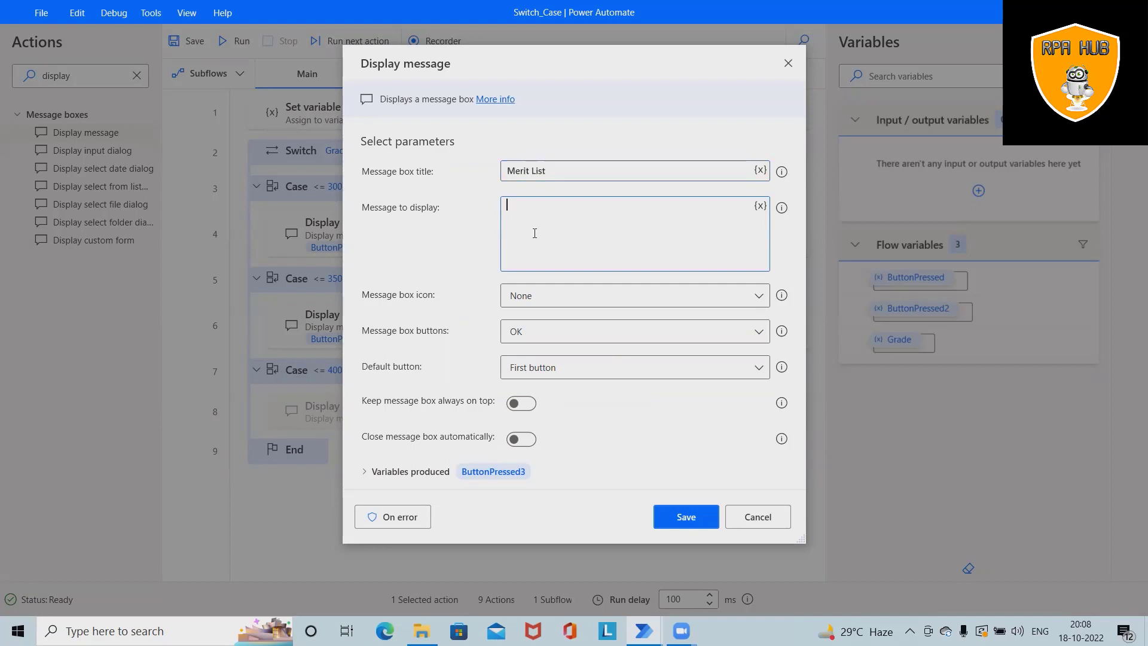
pyautogui.write('C')
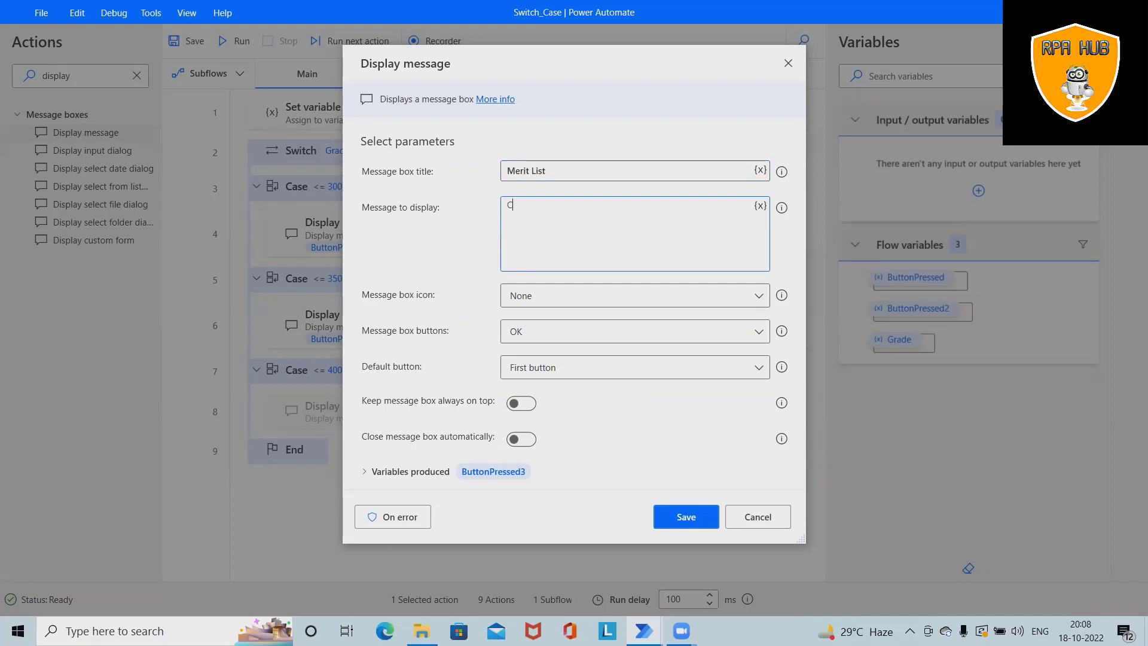
pyautogui.write('ong')
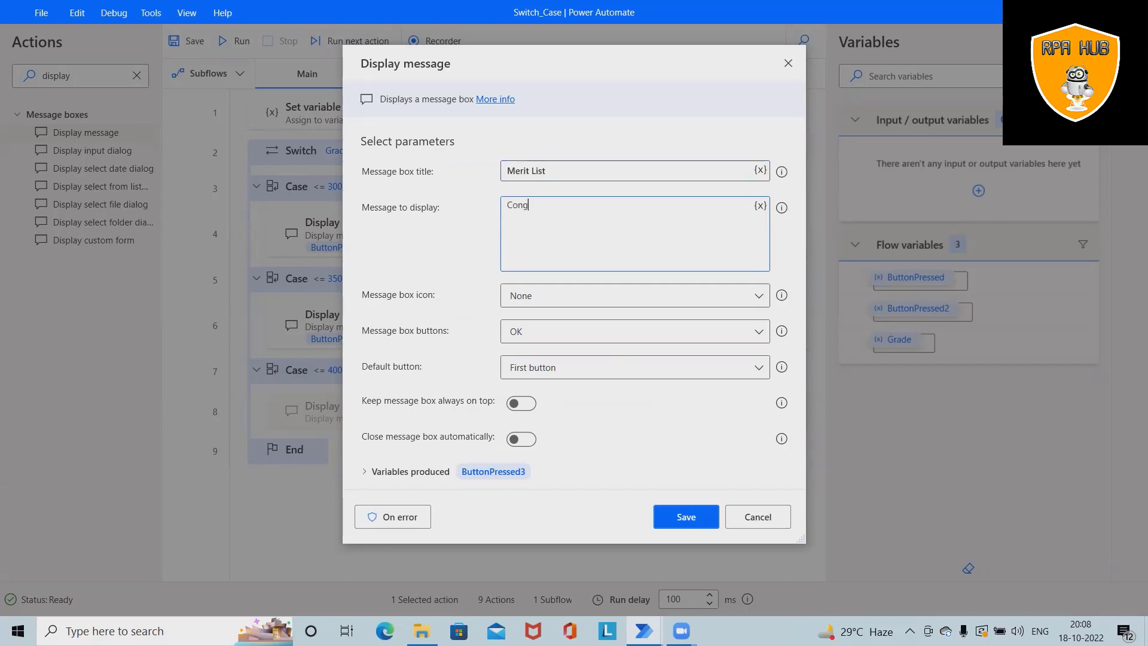
pyautogui.write('ratulation')
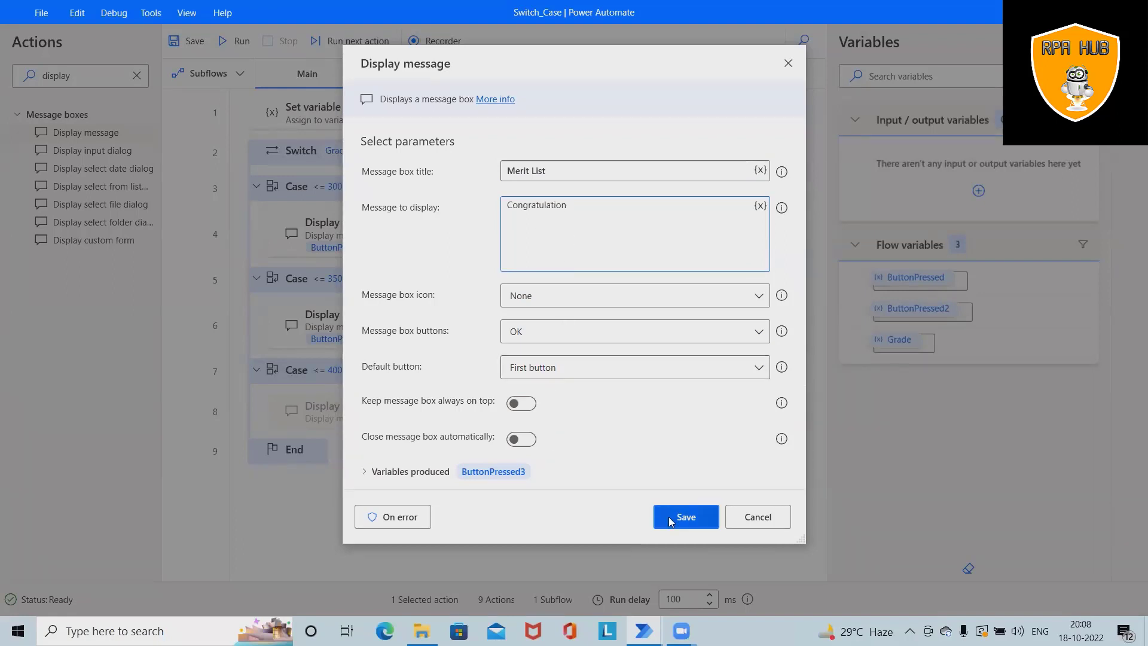
pyautogui.click(684, 516)
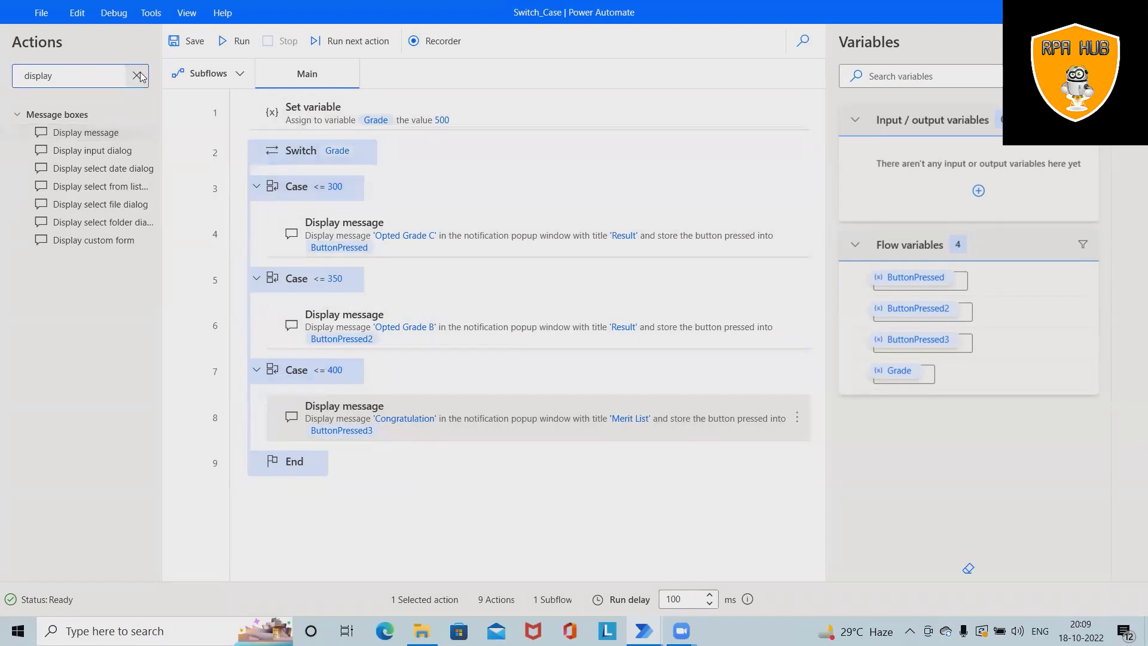
# Step: Search for and add a Default case to the Switch
pyautogui.click(136, 75)
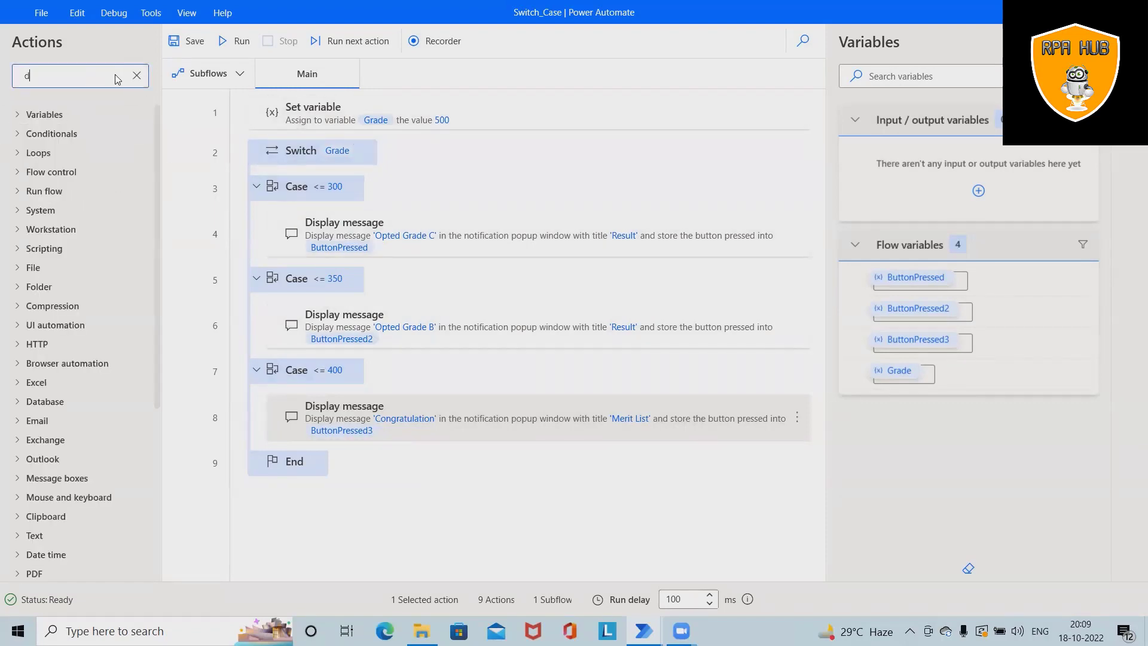
pyautogui.write('efault')
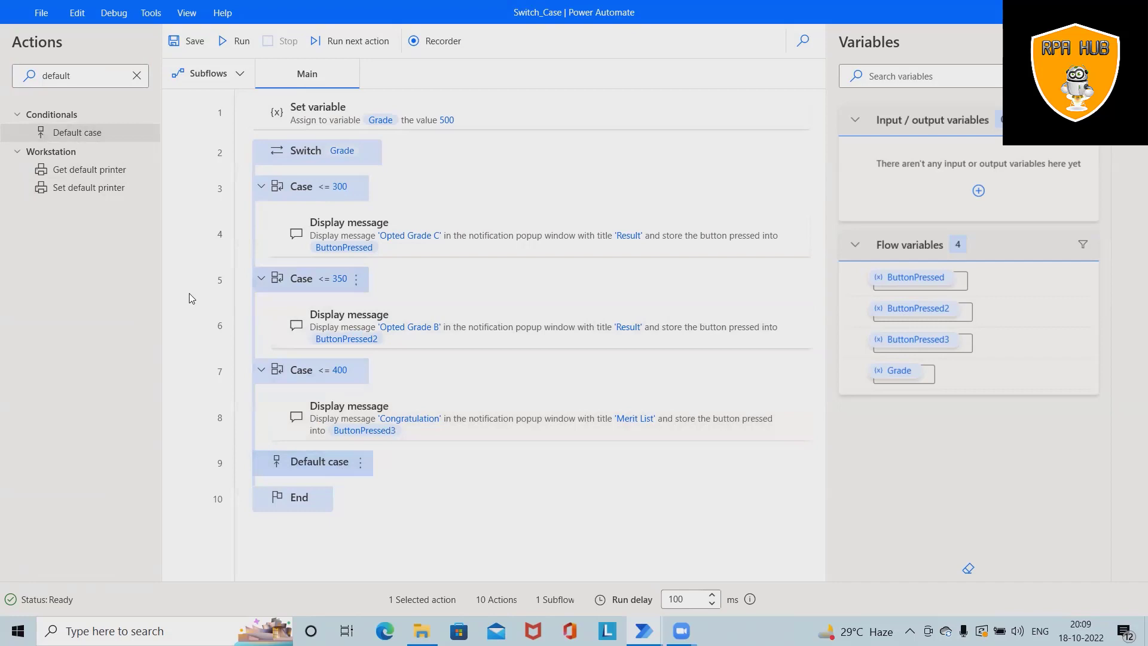
pyautogui.moveTo(512, 326)
pyautogui.write('disp')
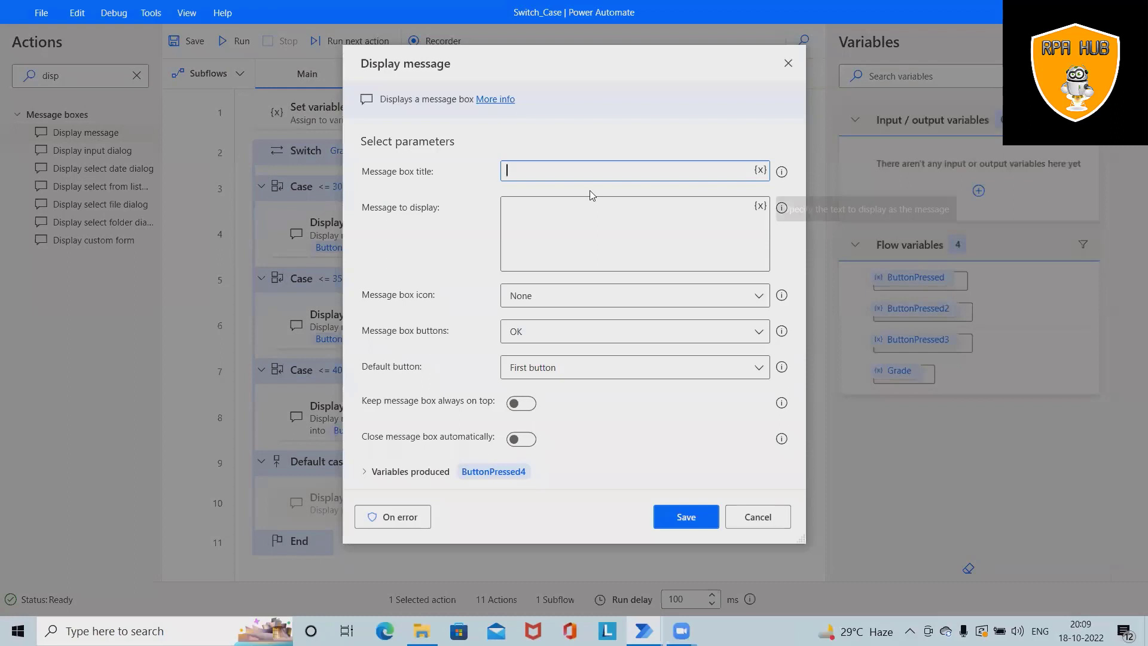
pyautogui.write('dE')
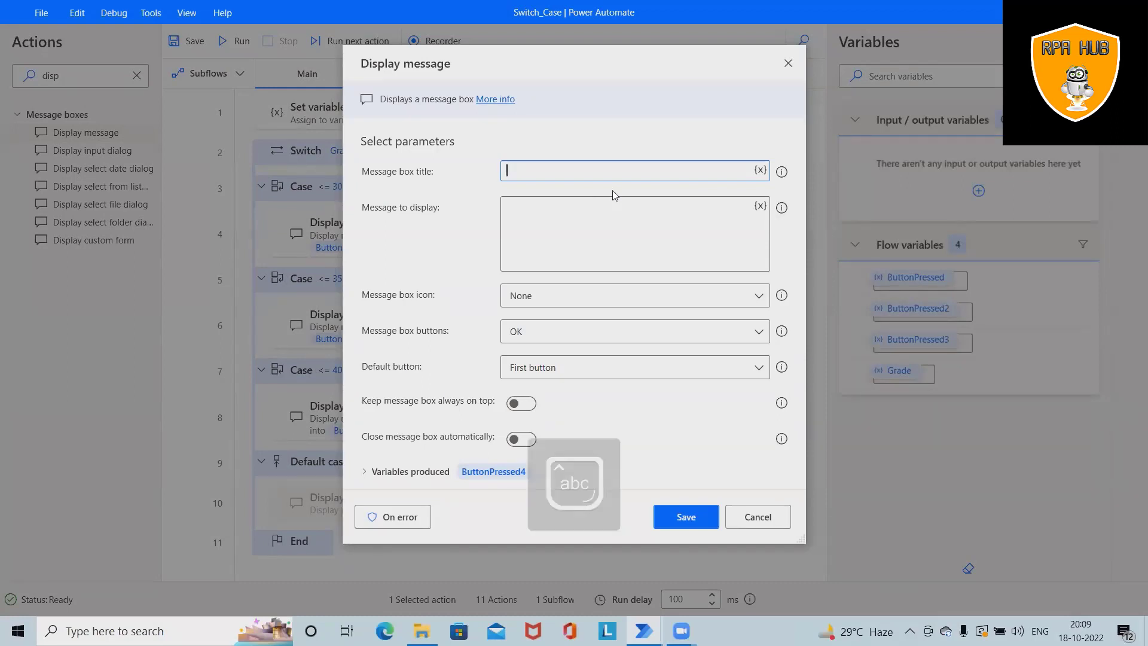
# Step: Add a Display message titled 'Default' saying 'Pass' to the Default case
pyautogui.write('Defau')
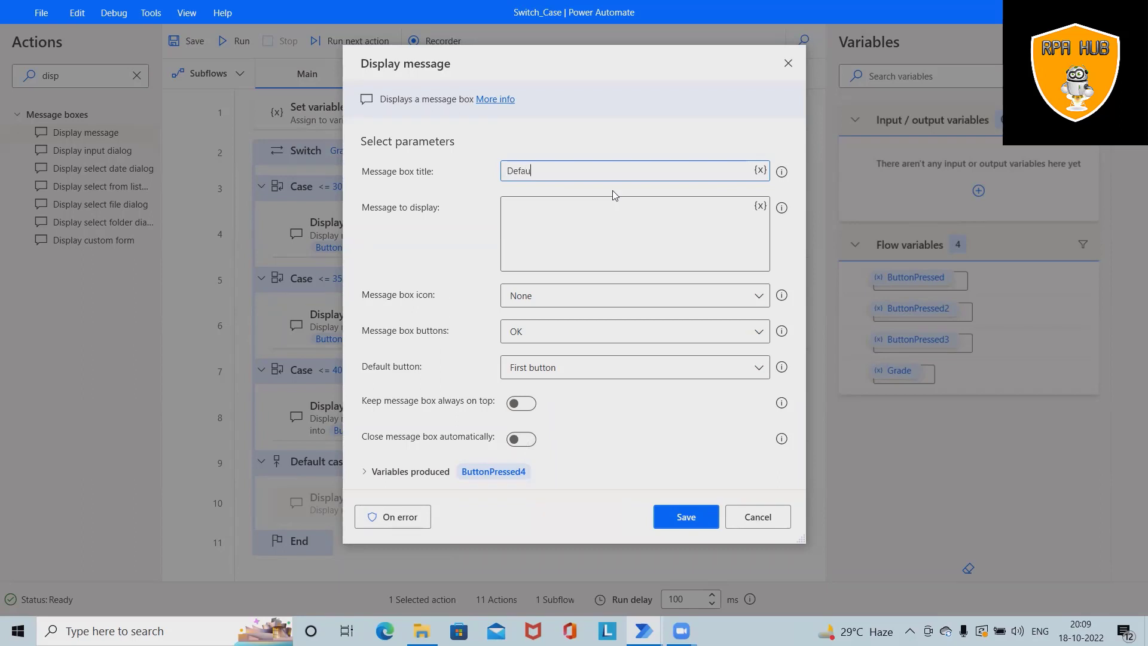
pyautogui.write('lt')
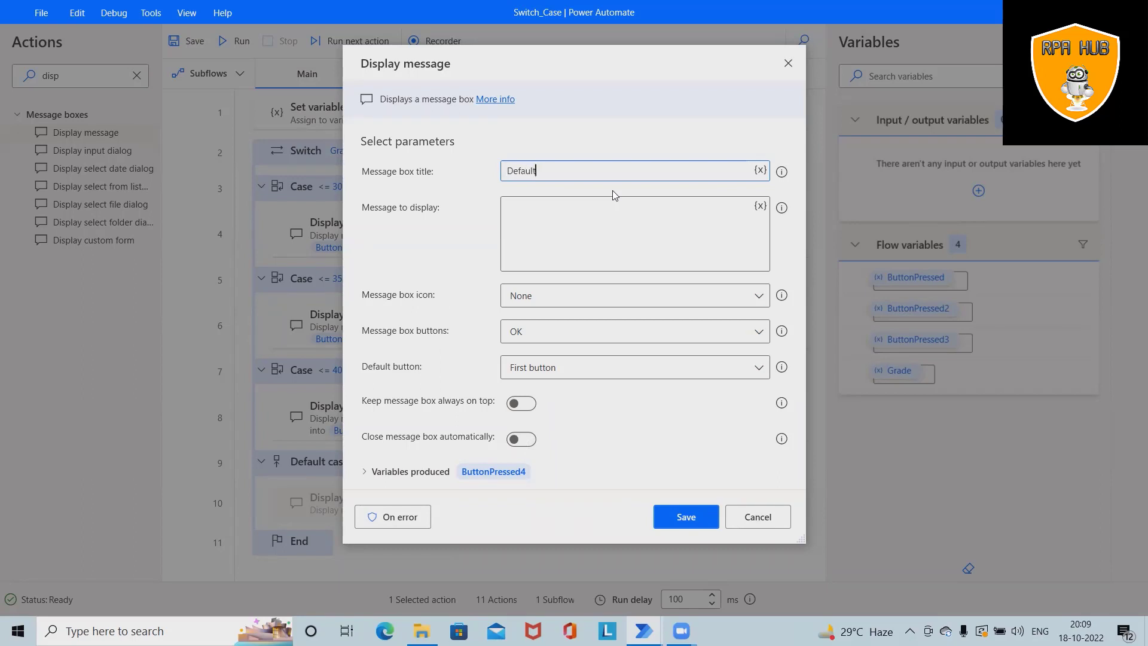
pyautogui.click(629, 215)
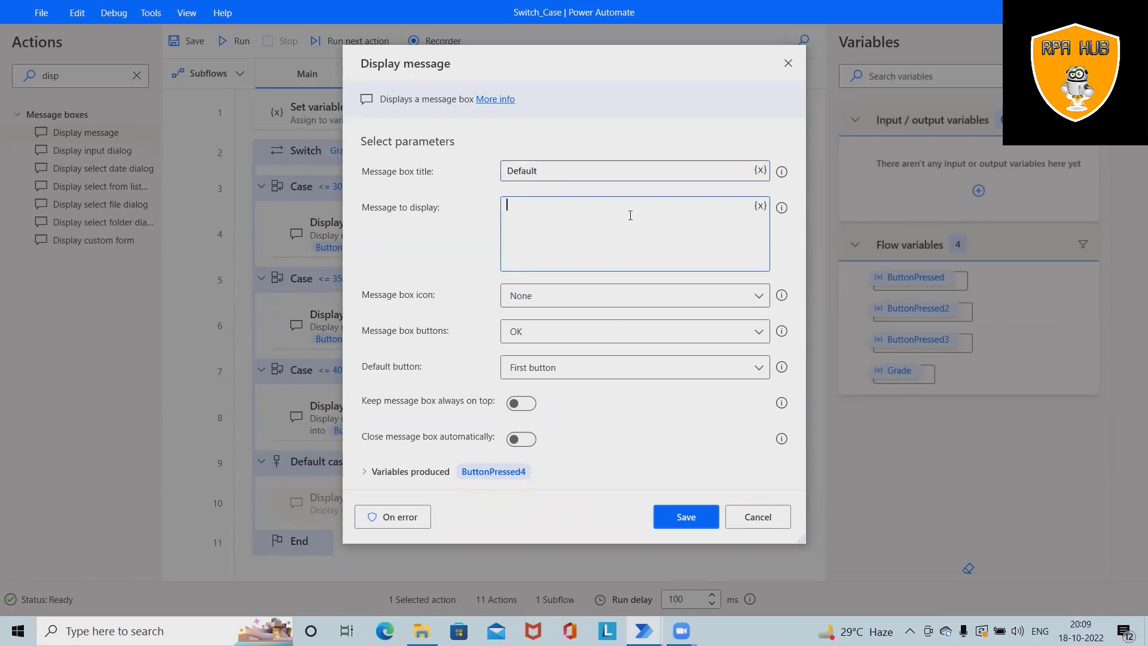
pyautogui.write('Pass')
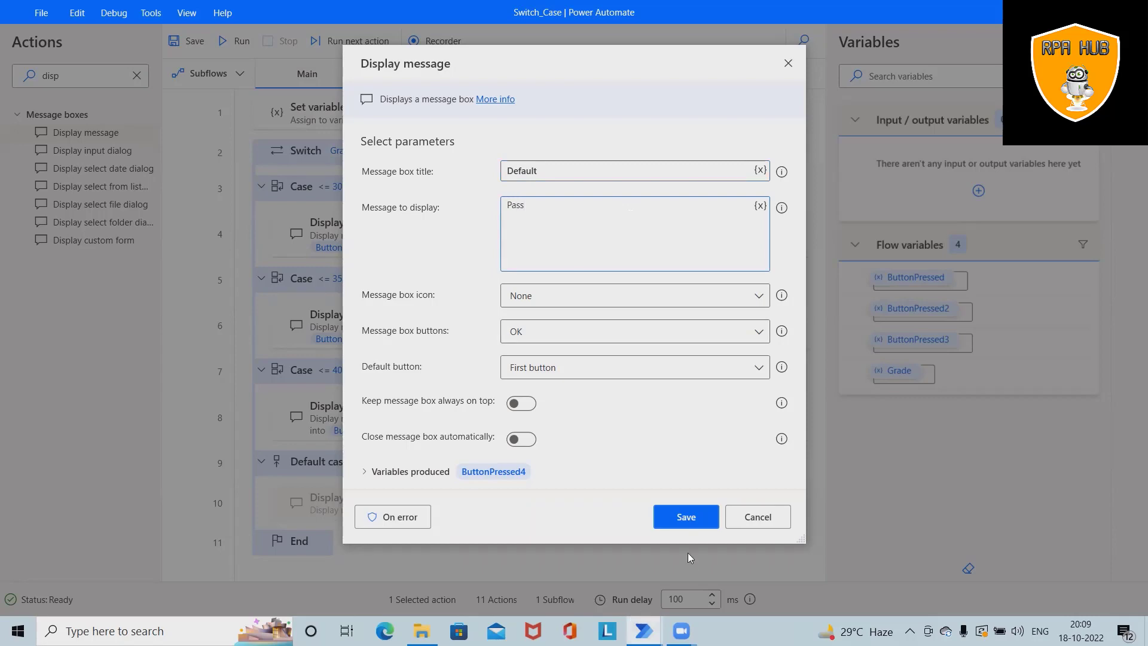
pyautogui.click(684, 516)
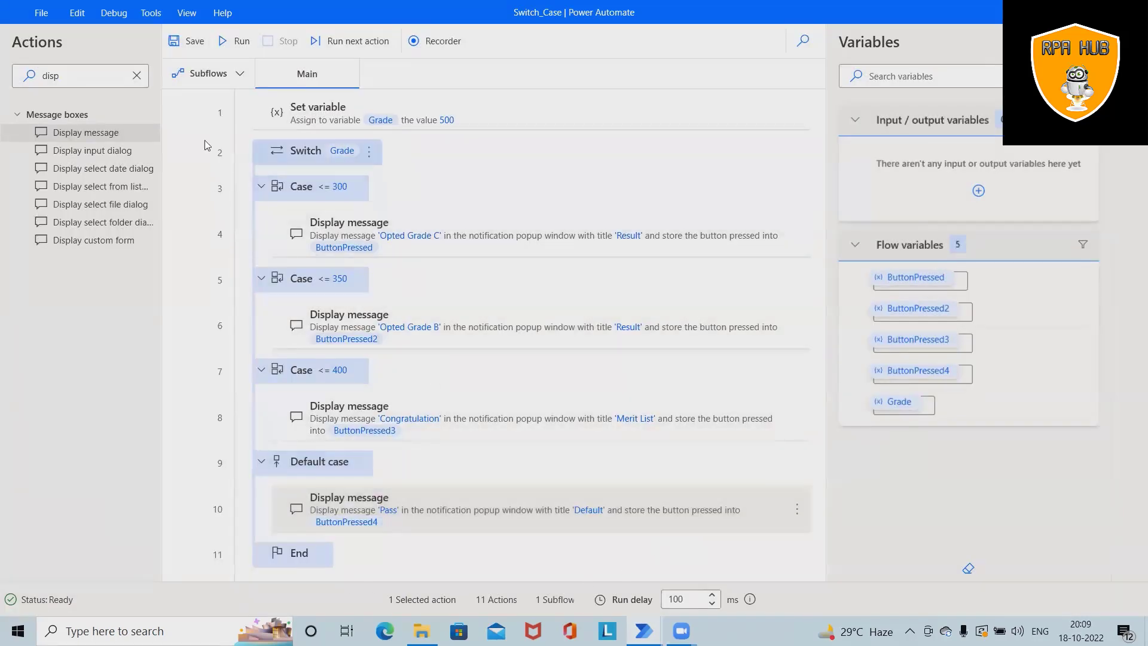
# Step: Save and run the flow, then dismiss the 'Pass' message box
pyautogui.click(187, 40)
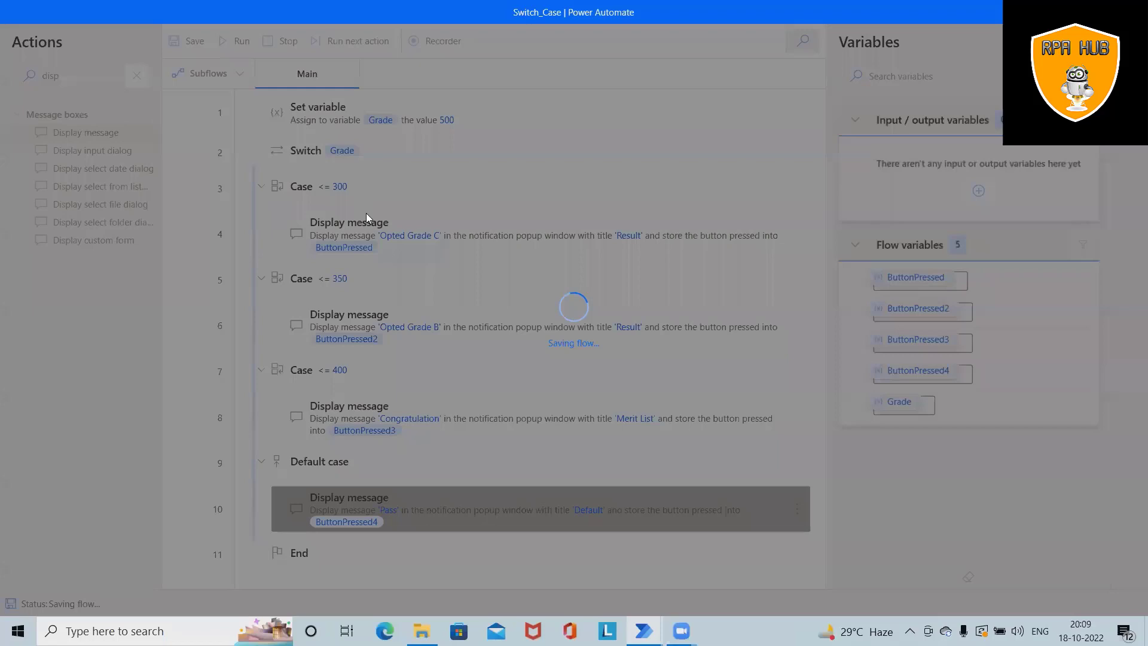
pyautogui.moveTo(415, 327)
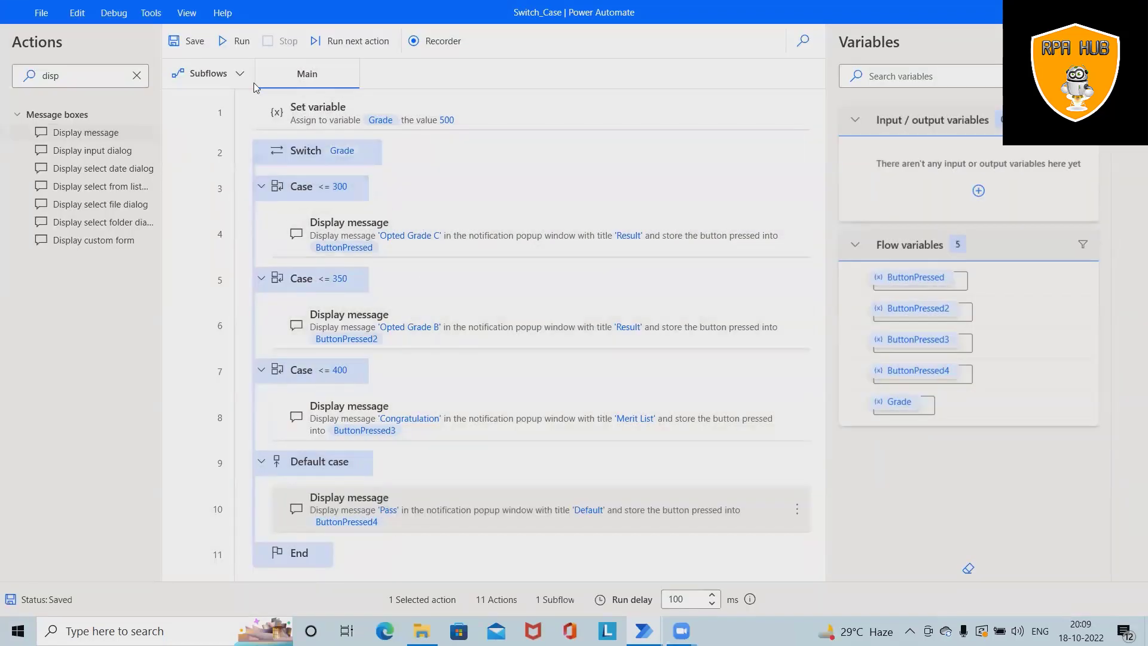
pyautogui.click(238, 40)
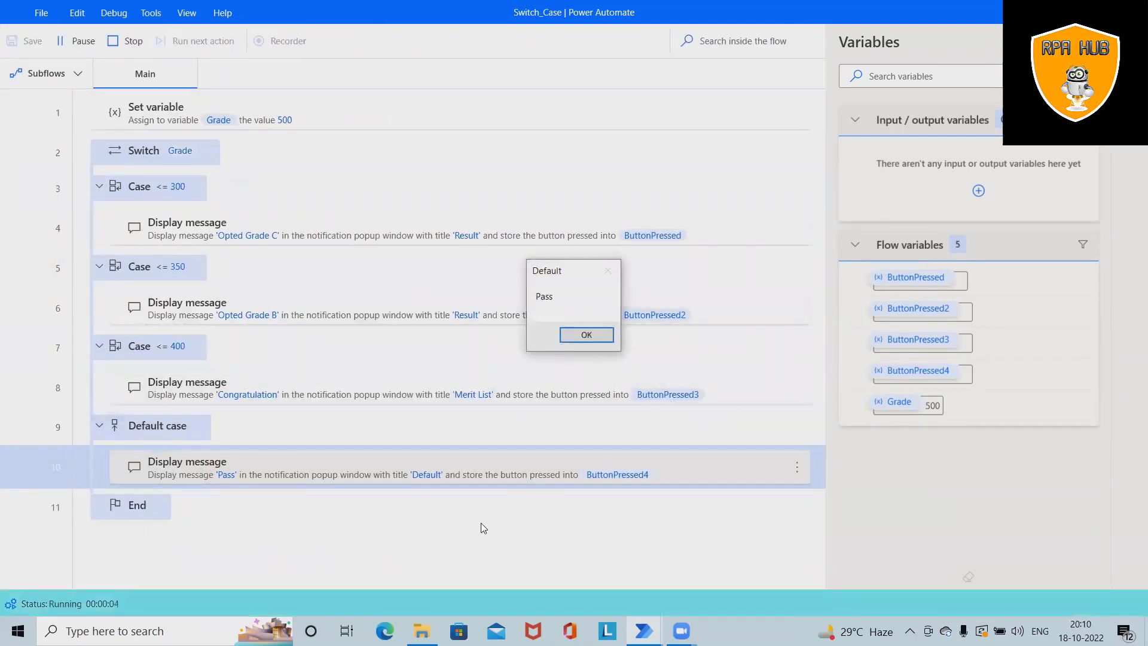
pyautogui.moveTo(192, 325)
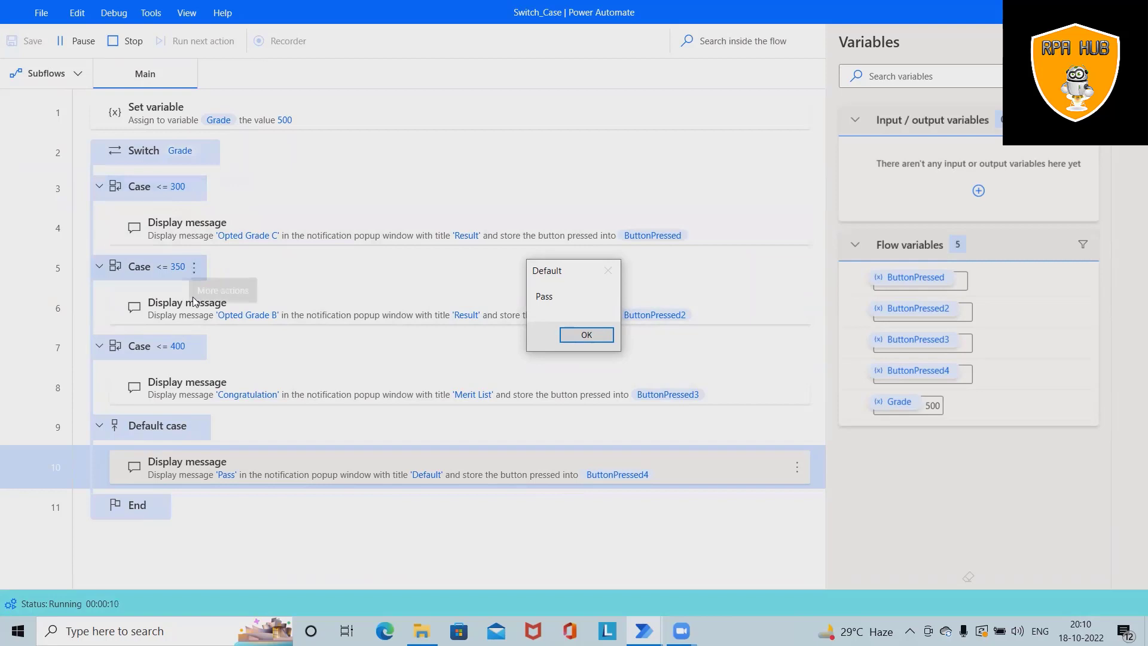
pyautogui.moveTo(233, 124)
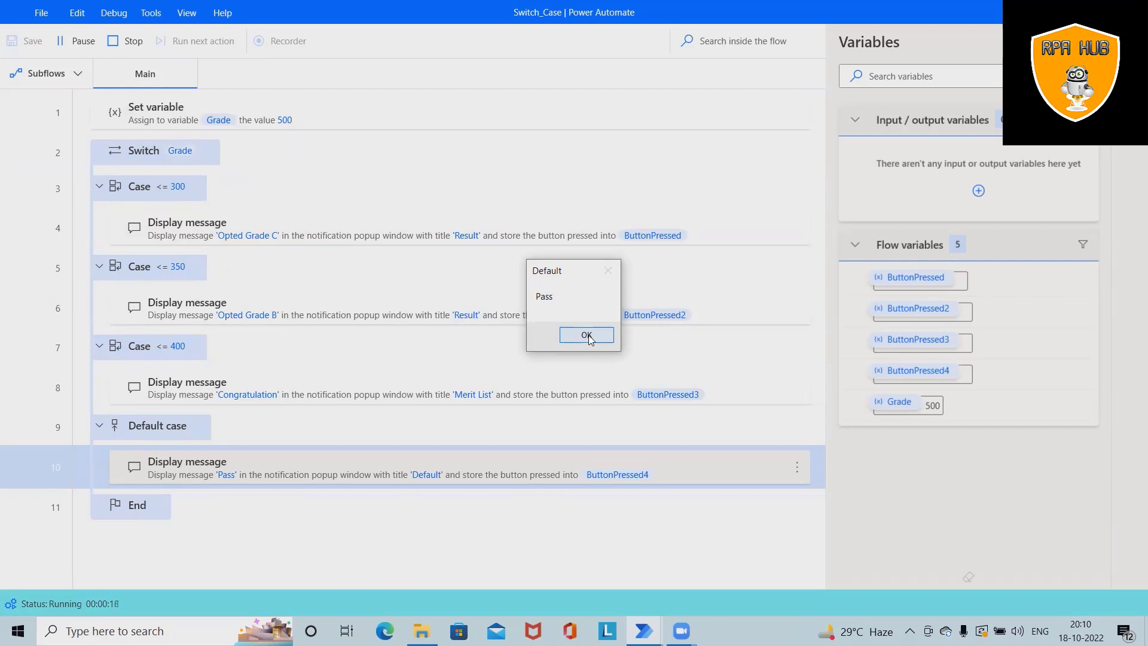
pyautogui.click(586, 335)
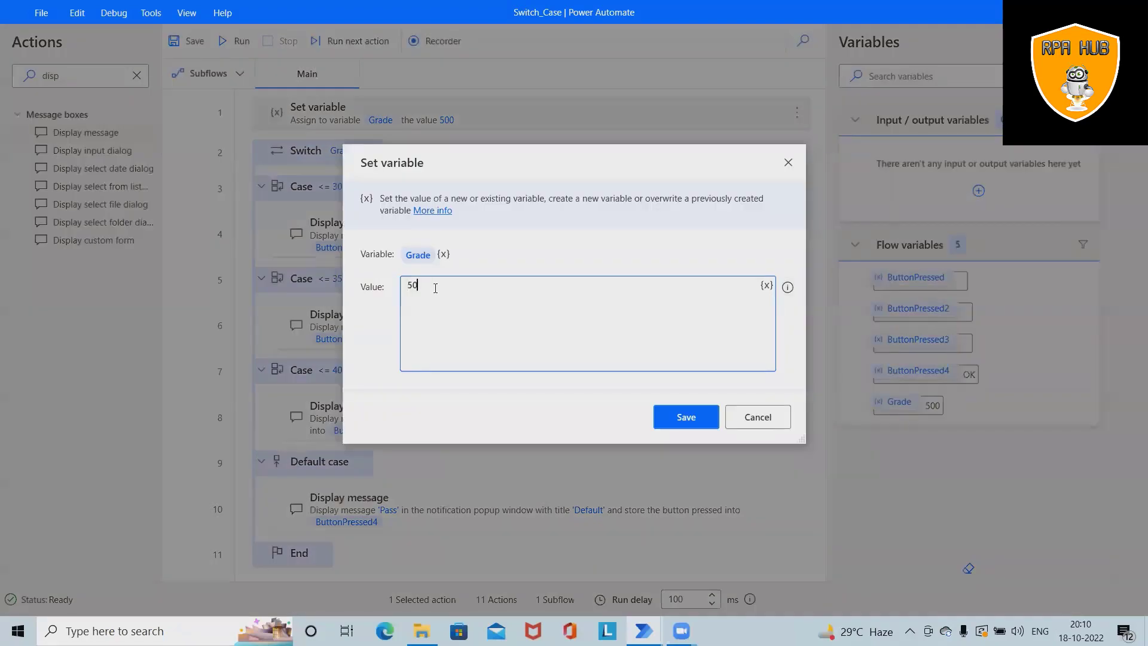
# Step: Change Grade to 350, rerun the flow, and dismiss the 'Opted Grade B' message
pyautogui.write('350')
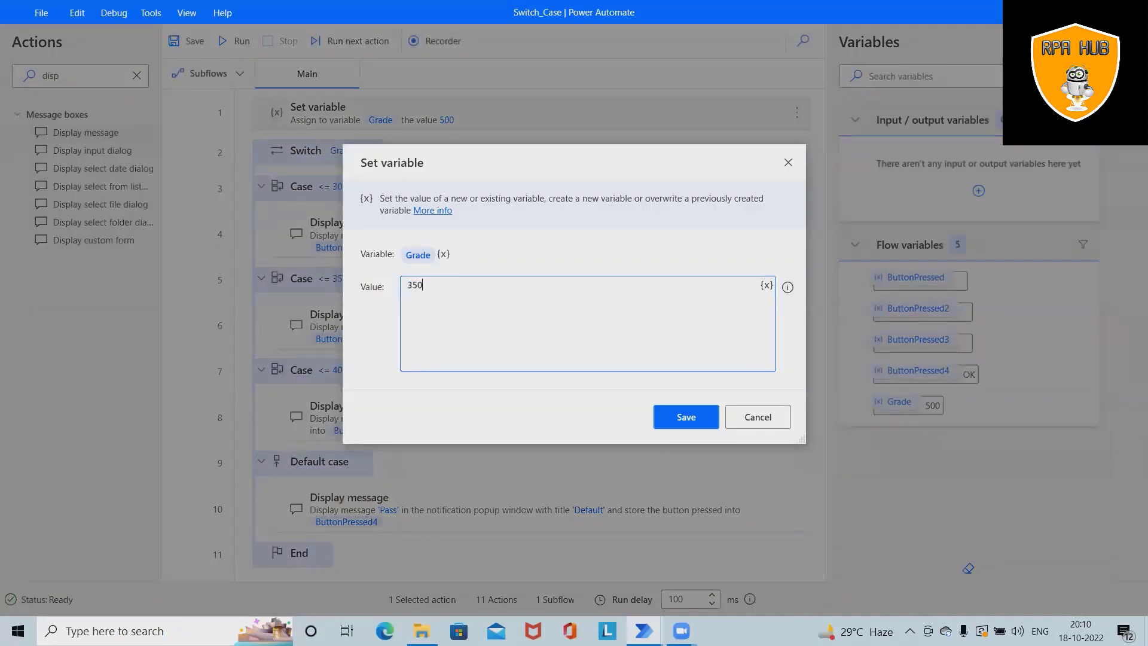
pyautogui.click(684, 417)
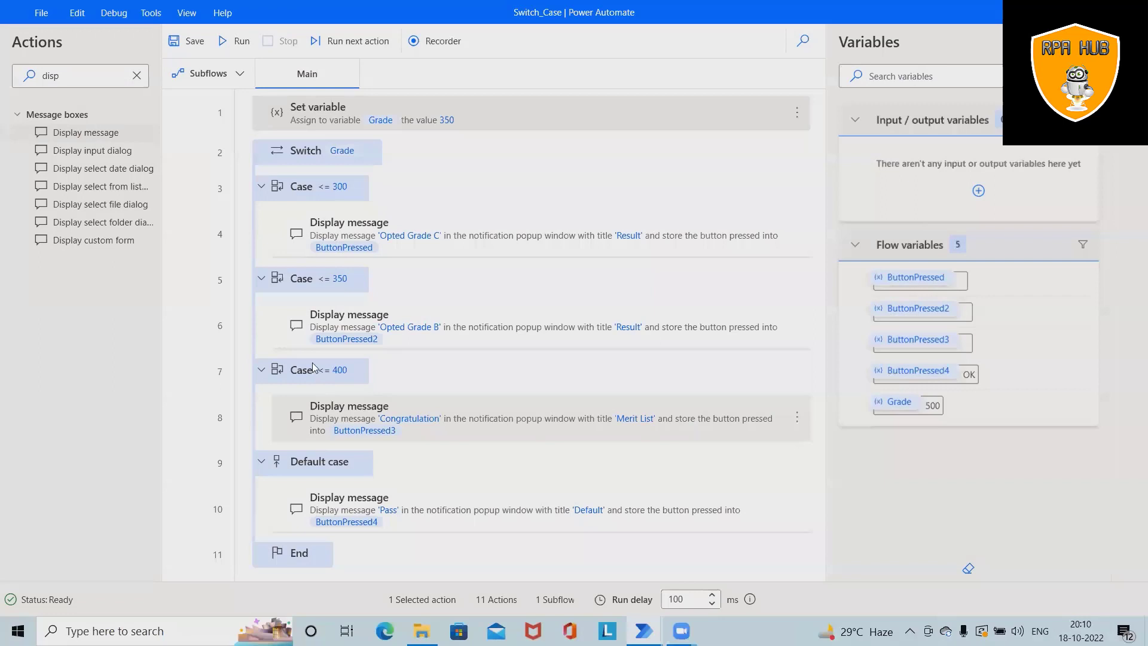
pyautogui.moveTo(406, 327)
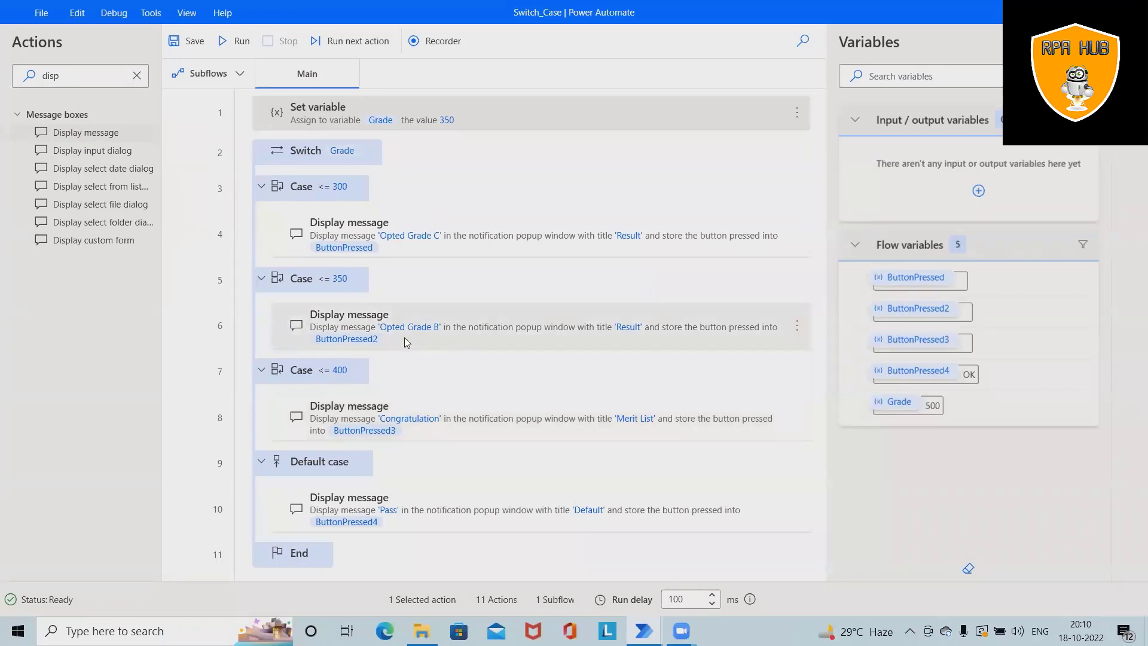
pyautogui.click(234, 40)
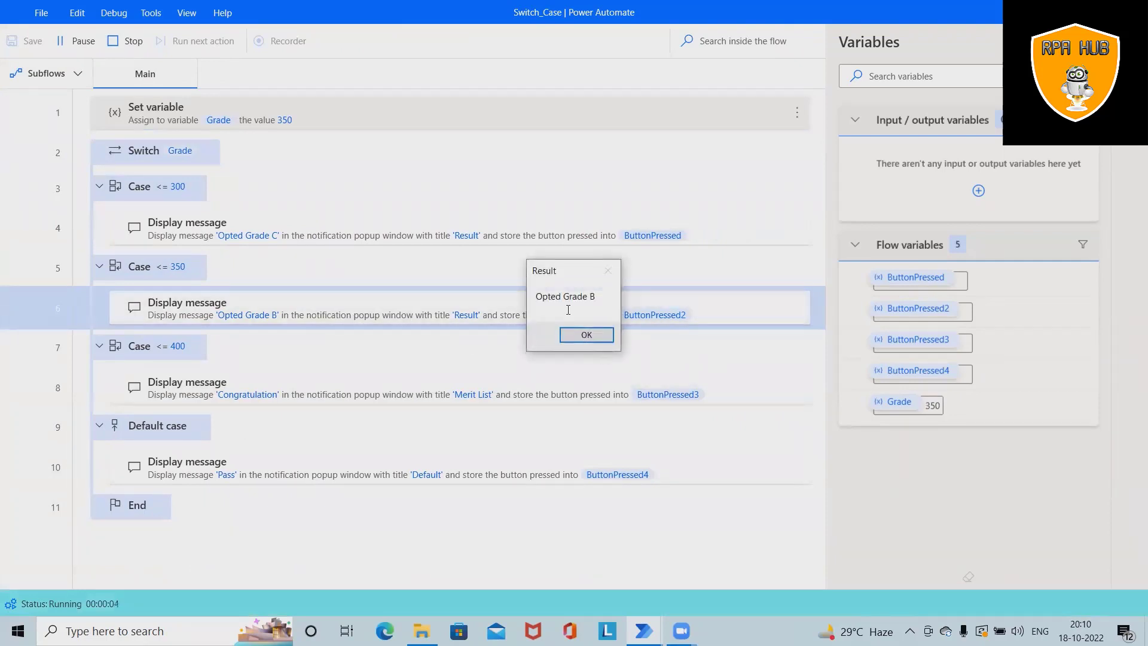
pyautogui.click(584, 334)
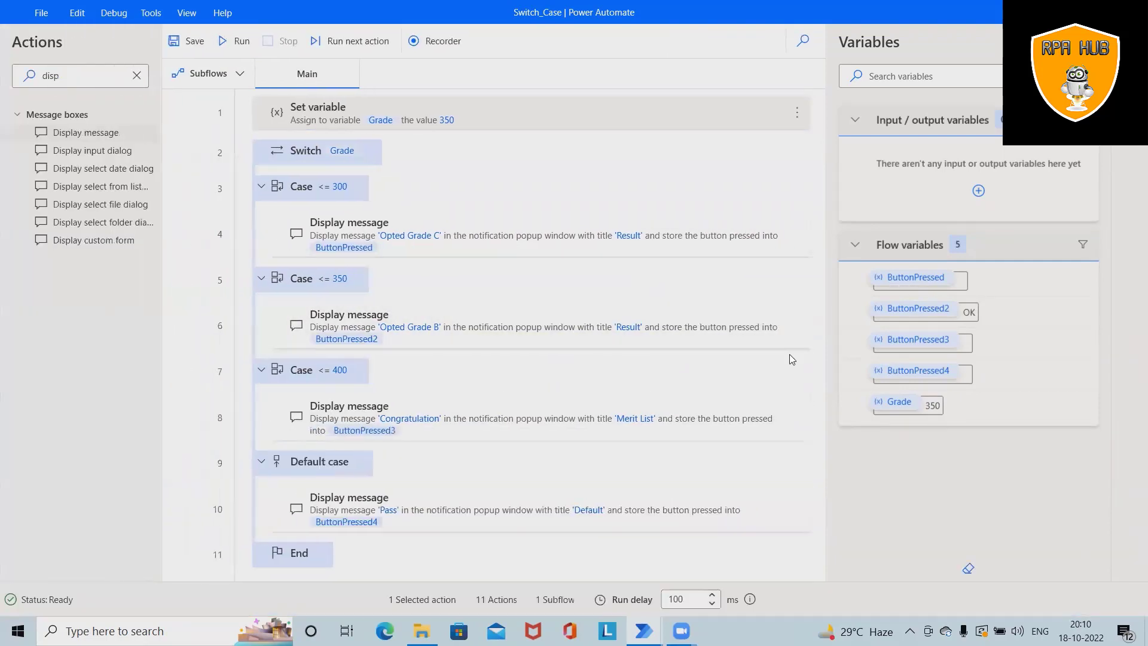